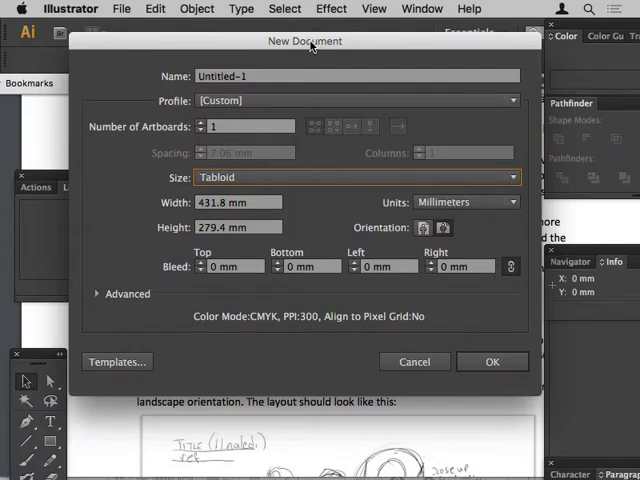
mouse_move(249, 150)
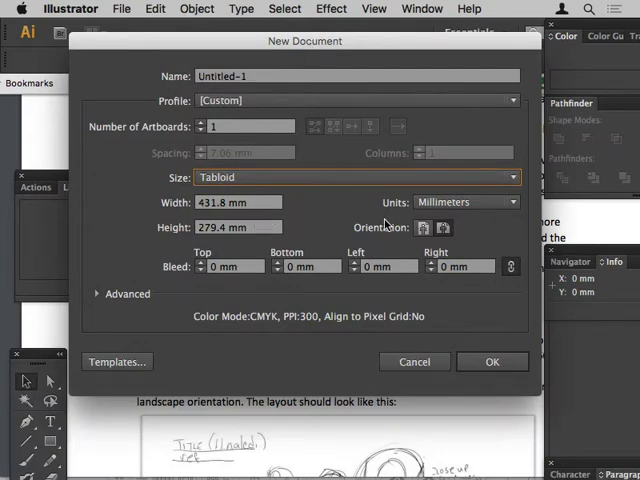
Create a landscape Tabloid document in millimetres (431.8 × 279.4 mm, CMYK).
click(442, 228)
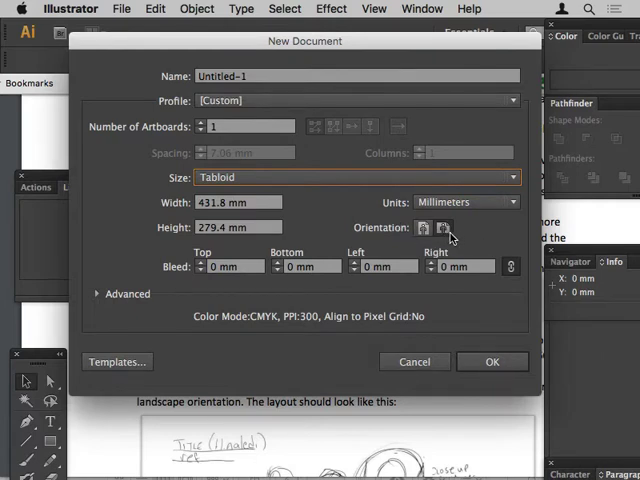
mouse_move(460, 238)
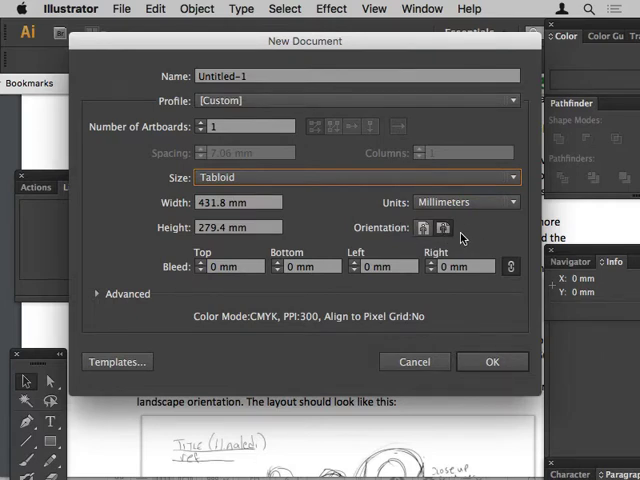
click(492, 361)
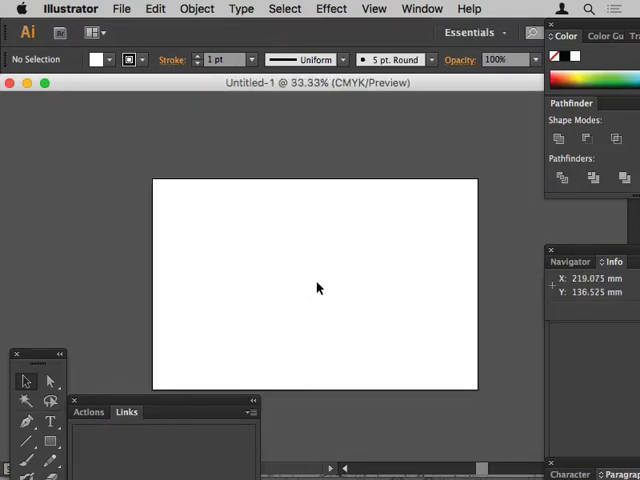
mouse_move(247, 172)
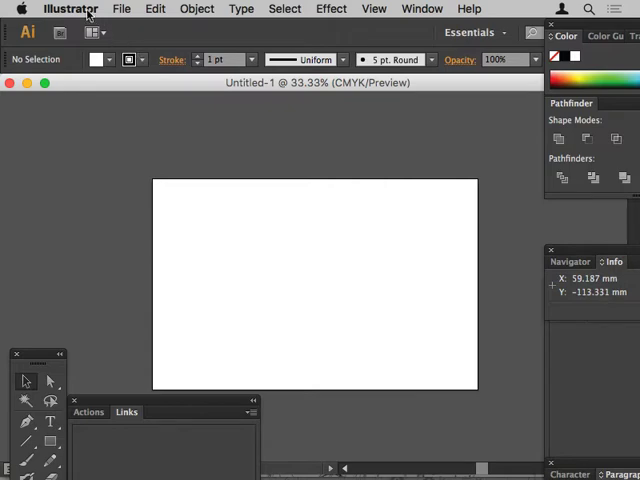
Place the JPEG portrait from Dropbox's dryer_CV folder as a linked image at the artboard centre.
click(121, 8)
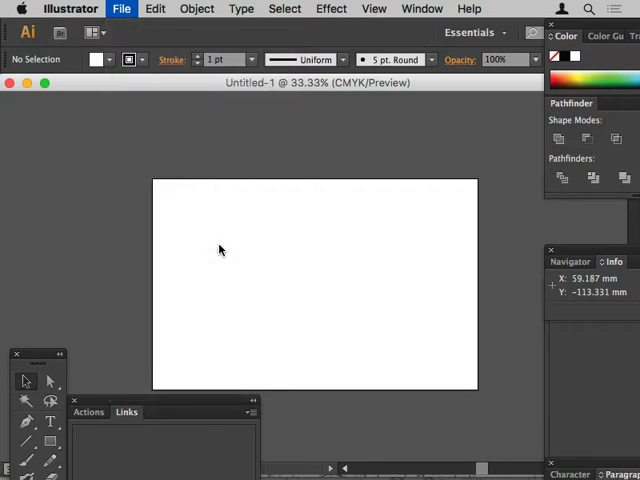
click(121, 8)
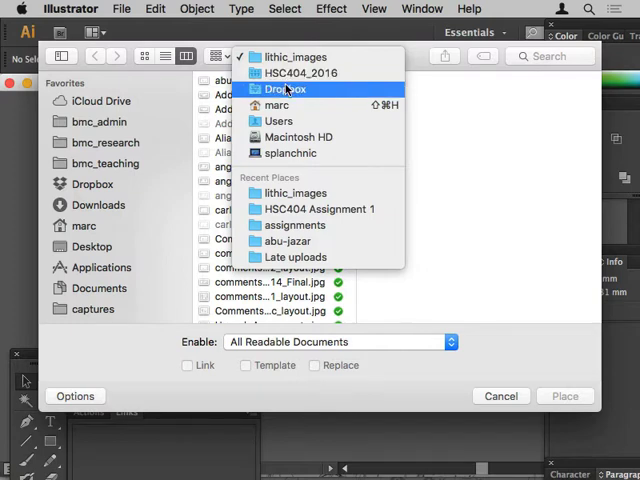
click(285, 89)
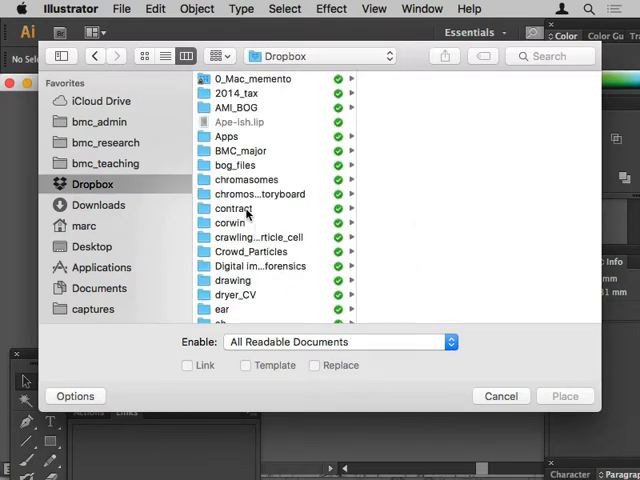
mouse_move(120, 207)
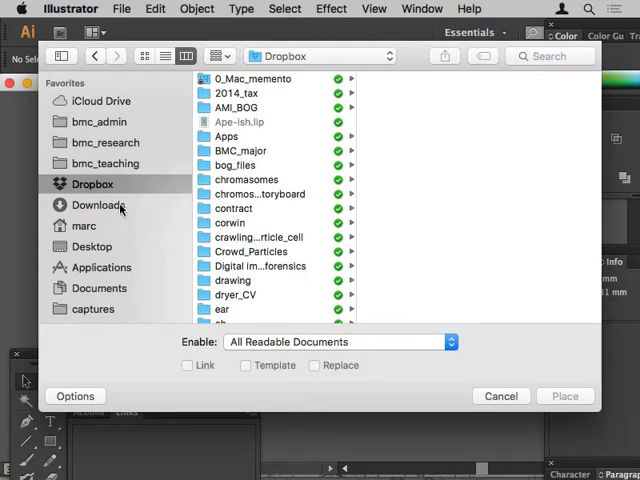
click(245, 179)
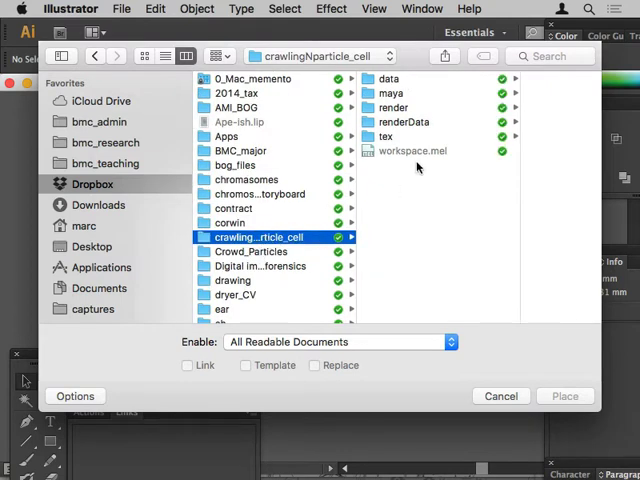
click(234, 294)
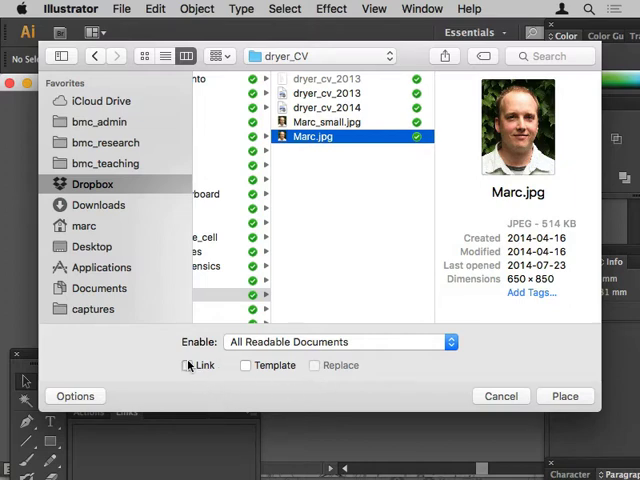
click(565, 396)
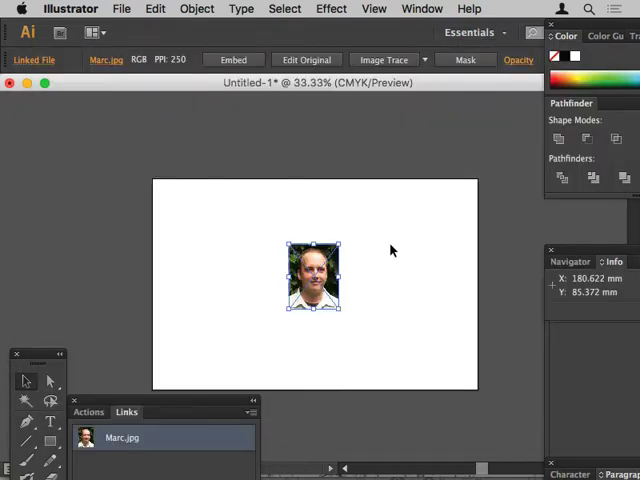
mouse_move(391, 301)
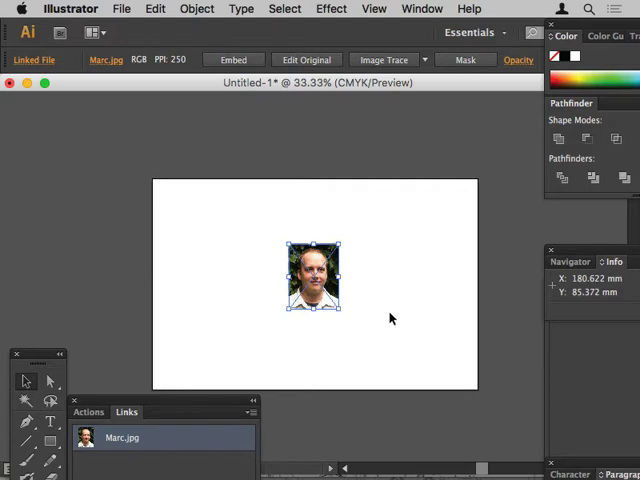
Embed the placed portrait photo using the Links panel's Embed Image command.
click(421, 8)
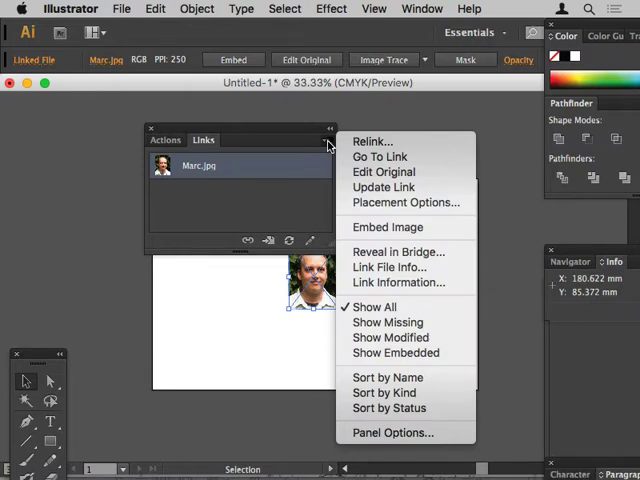
mouse_move(388, 227)
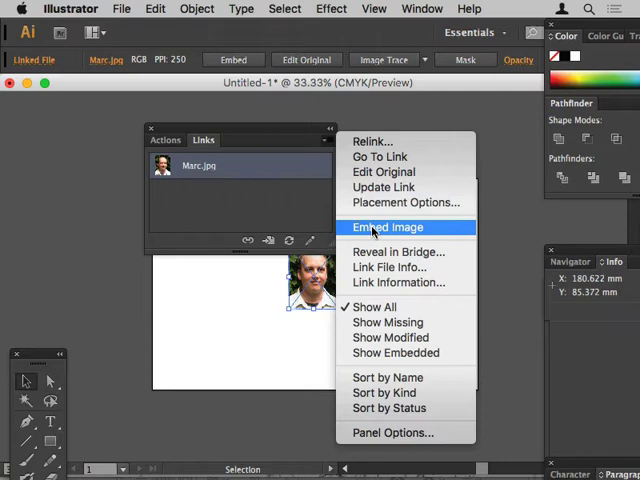
click(388, 227)
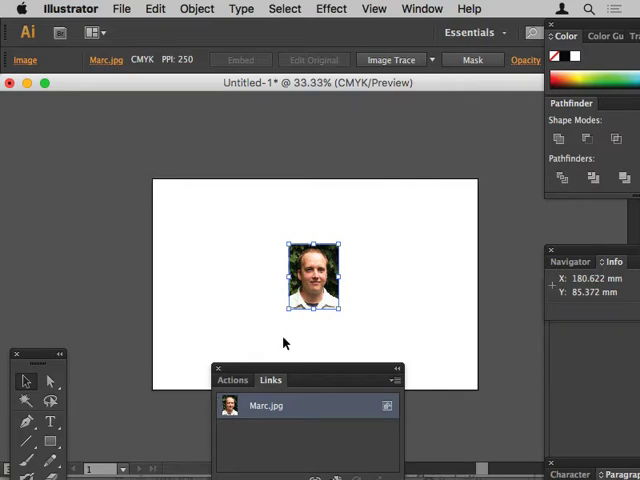
Delete the portrait photo and show the Layers panel, moved up beside the artboard.
key(Delete)
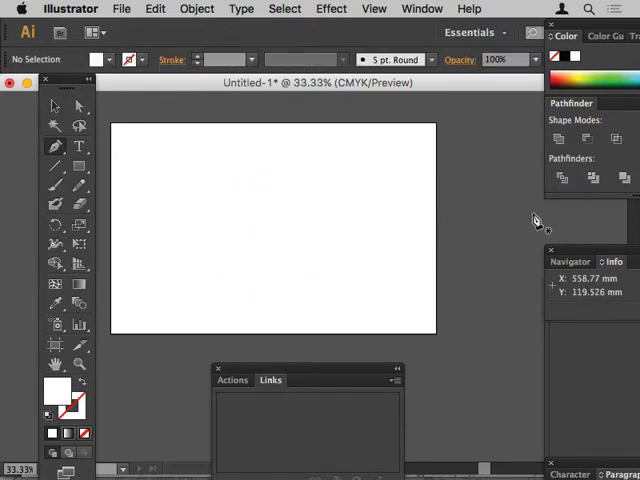
click(421, 8)
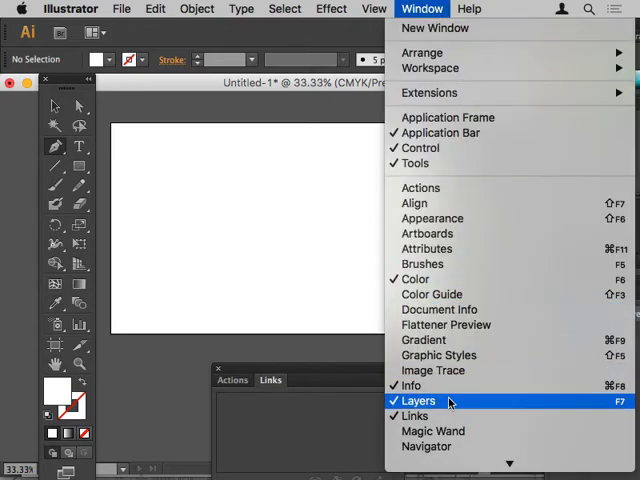
click(417, 400)
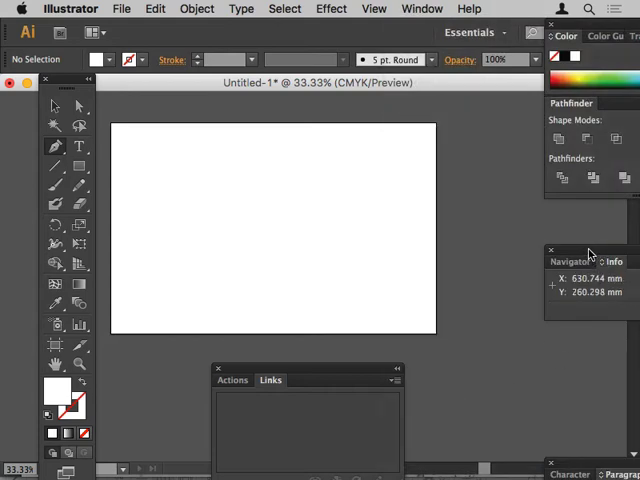
click(421, 9)
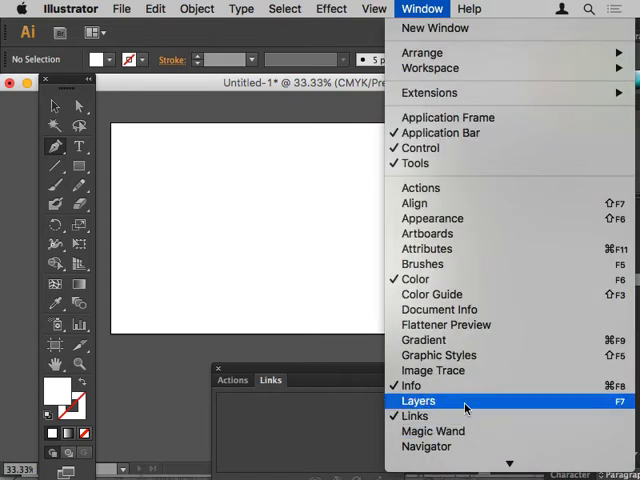
click(419, 401)
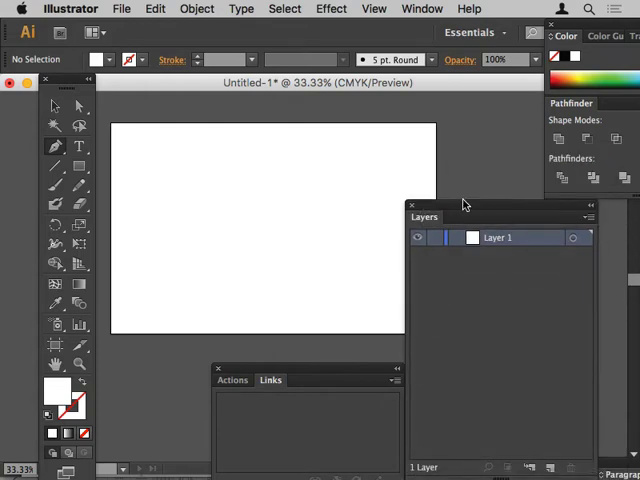
drag(424, 217, 396, 90)
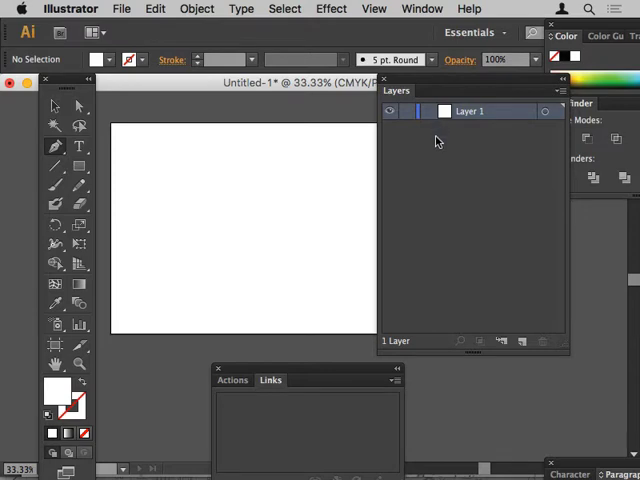
mouse_move(440, 217)
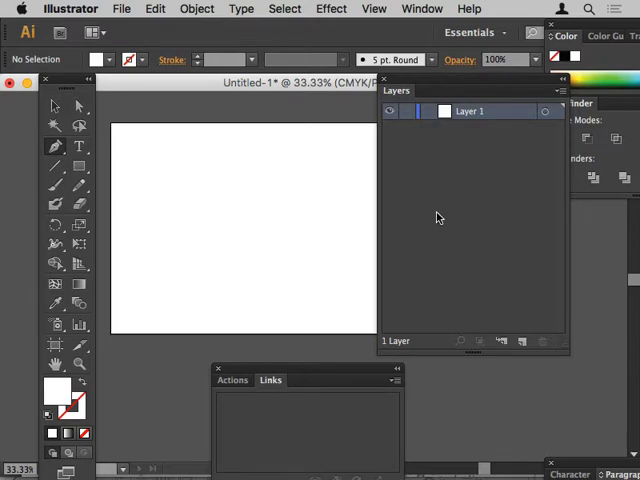
mouse_move(441, 303)
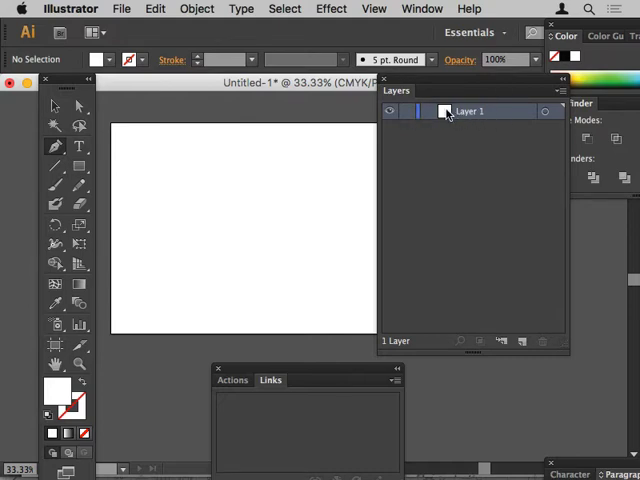
mouse_move(127, 10)
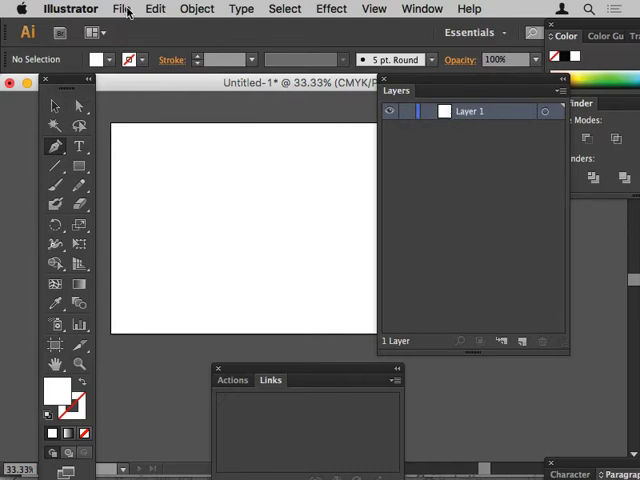
Place ear_front.jpg from Dropbox and rename Layer 1 to front_ear.
click(121, 8)
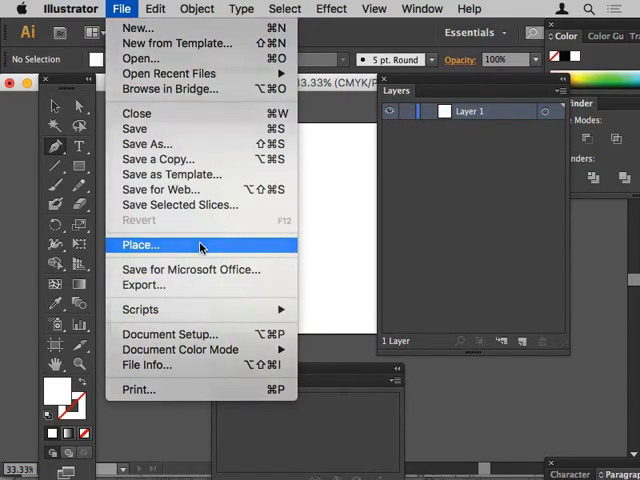
click(140, 245)
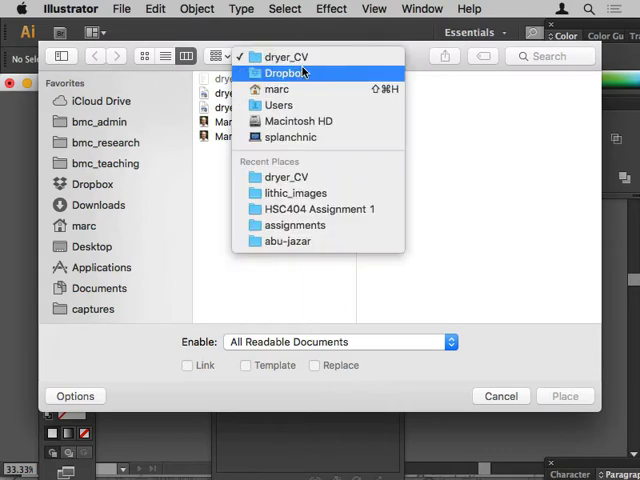
click(287, 72)
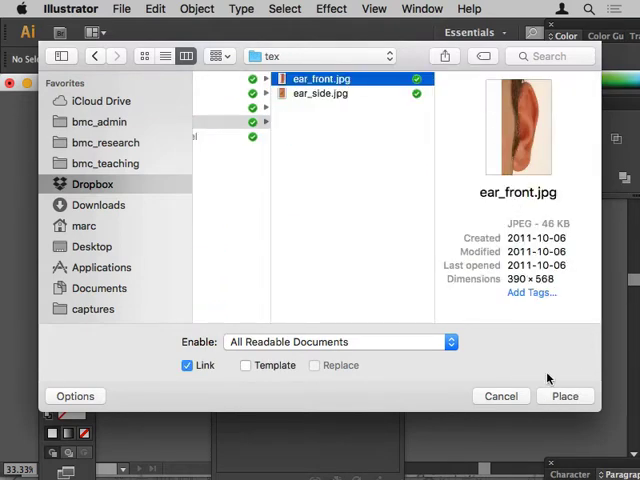
click(187, 365)
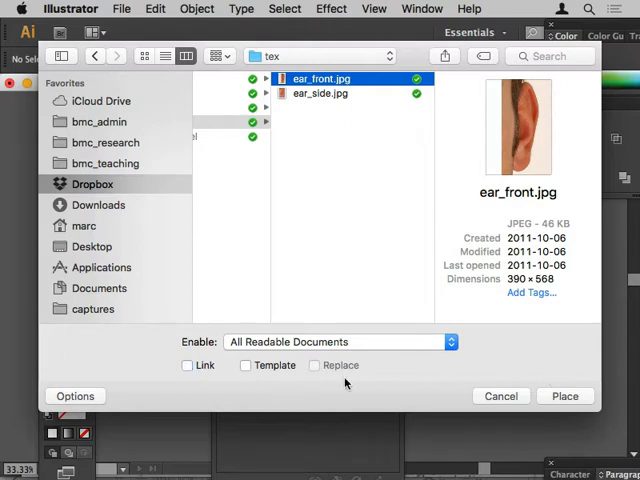
click(565, 396)
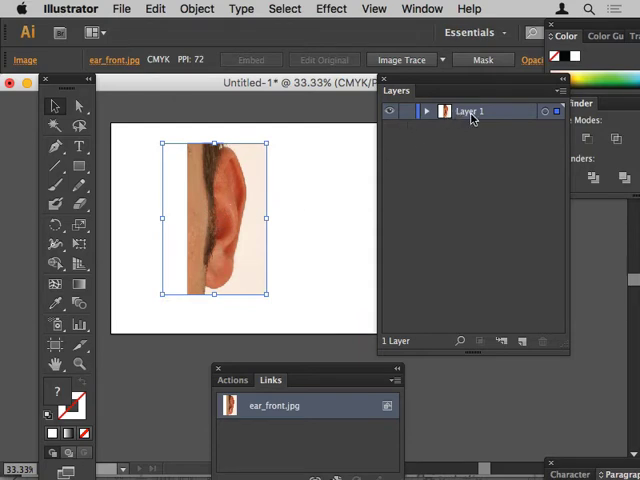
double_click(470, 111)
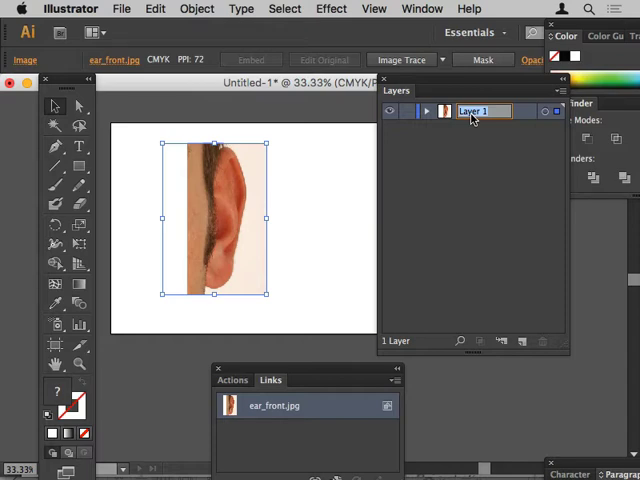
text(front_ear)
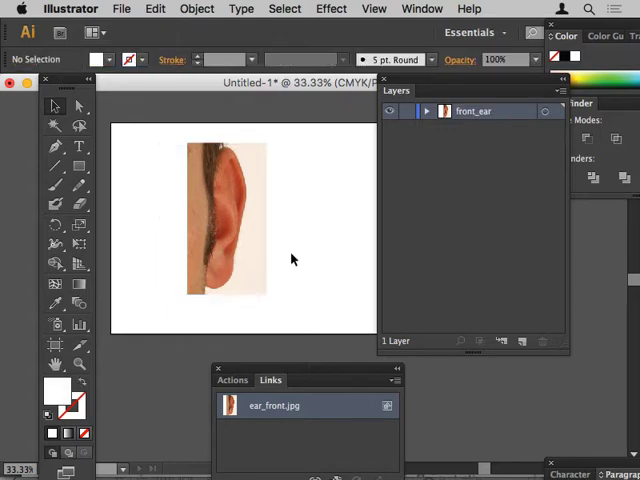
Place the ear_side.jpg photo on the artboard next to the front ear.
click(121, 8)
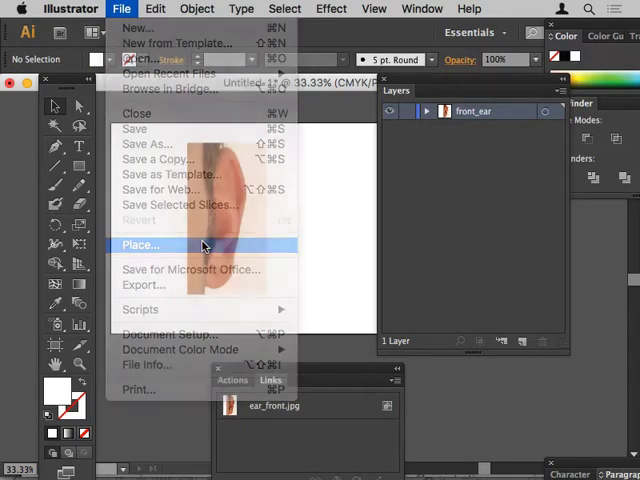
click(140, 245)
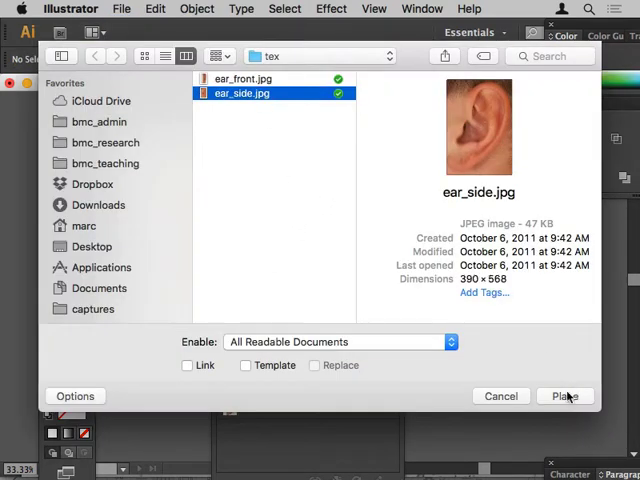
click(565, 396)
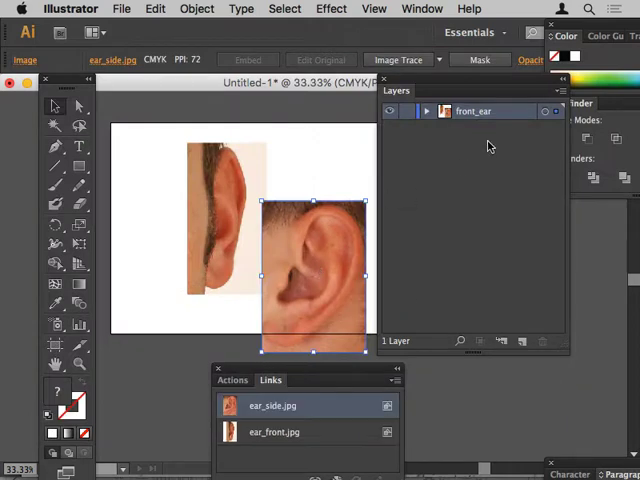
mouse_move(488, 138)
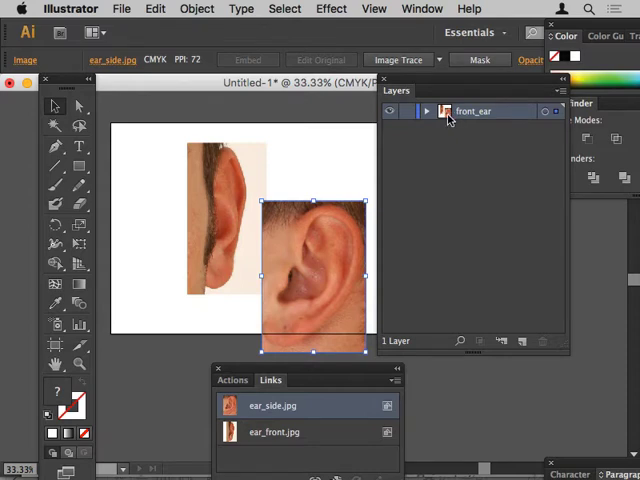
mouse_move(520, 110)
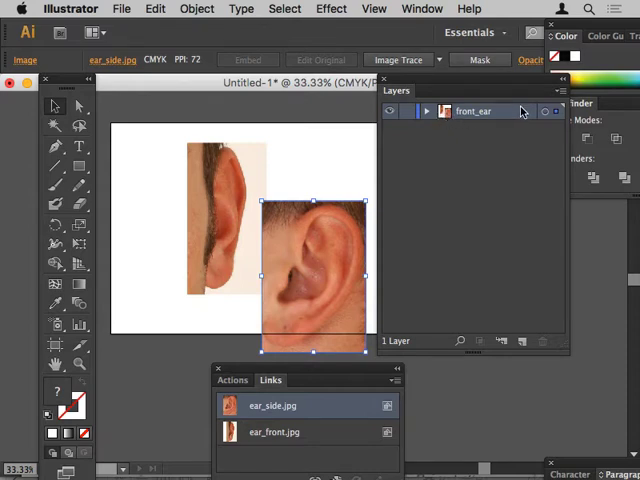
mouse_move(521, 342)
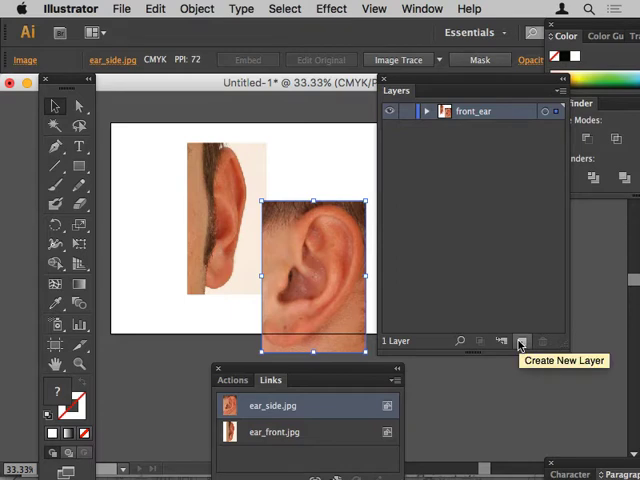
Add new layers and rename them side_ear, inset and title.
click(521, 341)
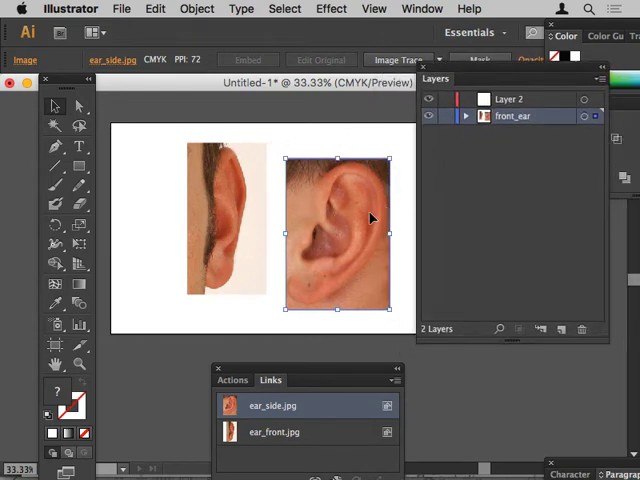
mouse_move(339, 238)
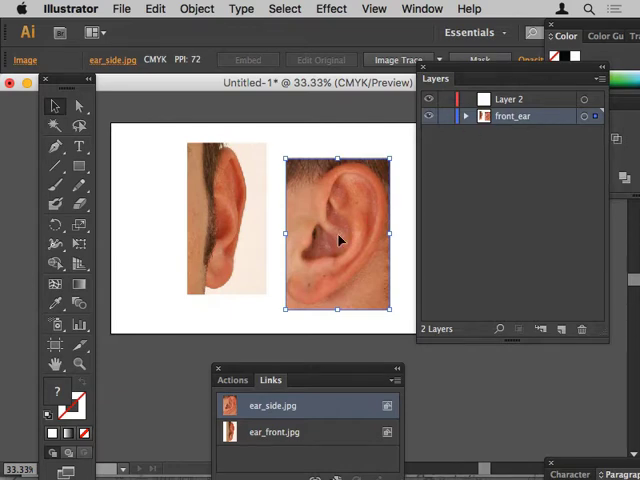
mouse_move(362, 188)
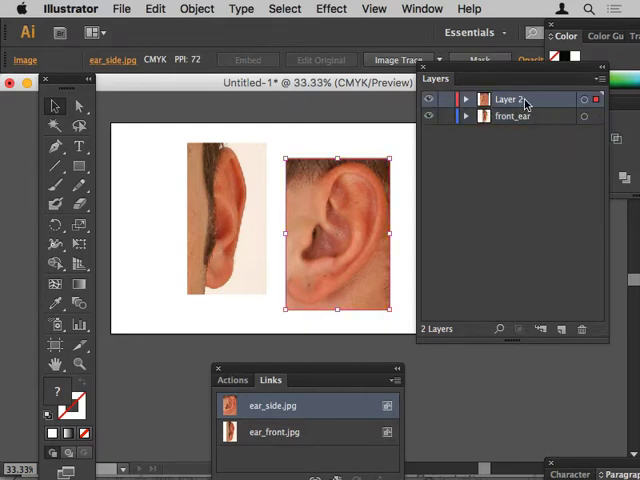
double_click(510, 99)
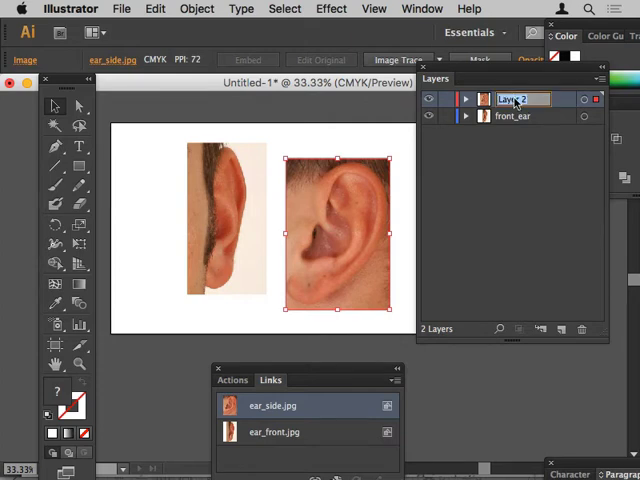
text(side_ear)
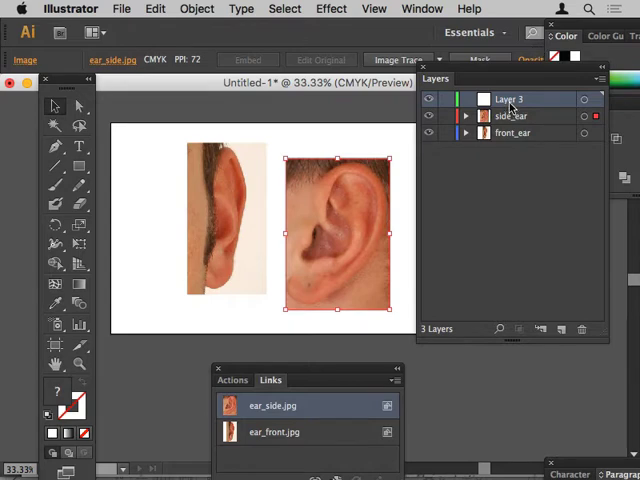
double_click(510, 99)
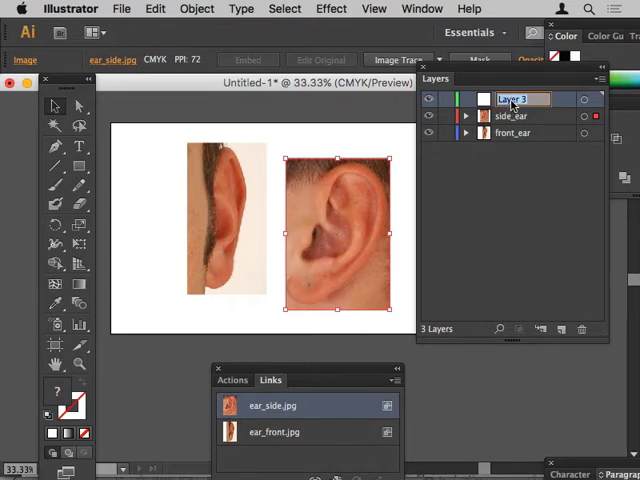
text(inset)
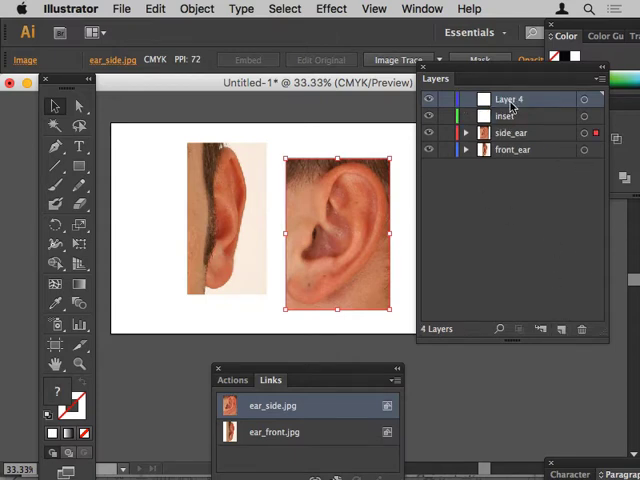
double_click(510, 98)
text(title)
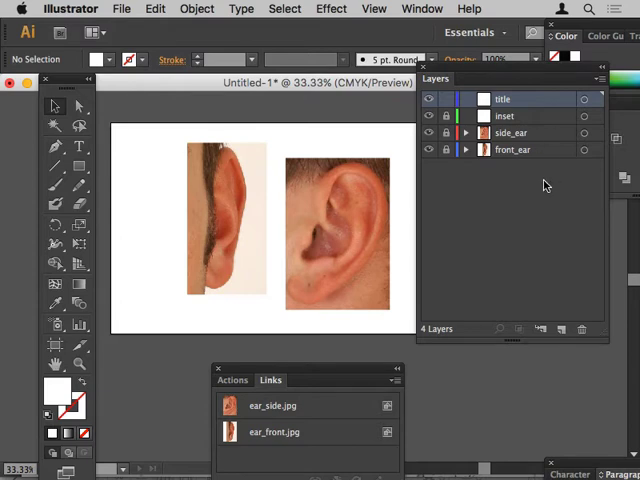
mouse_move(341, 247)
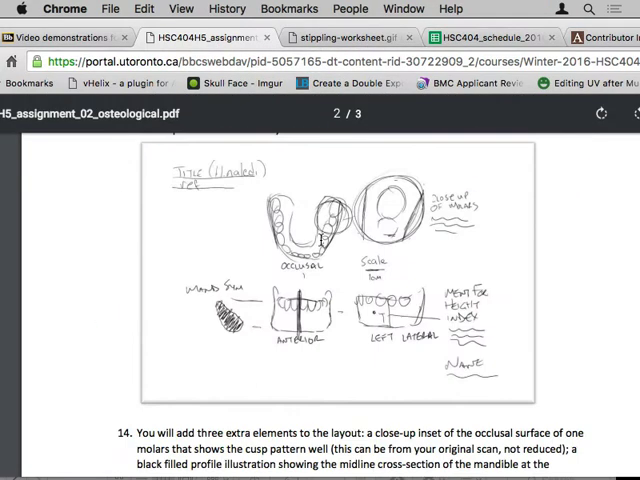
mouse_move(285, 335)
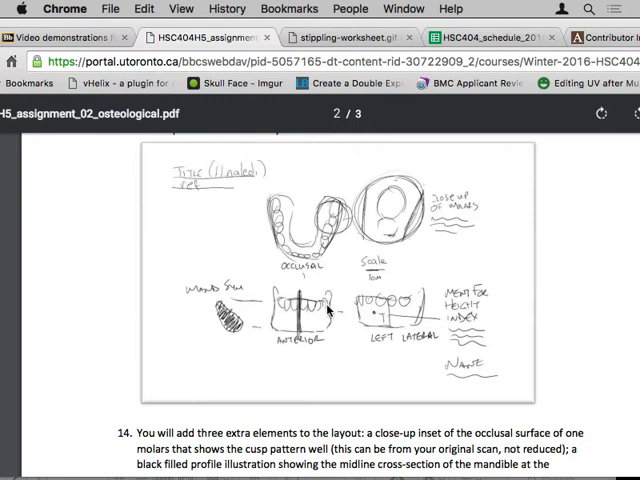
mouse_move(275, 290)
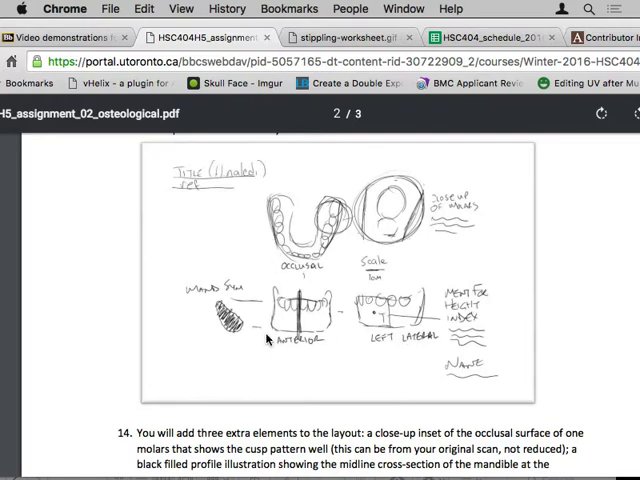
mouse_move(393, 334)
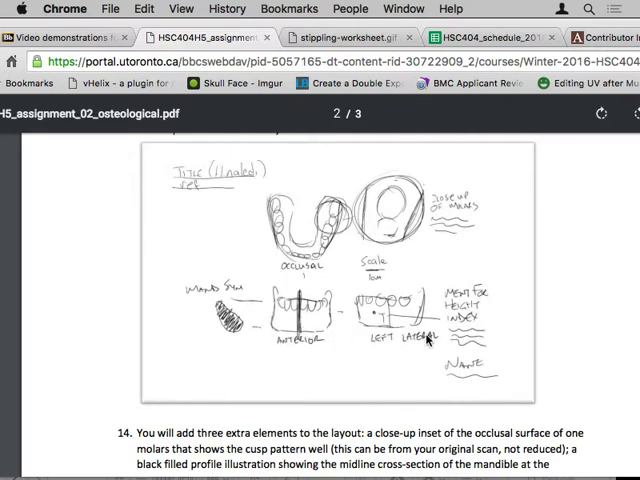
mouse_move(425, 387)
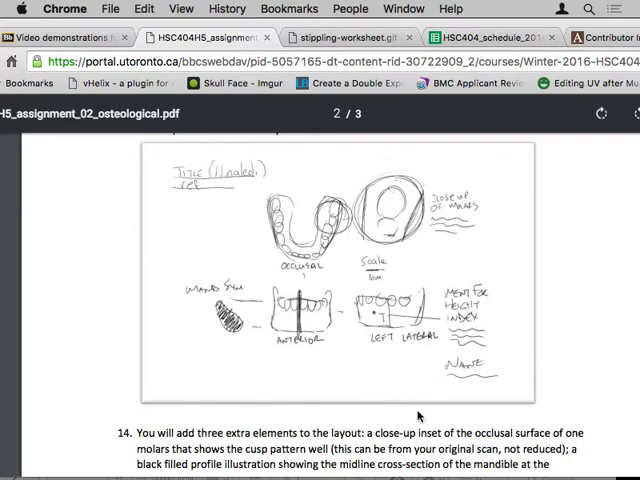
Return to Illustrator after reviewing the assignment's layout sketch in Chrome.
key(cmd+tab)
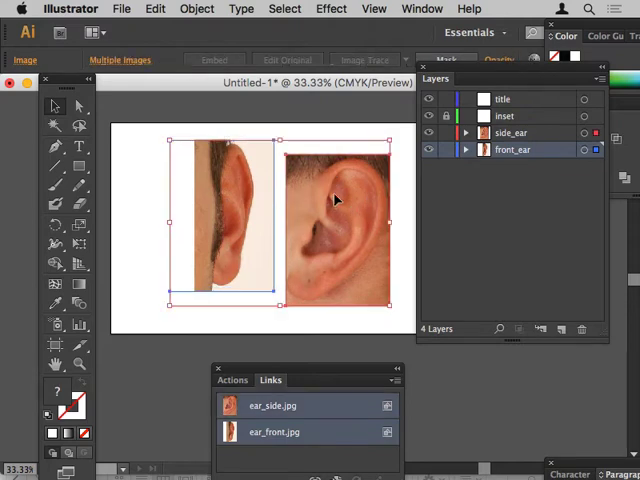
Select both ear photos and browse the Object menu commands.
click(197, 9)
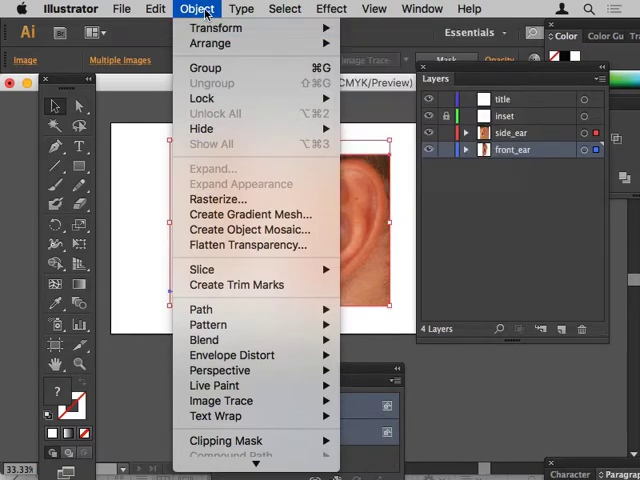
click(374, 8)
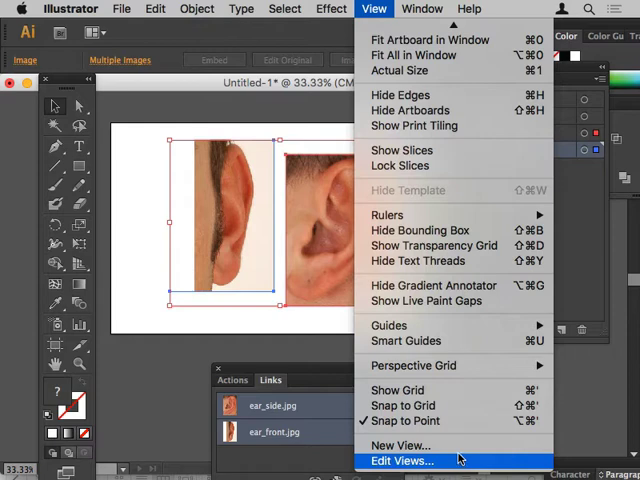
mouse_move(404, 420)
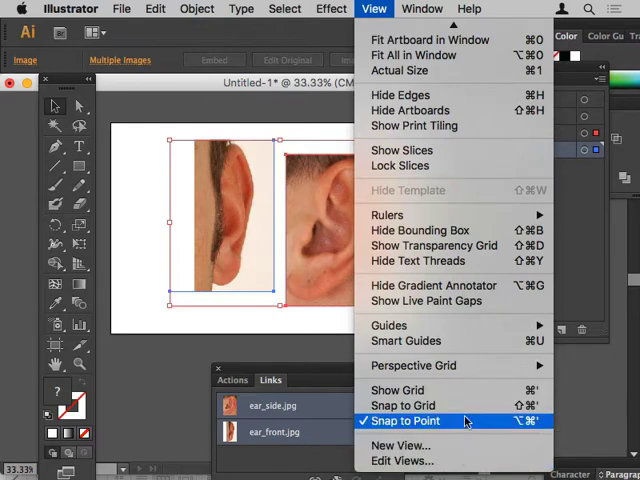
mouse_move(403, 405)
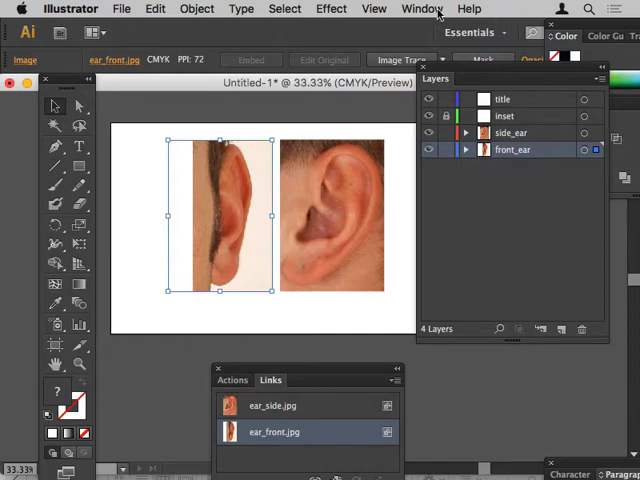
Open the Align panel and top-align the two ear photos.
click(421, 8)
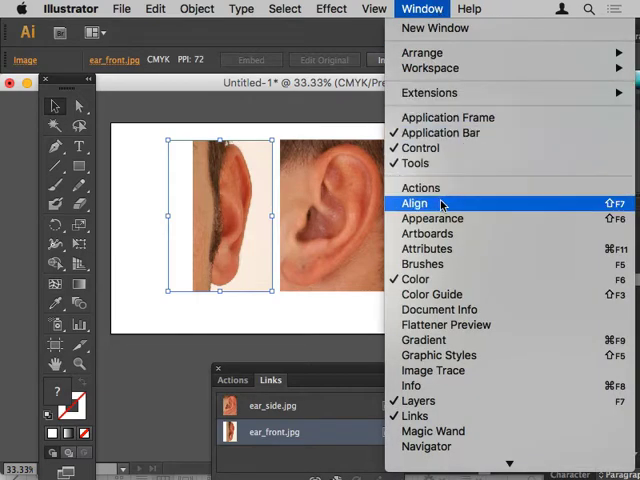
click(414, 203)
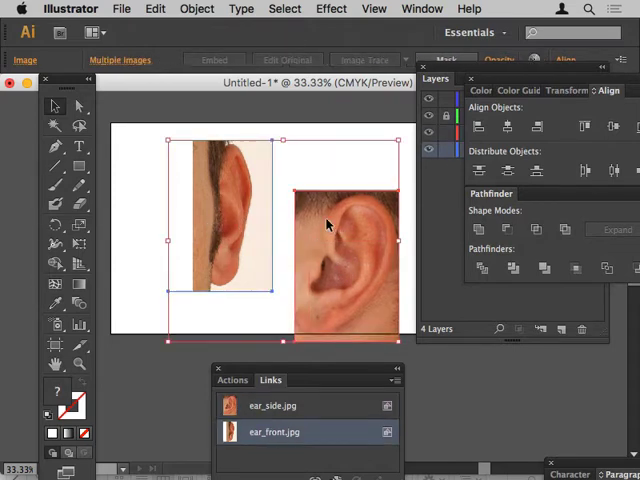
mouse_move(370, 145)
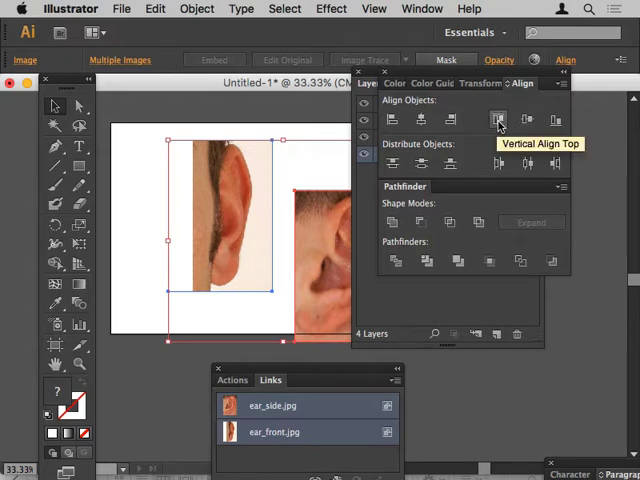
click(499, 119)
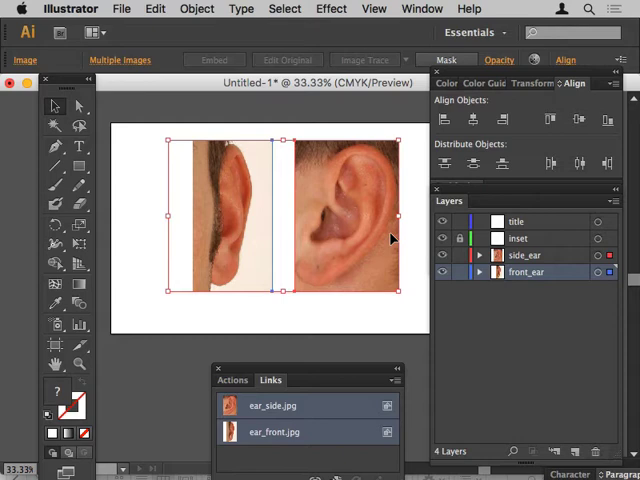
mouse_move(437, 190)
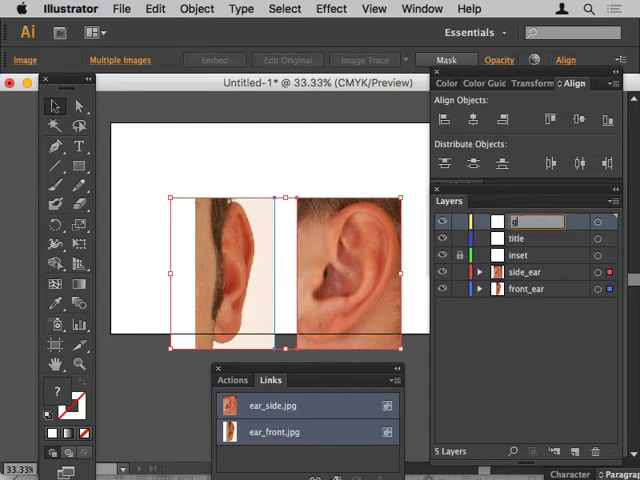
Create a locked 'guides' layer with a horizontal guide, and raise both ear photos.
text(guides)
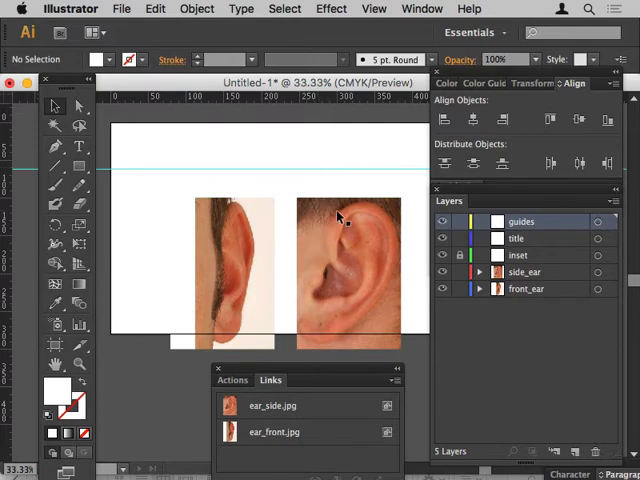
click(459, 221)
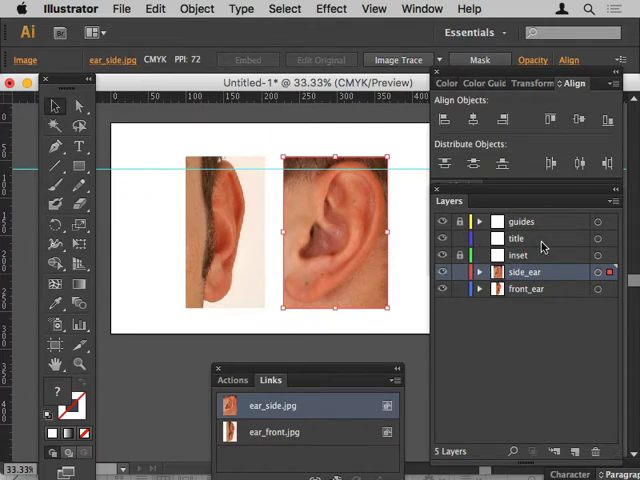
Select the title layer and type 'Ears' near the artboard's top-left.
click(521, 238)
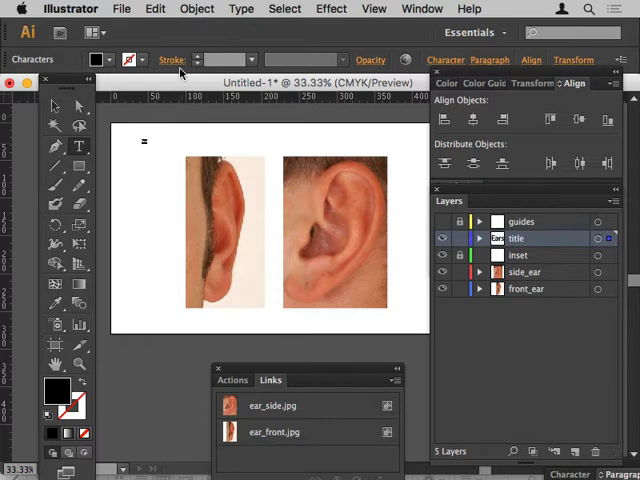
mouse_move(273, 82)
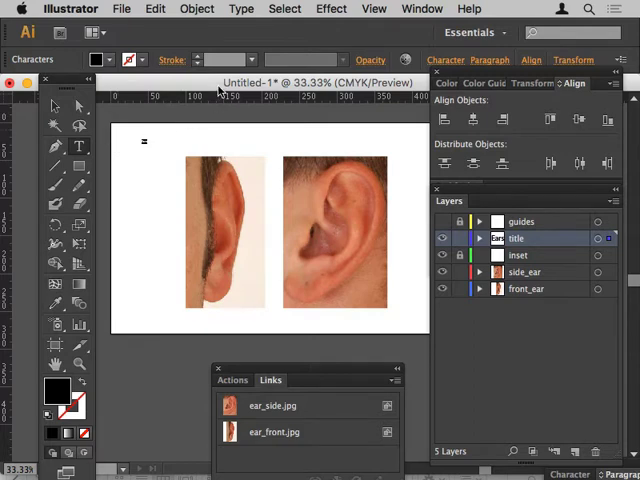
mouse_move(388, 8)
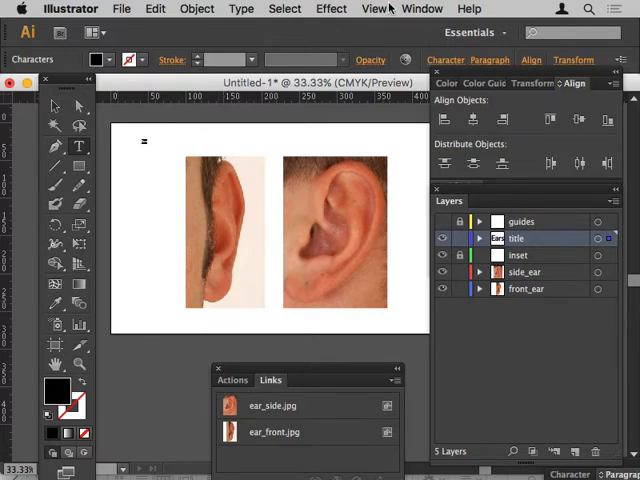
Show the Character panel and pick a larger font size for 'Ears'.
click(421, 8)
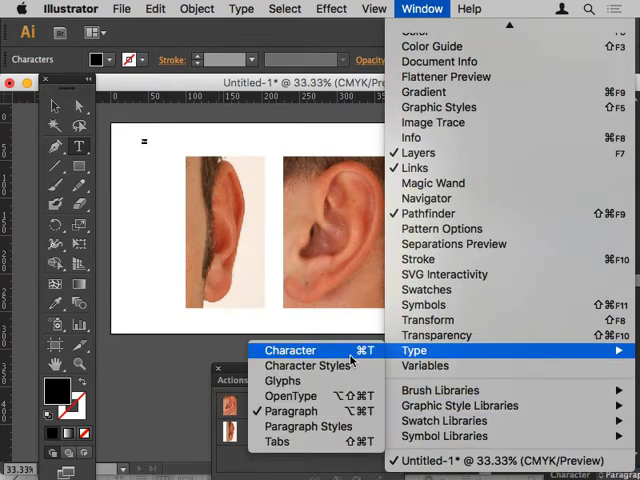
mouse_move(350, 355)
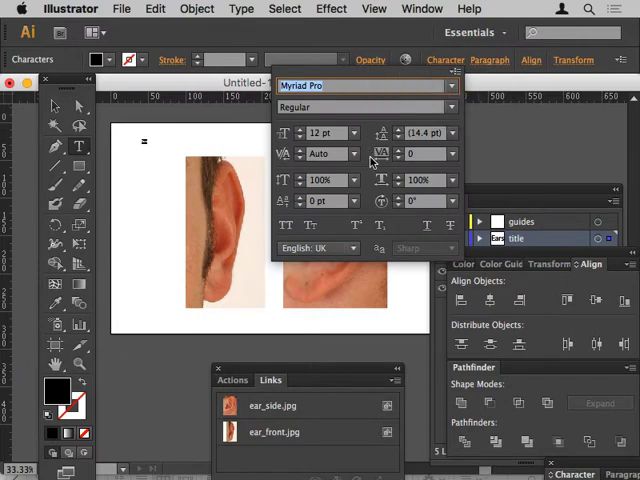
click(357, 133)
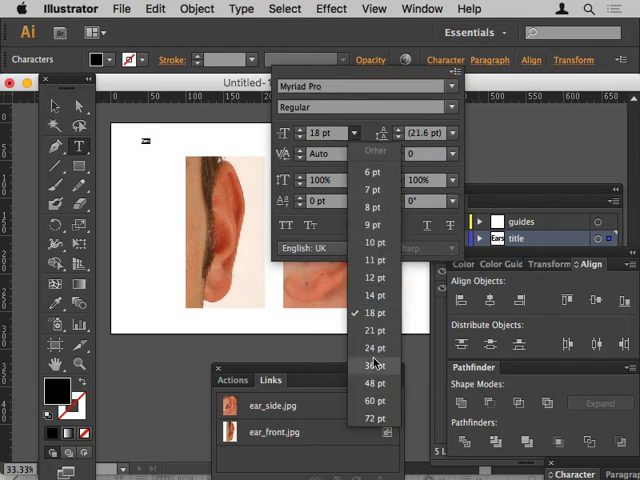
click(373, 365)
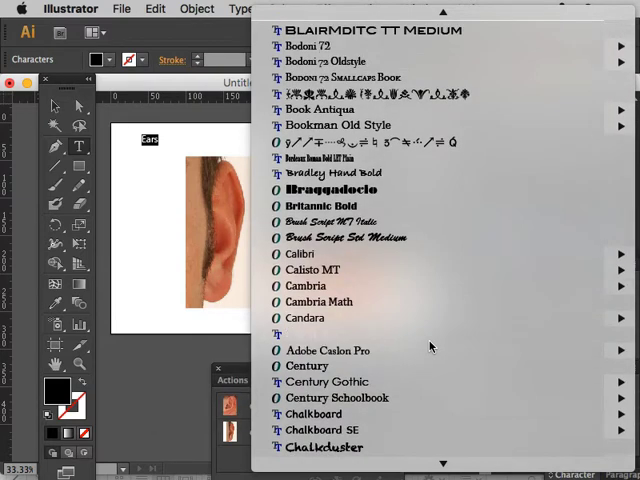
Scroll the font family list through the G–H families toward Helvetica.
scroll(down, 3)
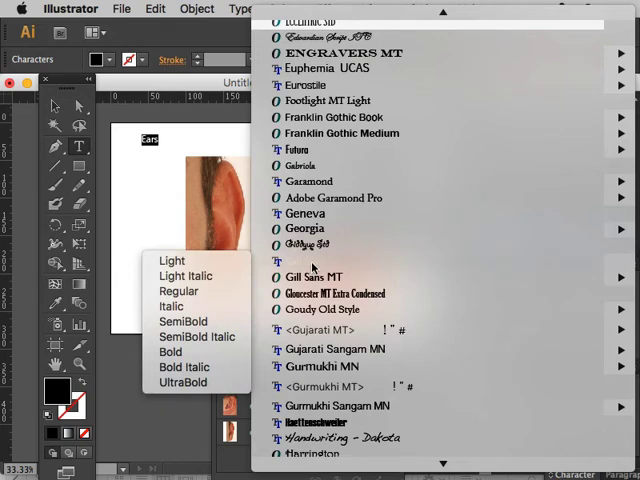
mouse_move(370, 266)
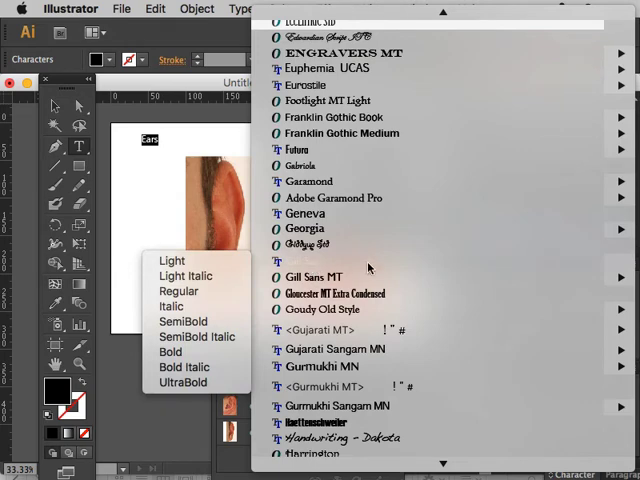
scroll(down, 3)
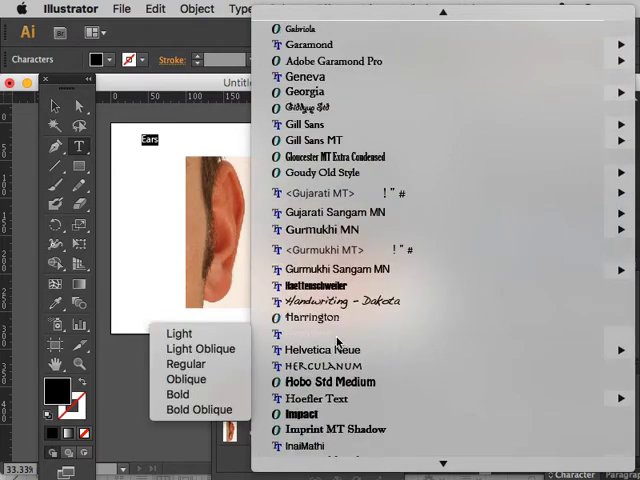
mouse_move(186, 379)
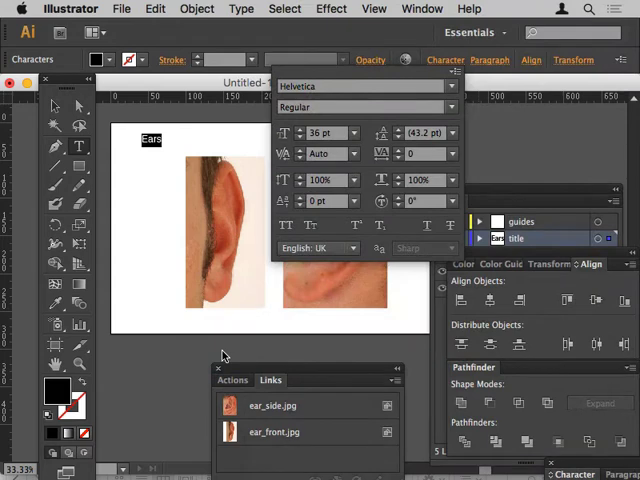
mouse_move(222, 357)
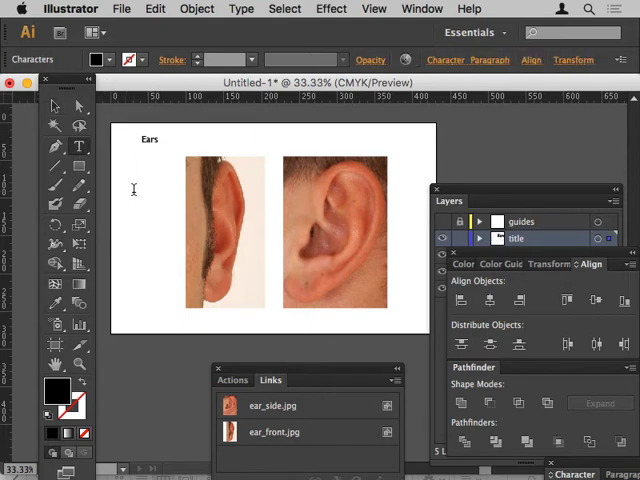
Type 'from' as a second title line beneath the Ears heading.
text(from 2 views)
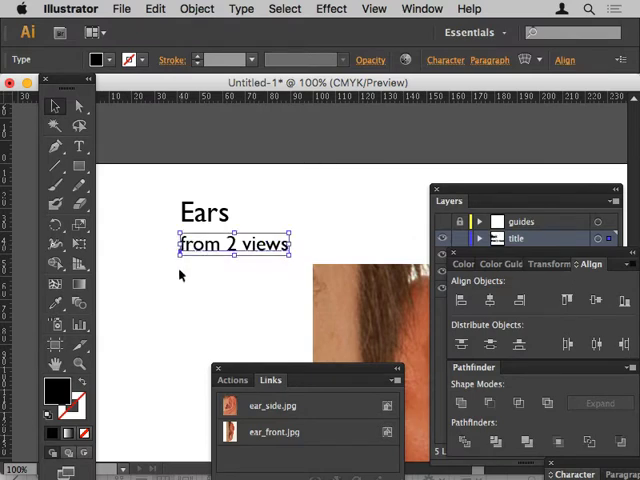
mouse_move(35, 182)
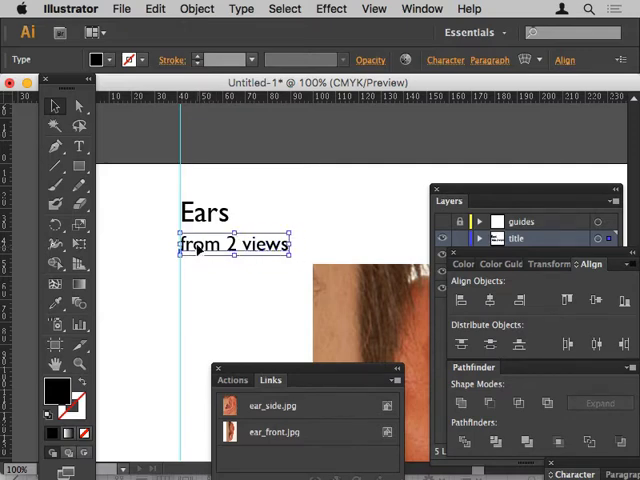
Complete the 'from 2 views' subtitle, add a left-edge vertical guide, and create Layer 6.
click(205, 213)
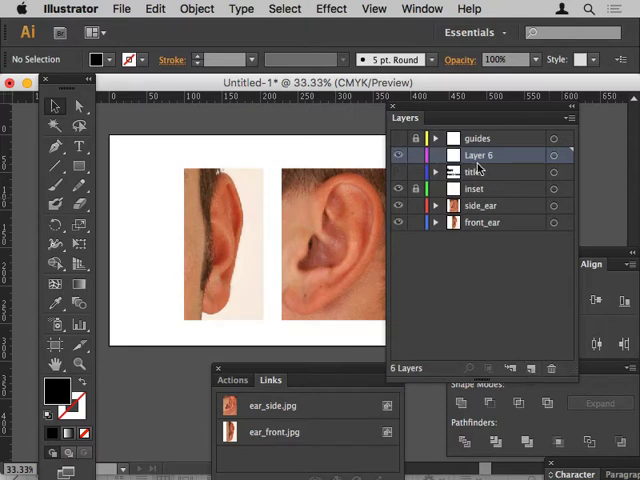
Rename Layer 6 to 'leader lines'.
double_click(484, 155)
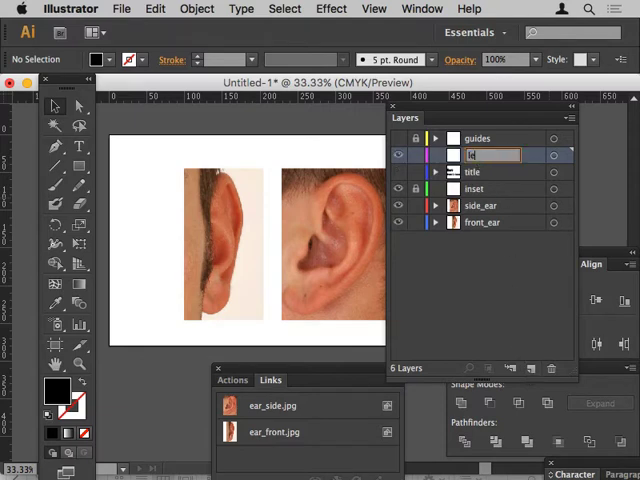
text(leader lines)
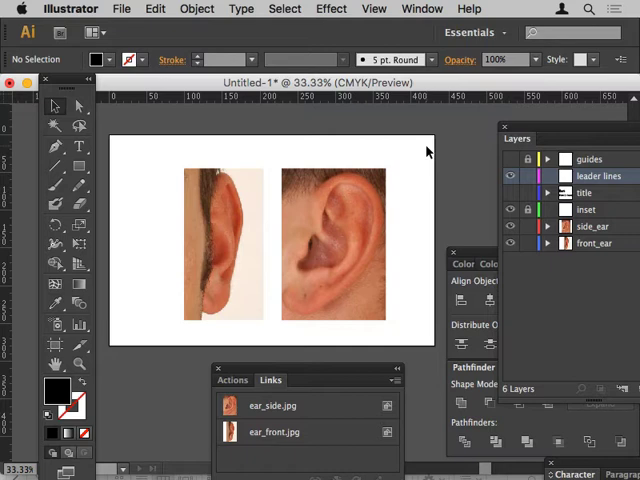
mouse_move(397, 180)
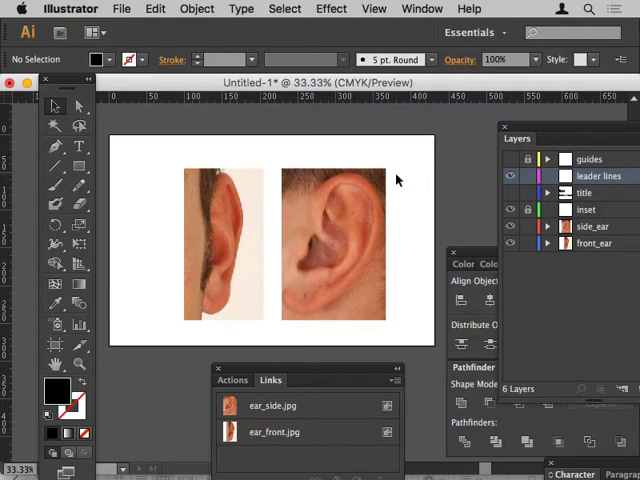
mouse_move(122, 161)
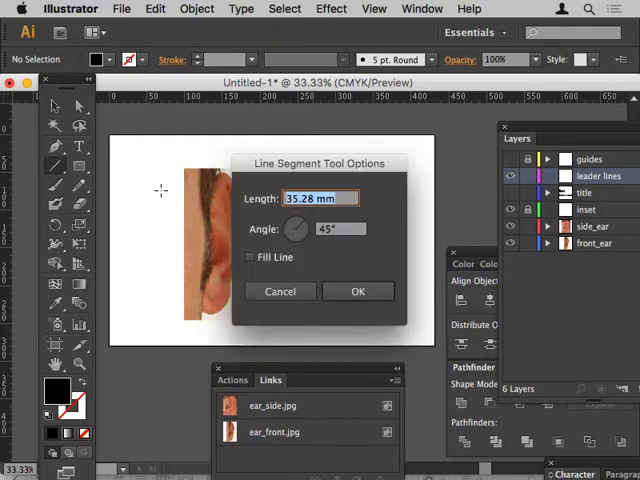
Draw a 5 pt diagonal leader line into the side-view photo, stroked #1C1111.
click(358, 291)
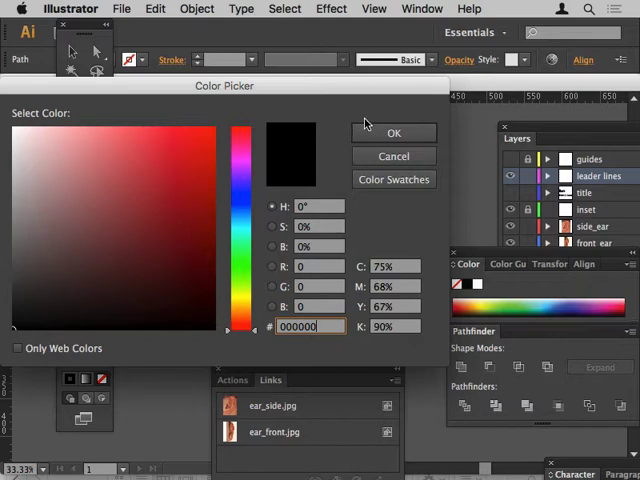
click(393, 132)
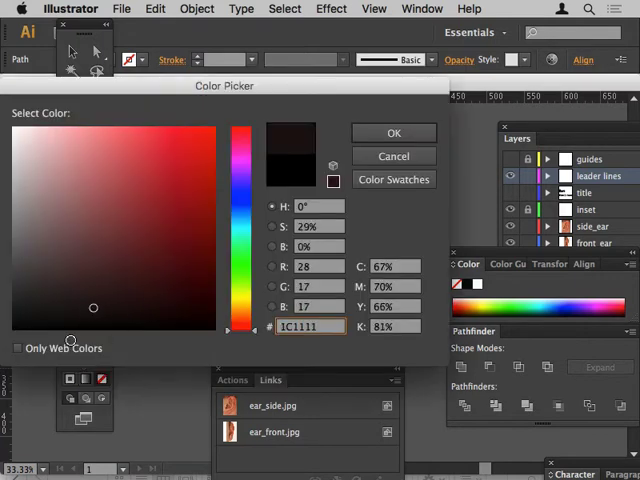
click(393, 132)
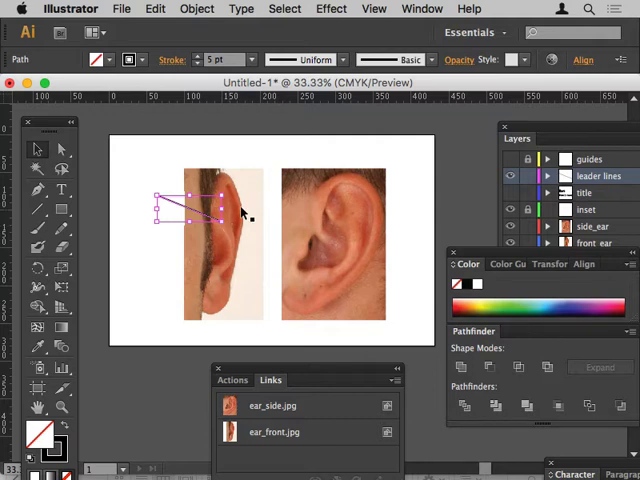
mouse_move(347, 70)
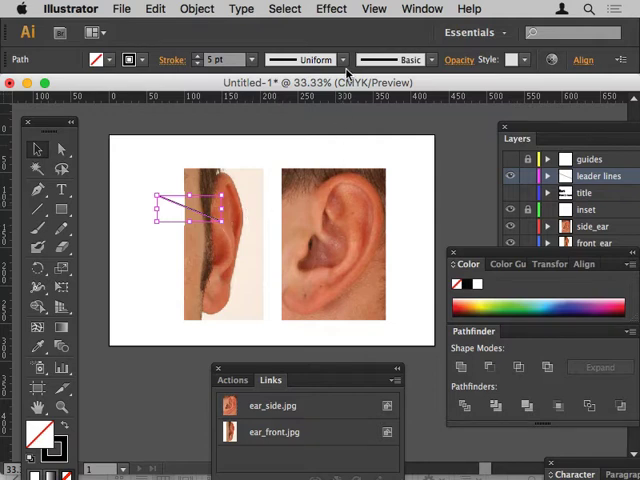
mouse_move(325, 145)
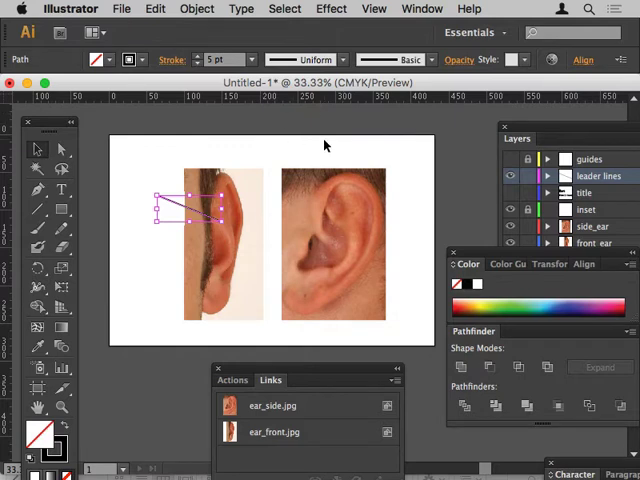
mouse_move(315, 143)
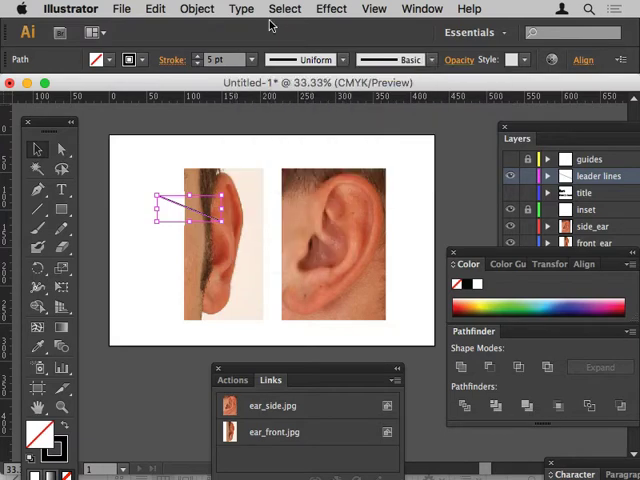
click(331, 8)
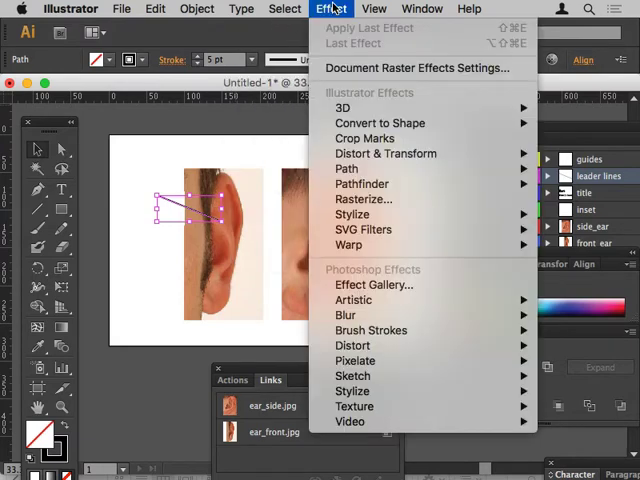
mouse_move(352, 214)
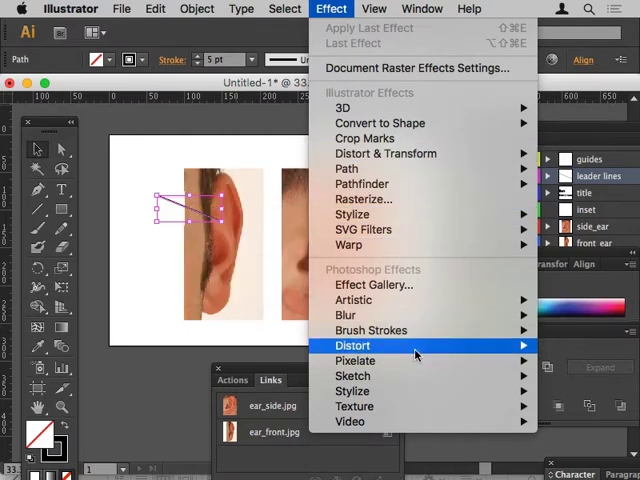
mouse_move(356, 360)
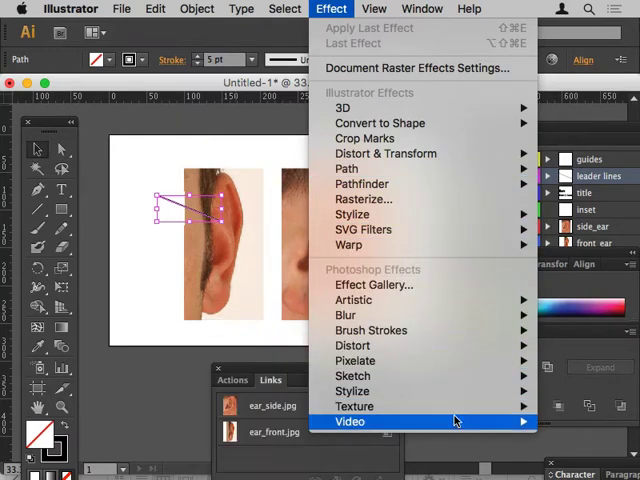
mouse_move(352, 375)
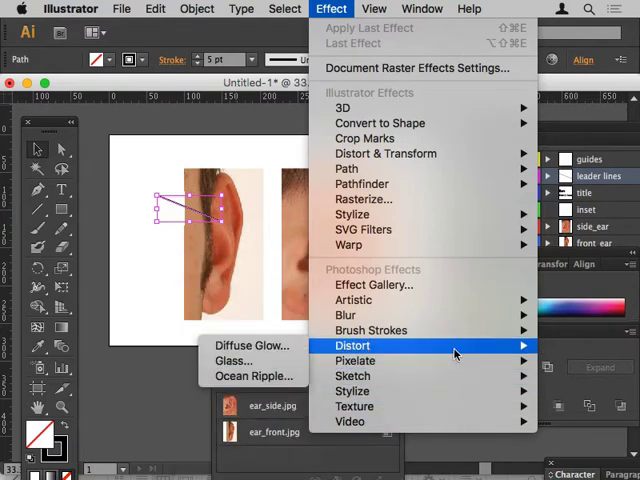
mouse_move(371, 330)
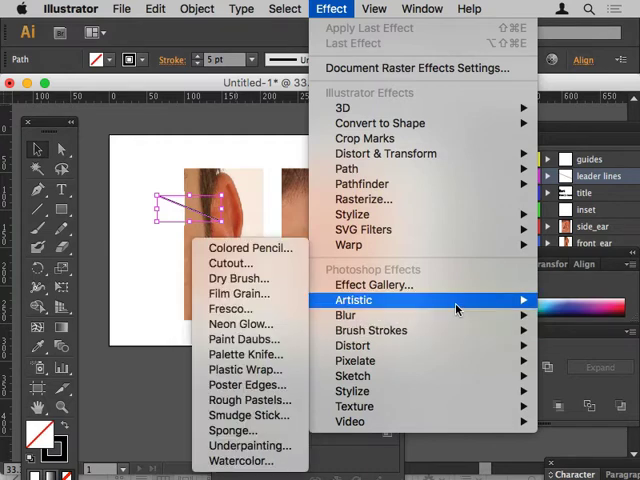
mouse_move(350, 245)
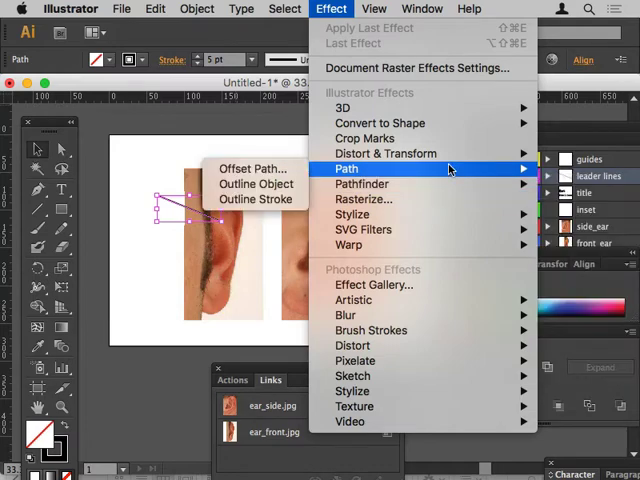
mouse_move(385, 153)
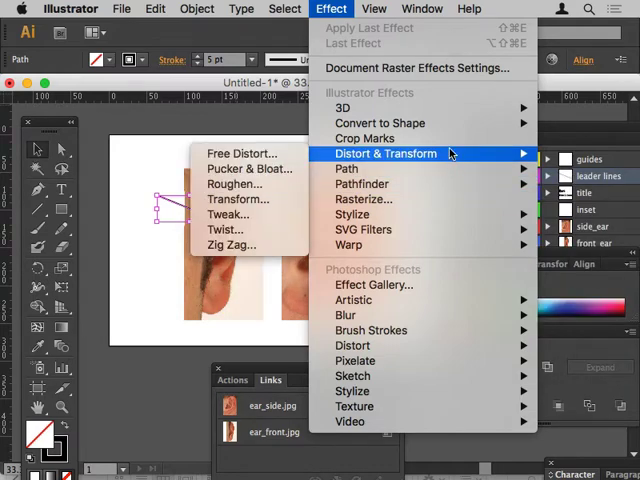
click(197, 8)
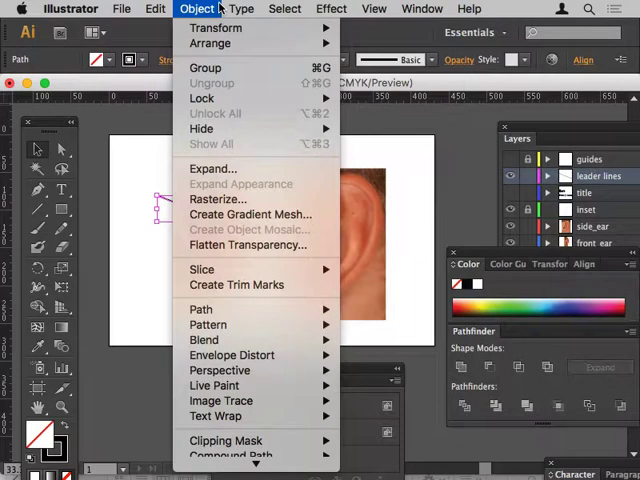
mouse_move(203, 340)
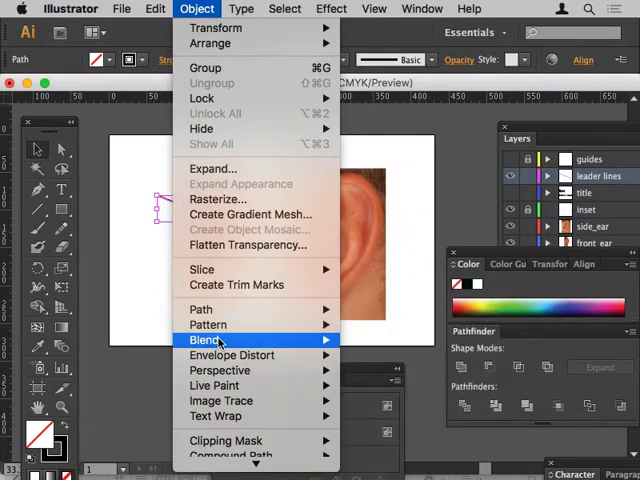
mouse_move(205, 340)
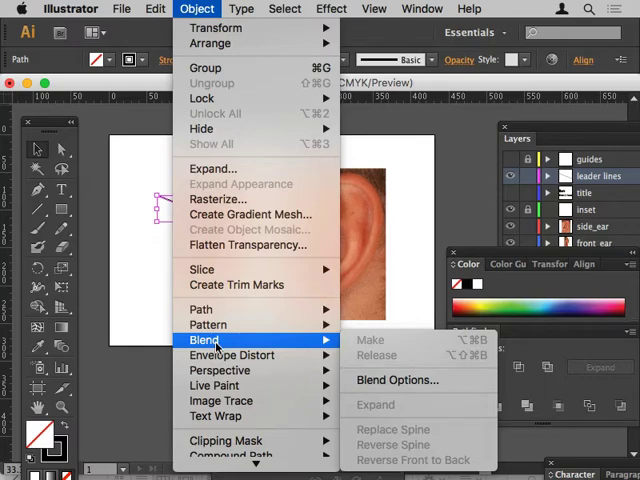
click(370, 339)
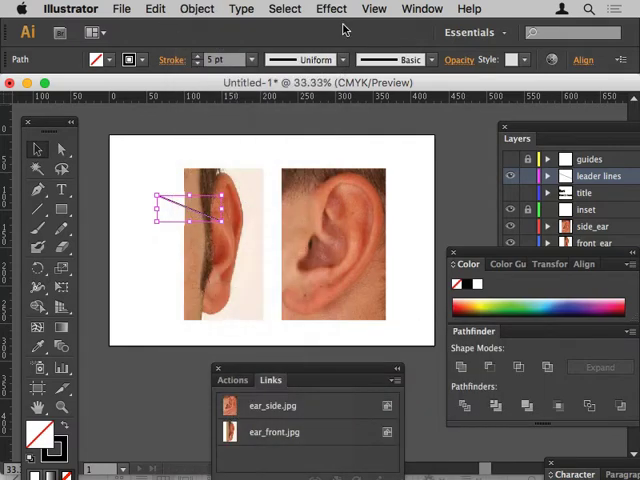
Give the leader line an end arrowhead scaled to 50% in the Stroke panel.
click(421, 8)
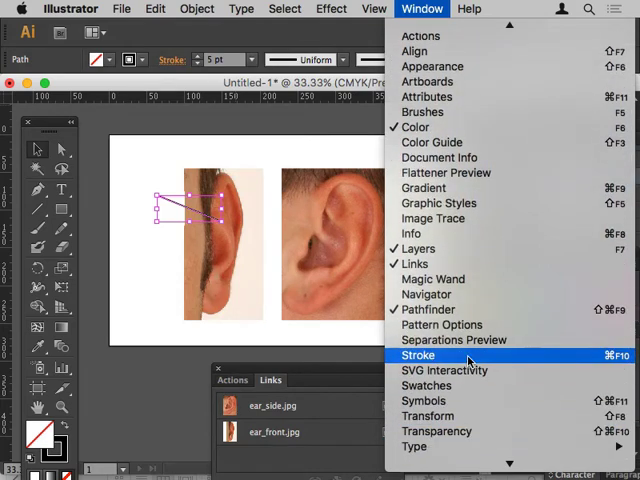
click(418, 355)
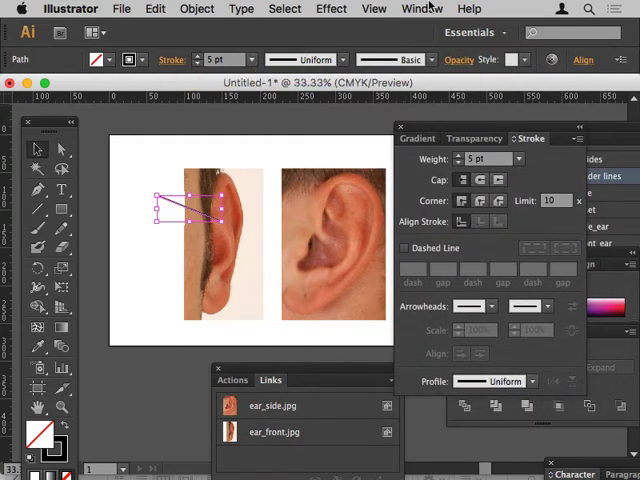
click(420, 9)
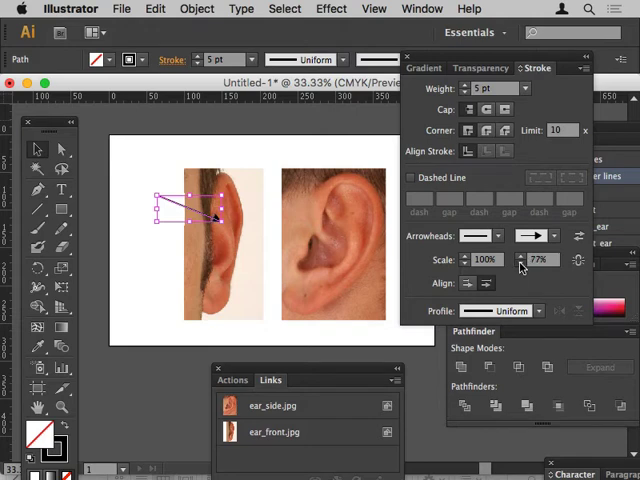
click(552, 260)
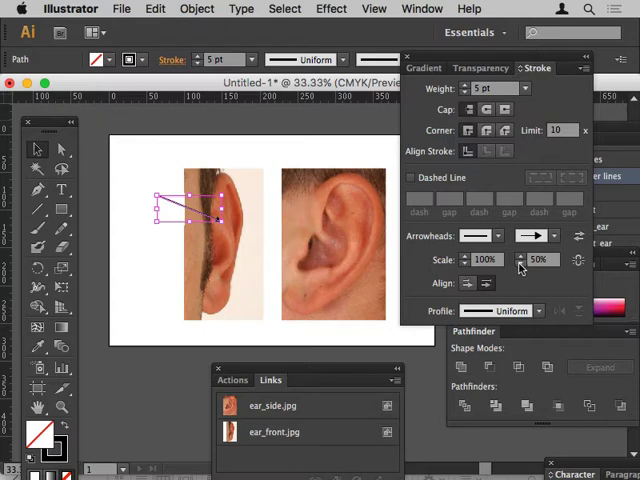
mouse_move(540, 259)
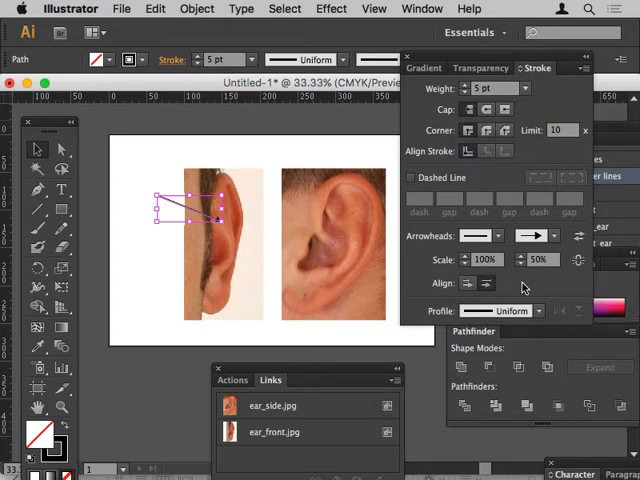
mouse_move(538, 237)
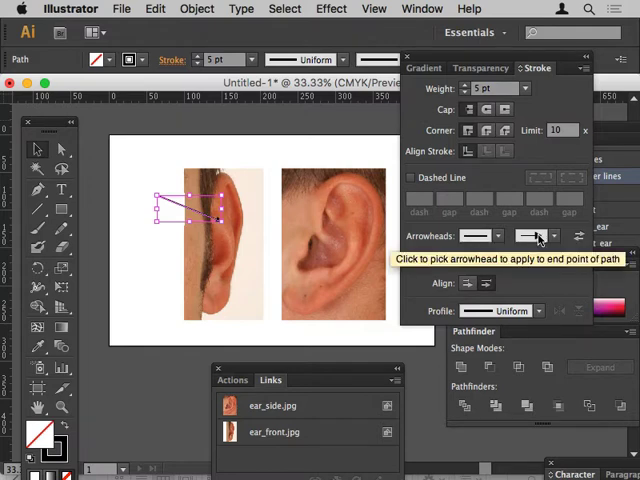
Swap the end arrowhead for Arrow 21 (dot) at 39% scale, then reselect the line.
click(543, 236)
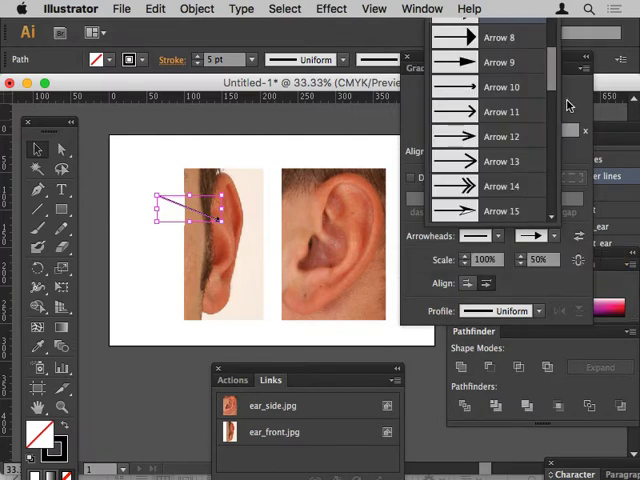
scroll(down, 3)
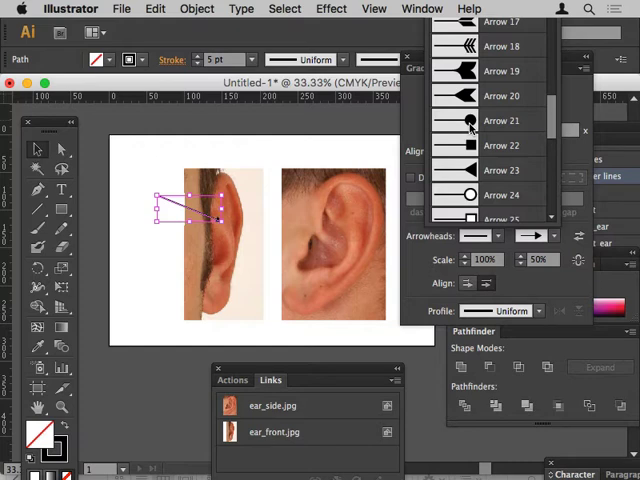
click(469, 121)
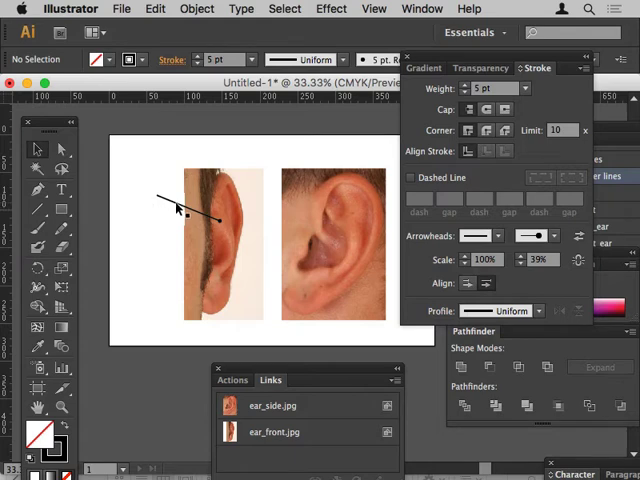
click(180, 210)
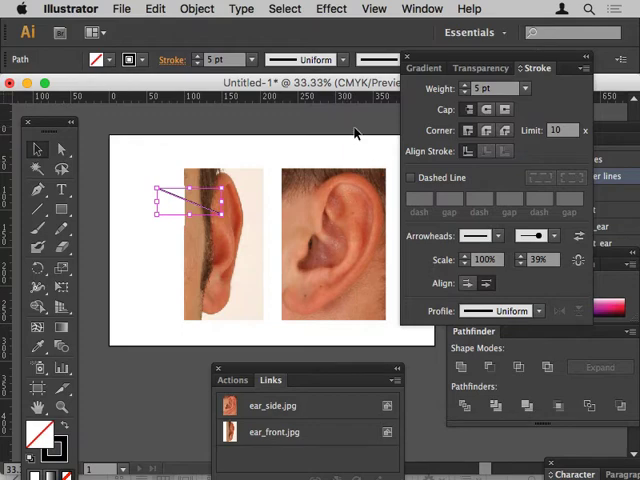
mouse_move(285, 10)
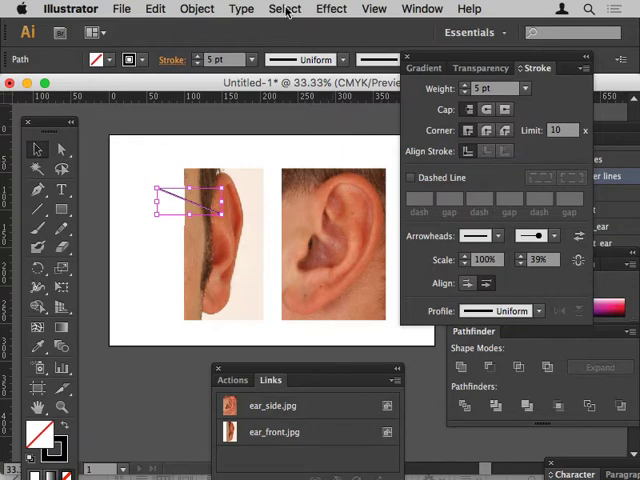
Choose white (FFFFFF) as the Drop Shadow colour for the dot-ended leader line.
click(331, 8)
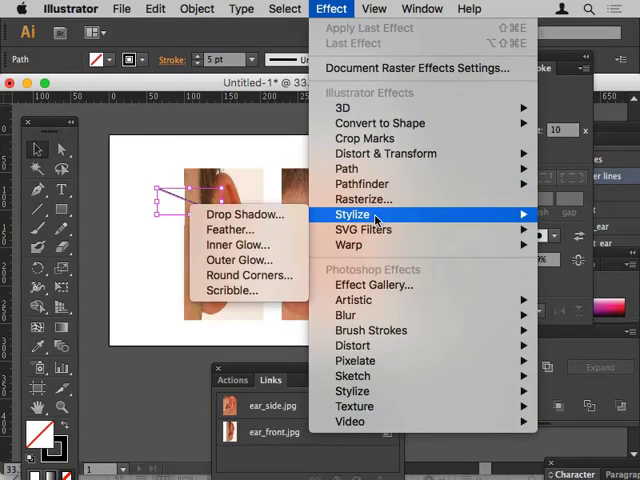
mouse_move(246, 214)
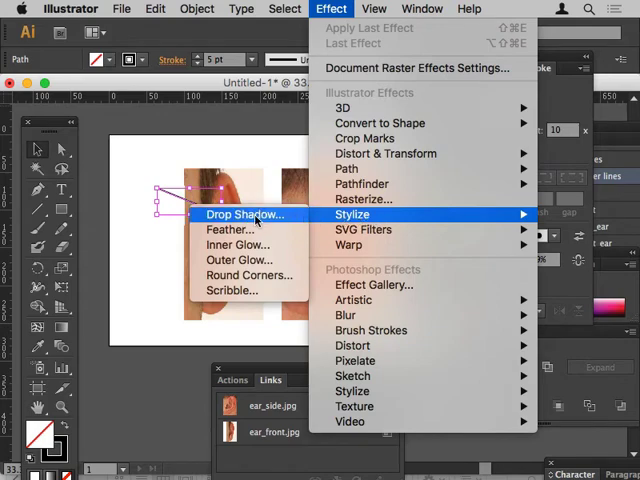
click(243, 214)
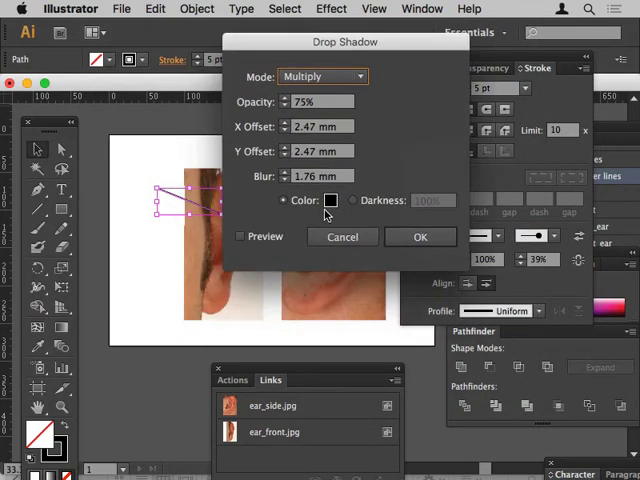
click(331, 200)
text(FFFFFF)
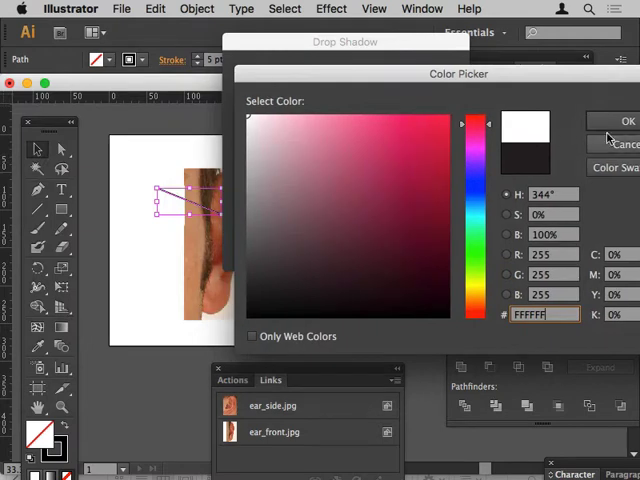
click(628, 120)
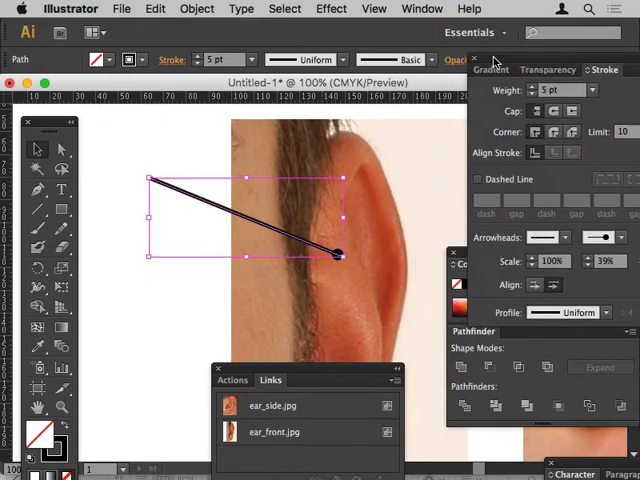
click(331, 8)
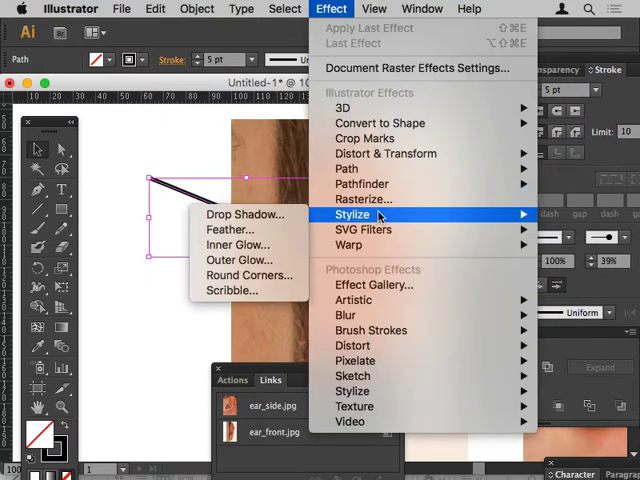
Preview a white drop shadow in Normal mode with 0 mm blur and a -1 mm offset.
click(245, 213)
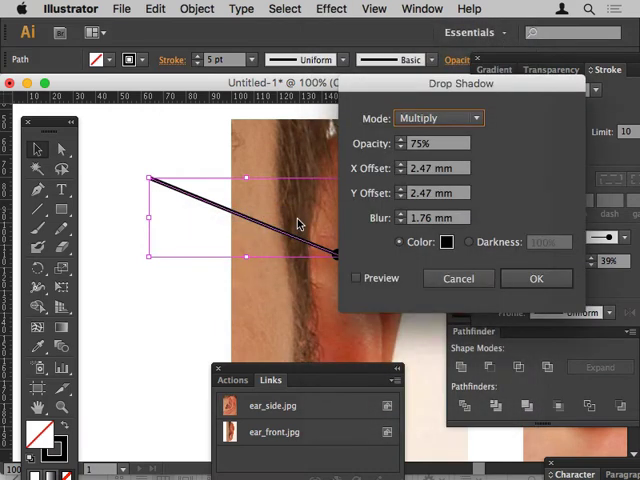
click(446, 242)
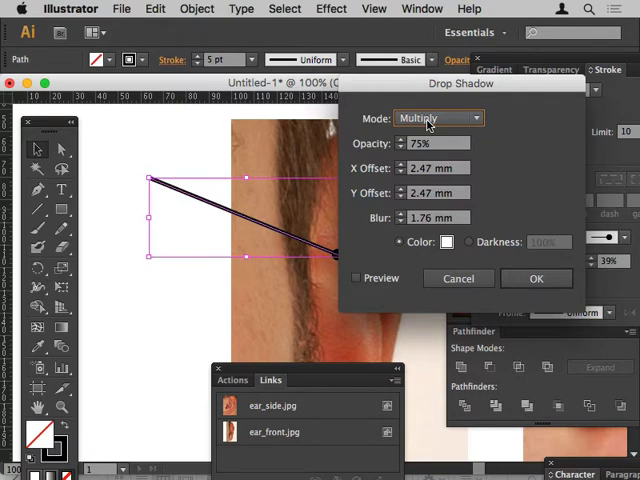
click(437, 118)
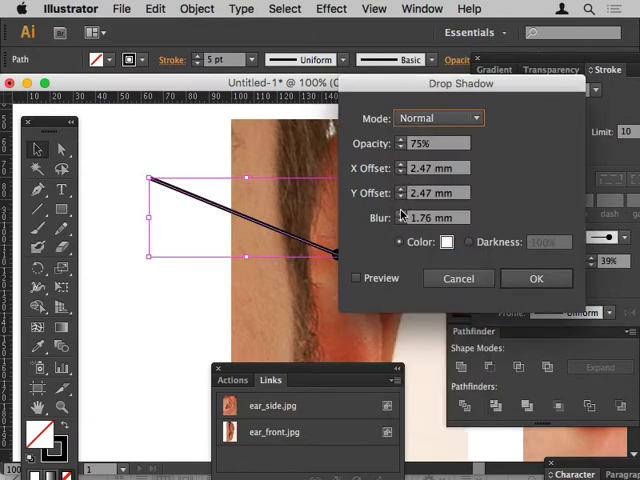
mouse_move(280, 240)
text(0)
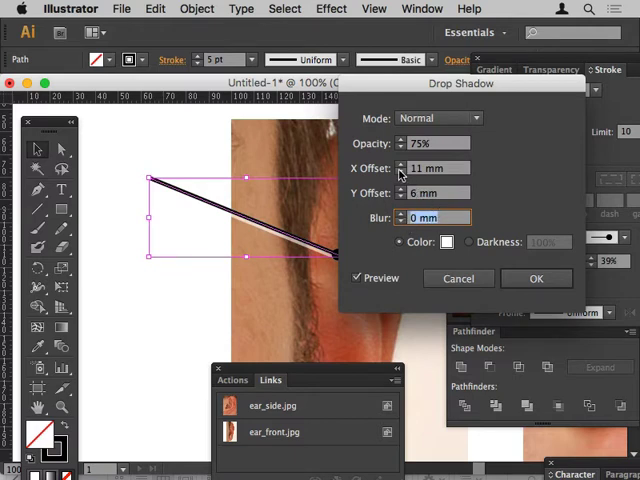
click(435, 167)
text(14)
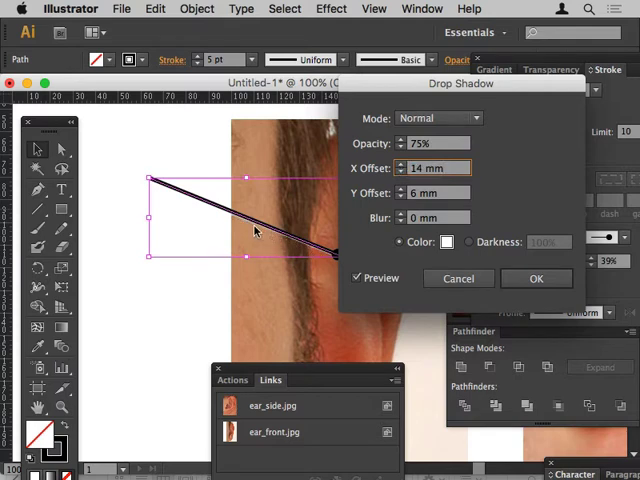
mouse_move(305, 252)
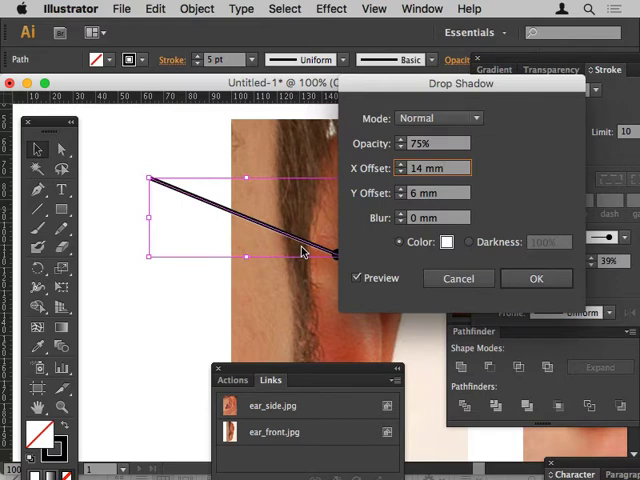
drag(461, 83, 584, 72)
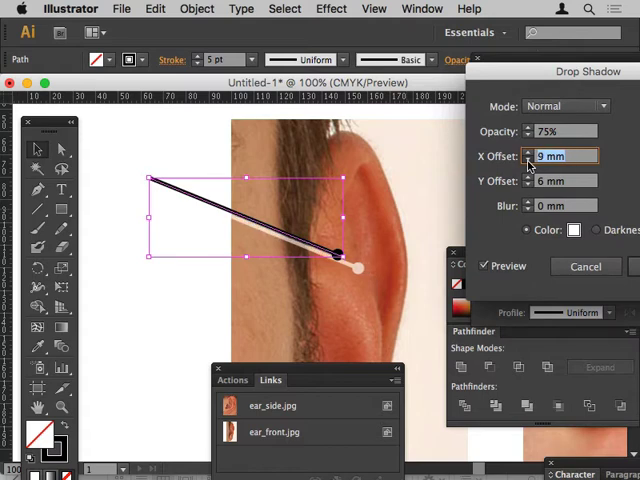
text(-1 mm)
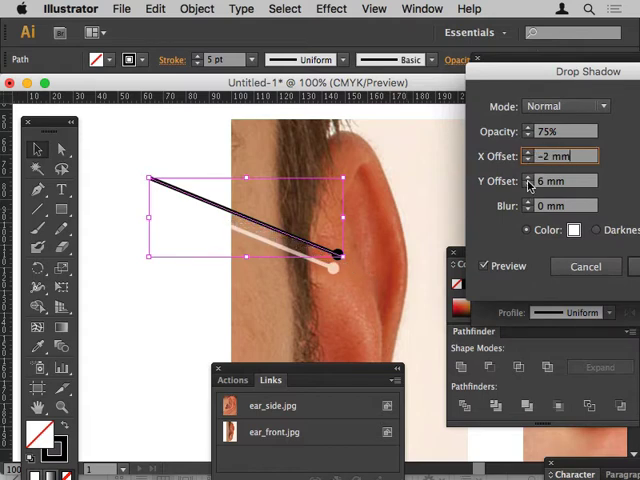
click(565, 181)
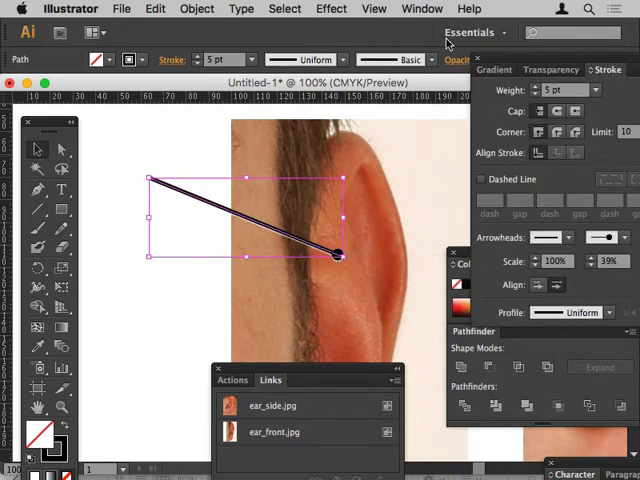
Set the drop shadow to 100% opacity, X 0 mm, Y 0.5 mm and 0 mm blur.
click(331, 8)
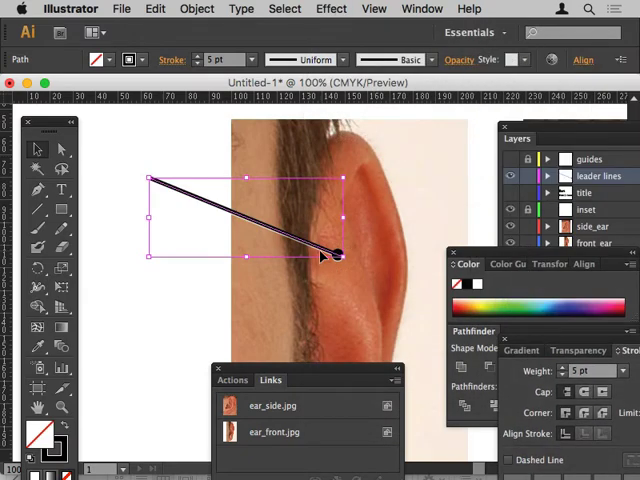
mouse_move(258, 232)
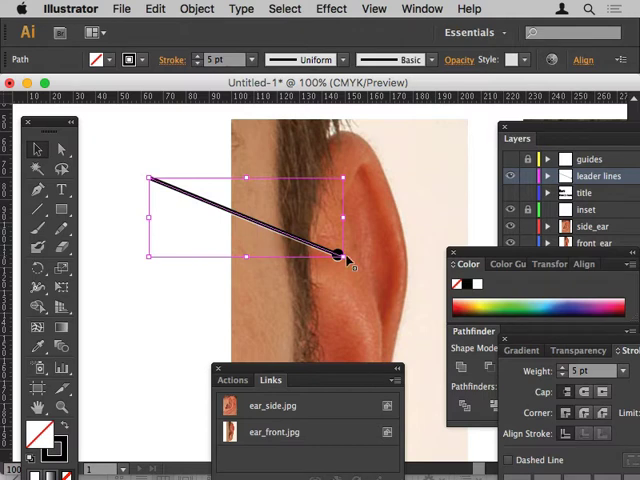
mouse_move(280, 245)
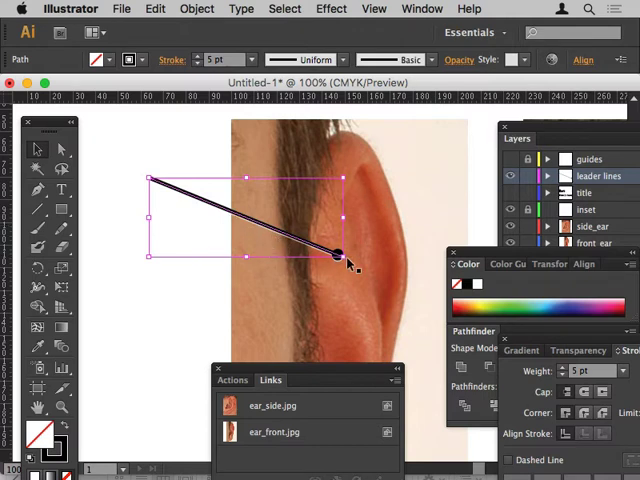
click(421, 8)
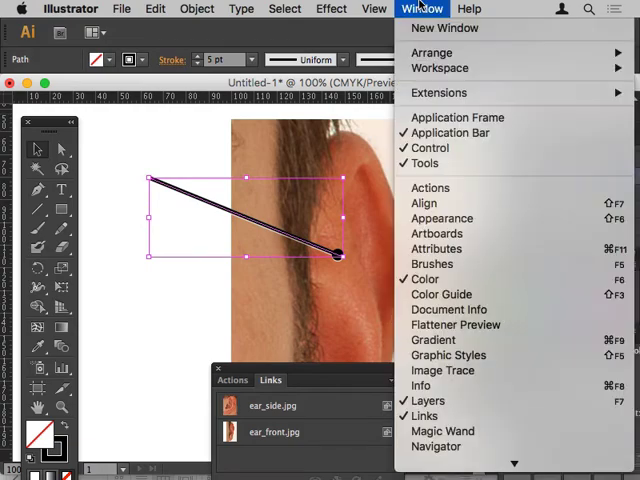
mouse_move(440, 218)
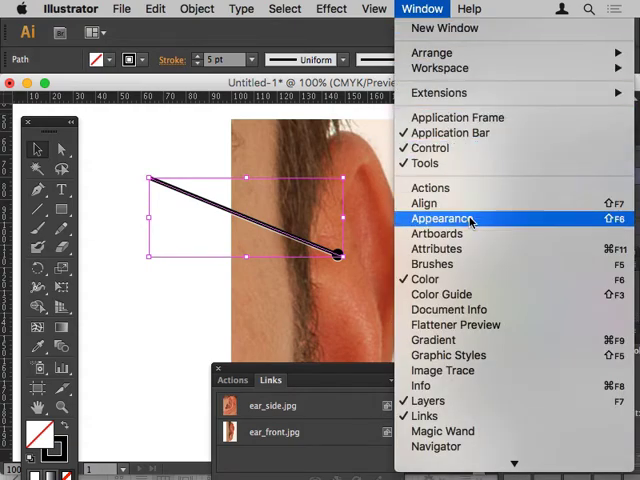
click(442, 218)
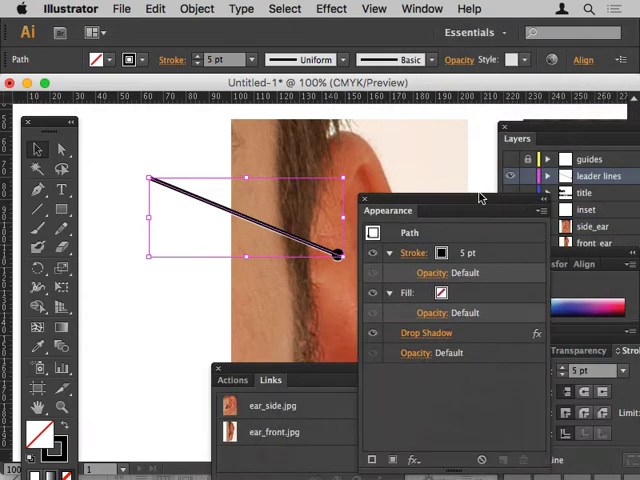
drag(388, 210, 375, 36)
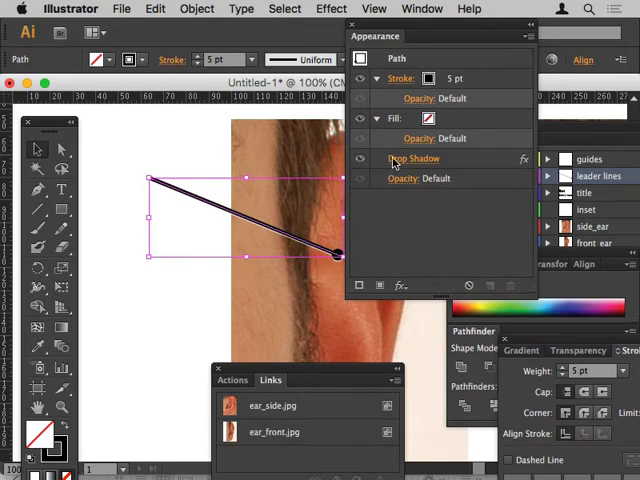
click(413, 158)
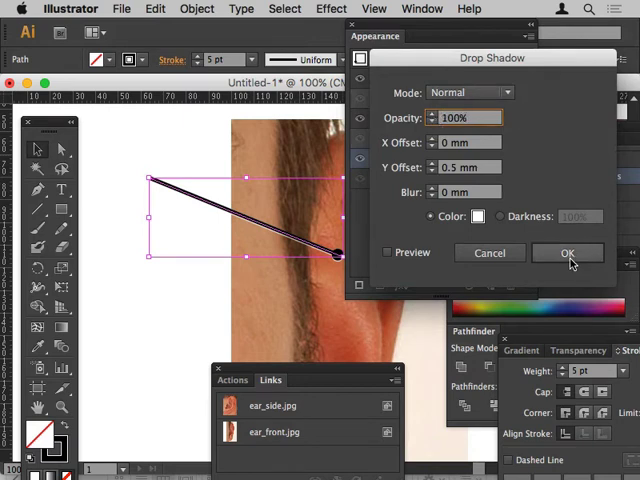
click(567, 252)
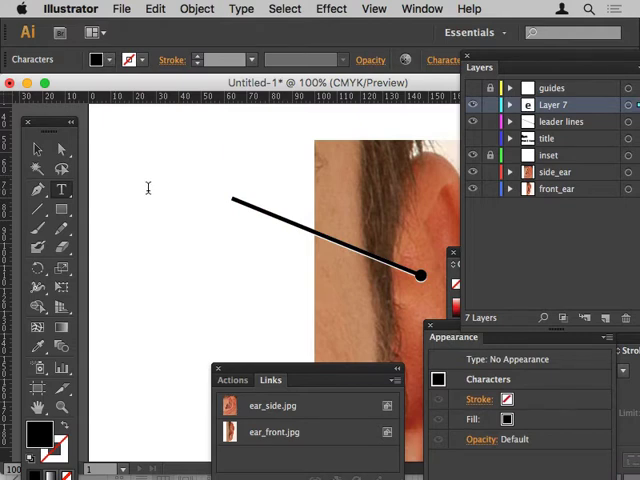
Type an 'Ear' label and place it left of the leader line's outer end.
text(Ear)
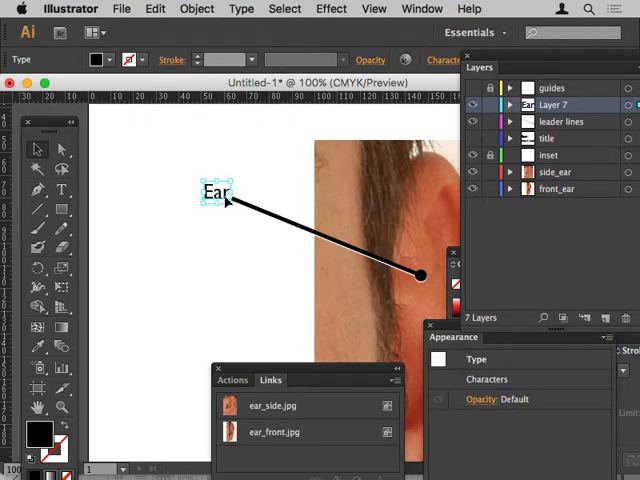
mouse_move(223, 200)
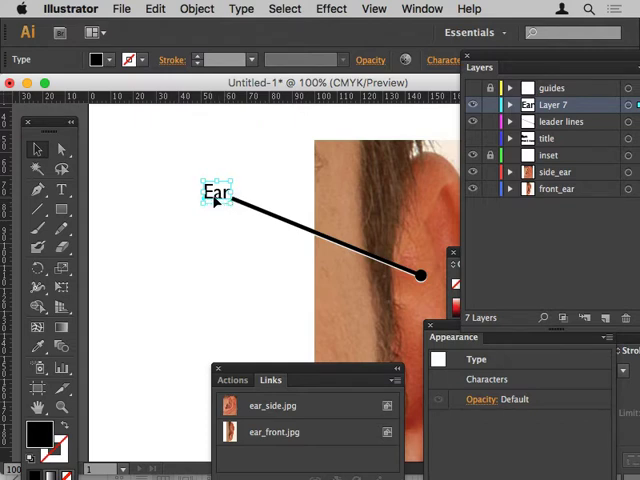
drag(216, 192, 265, 192)
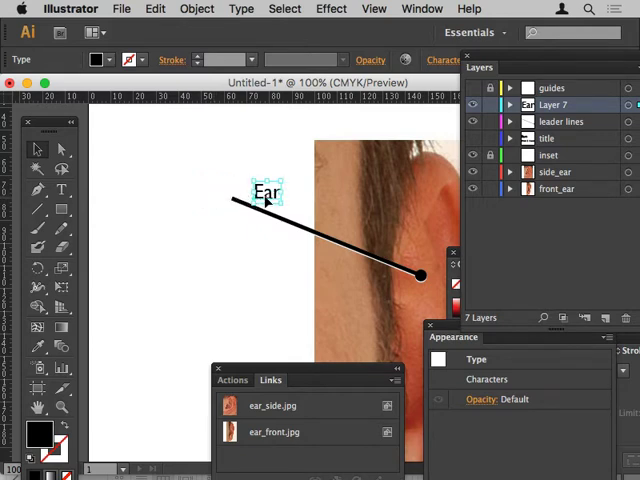
drag(265, 192, 210, 220)
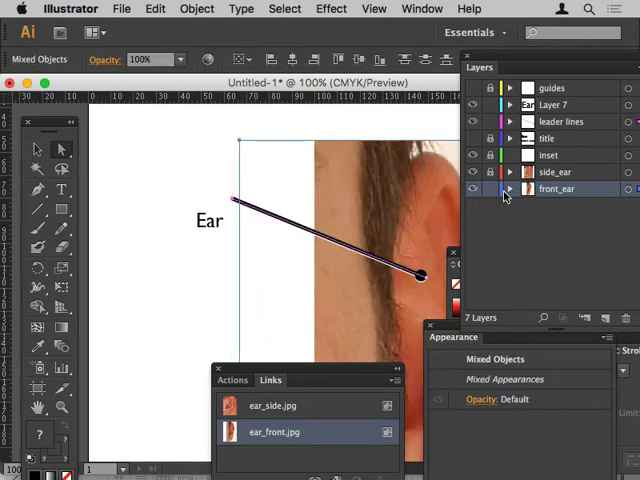
Drop the line's outer endpoint lower and move the line and Ear label onto the ear photo.
click(232, 200)
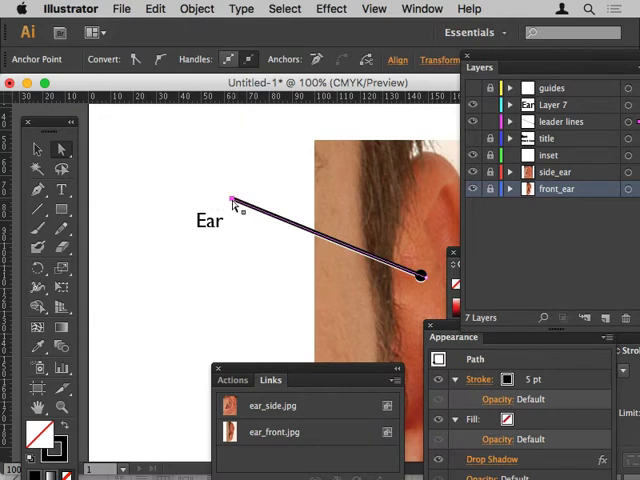
drag(230, 198, 232, 355)
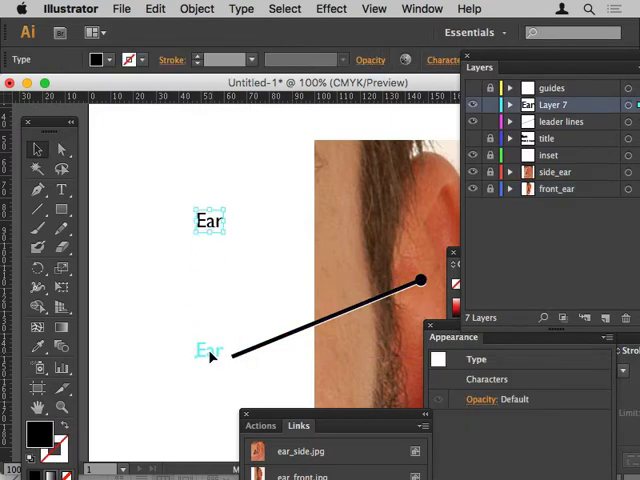
drag(210, 220, 195, 385)
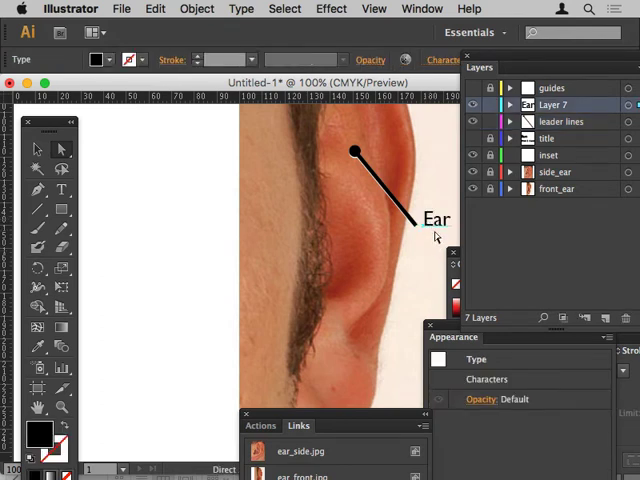
mouse_move(518, 63)
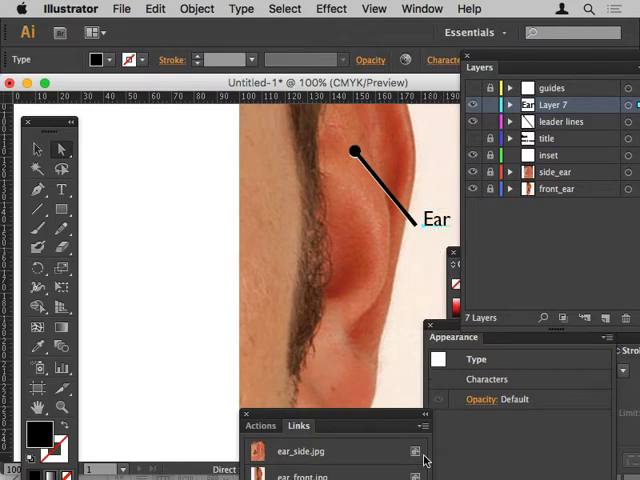
mouse_move(425, 460)
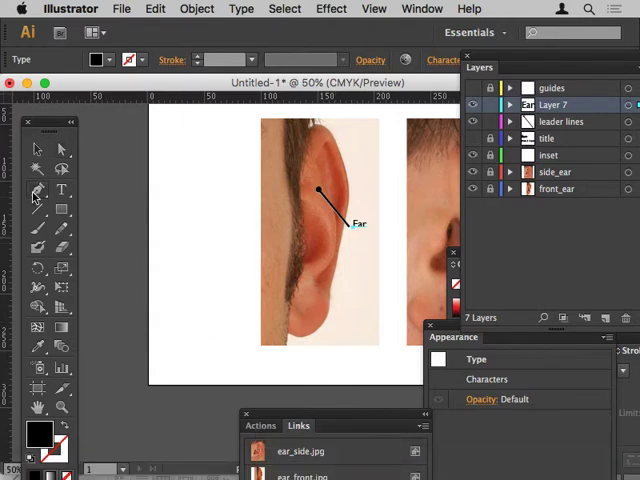
mouse_move(170, 150)
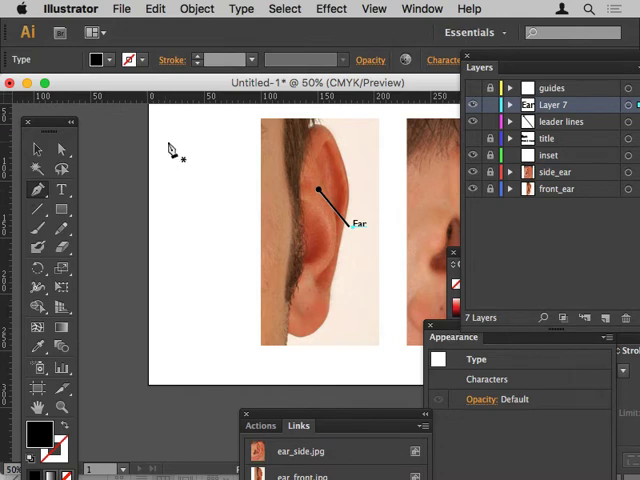
Draw a new 4 pt leader path and show its arrowhead style options.
click(561, 121)
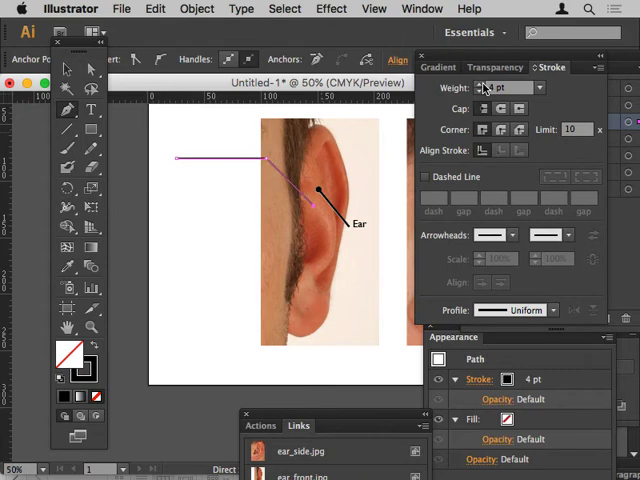
click(495, 235)
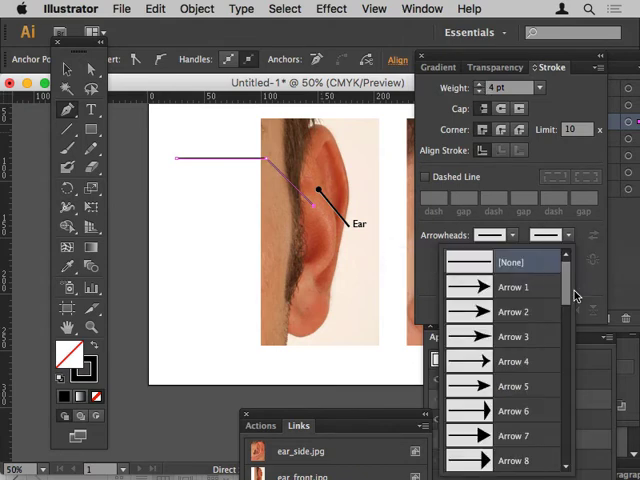
scroll(down, 3)
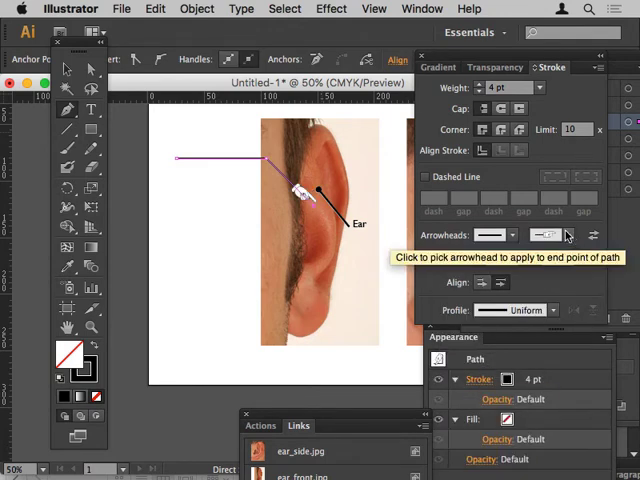
click(549, 234)
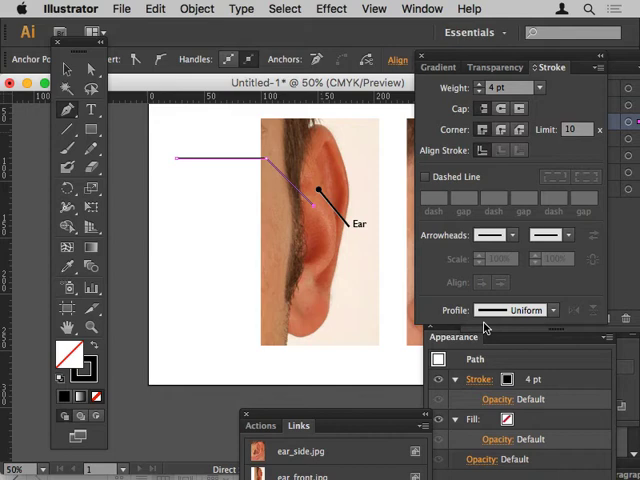
mouse_move(451, 298)
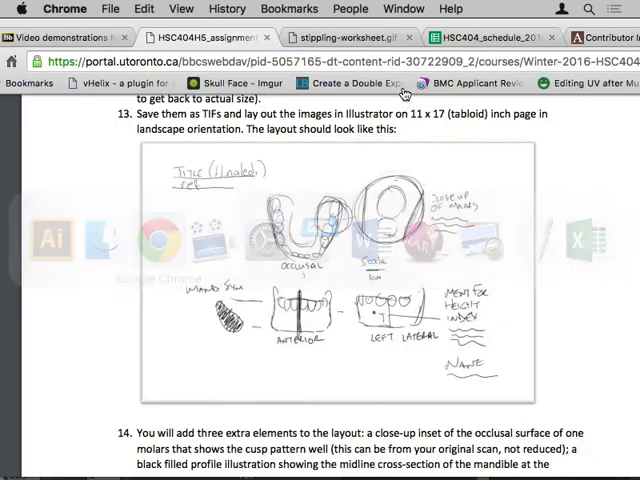
Scroll the assignment PDF to review the layout sketch and item 14, then return to Illustrator.
scroll(down, 3)
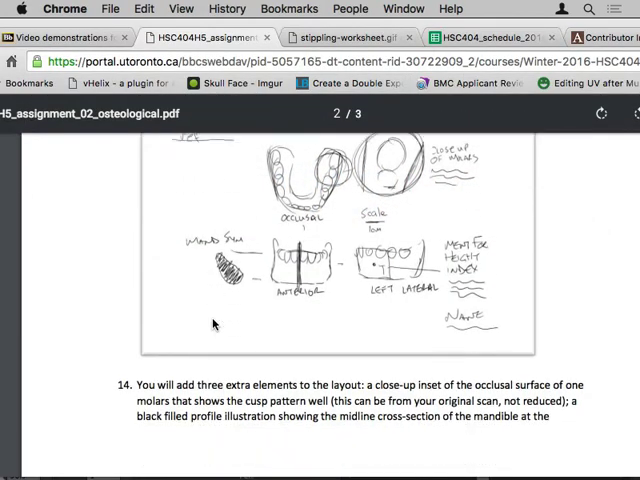
scroll(down, 3)
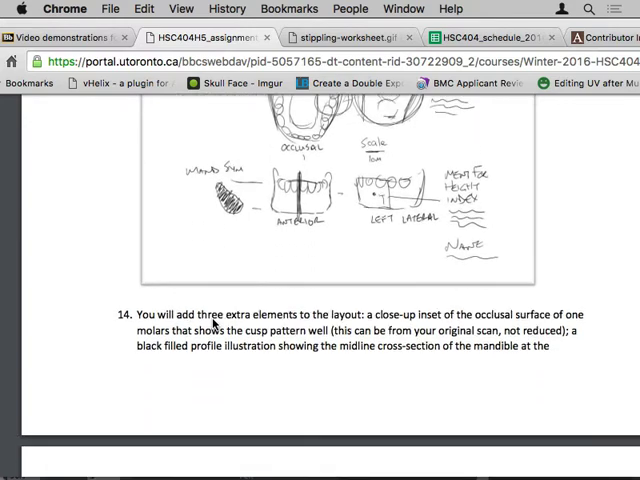
scroll(up, 3)
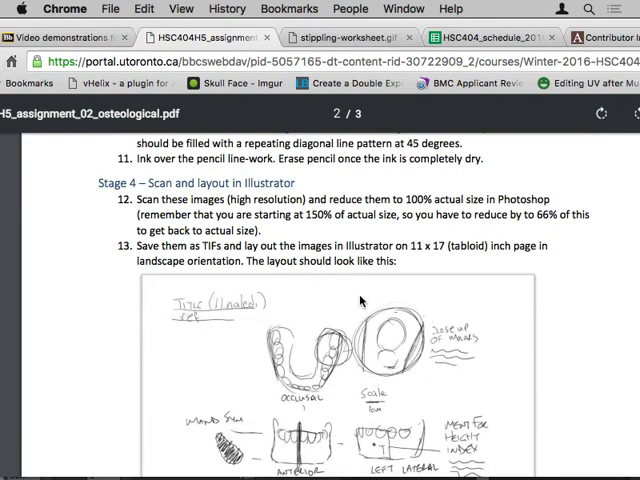
mouse_move(371, 365)
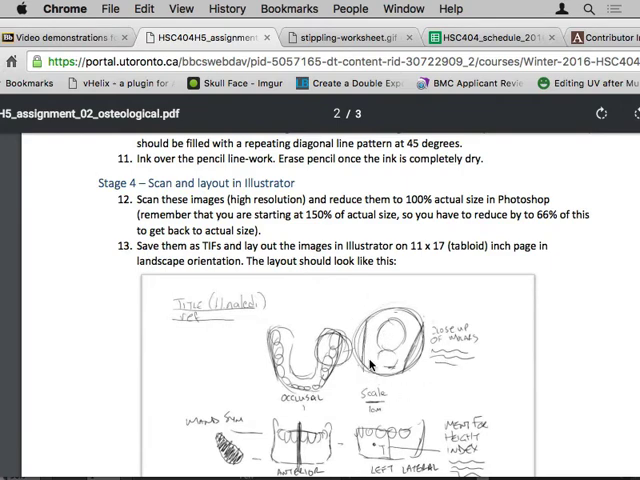
click(70, 8)
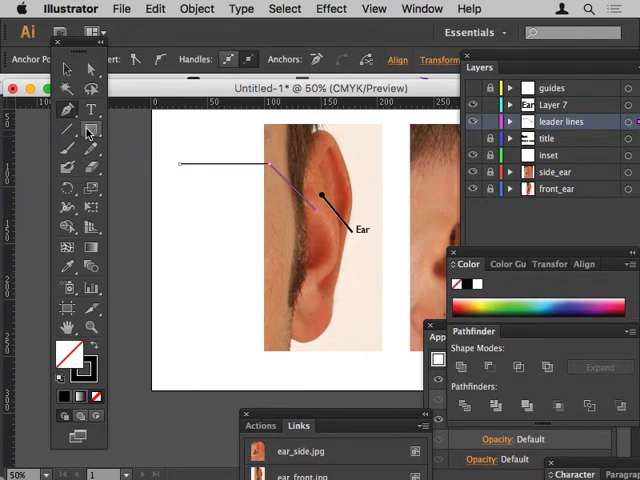
mouse_move(90, 133)
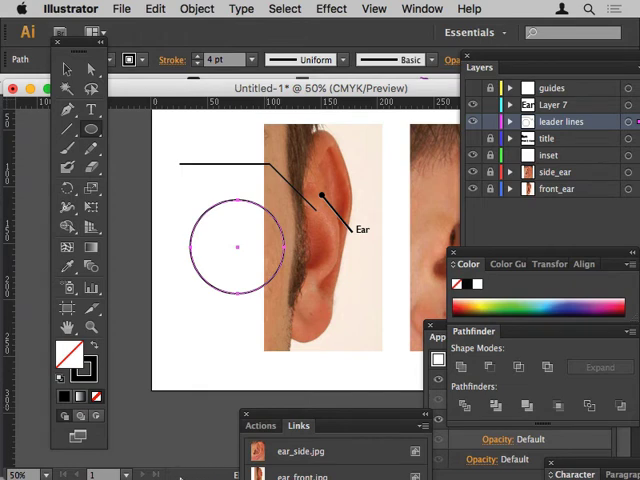
mouse_move(161, 325)
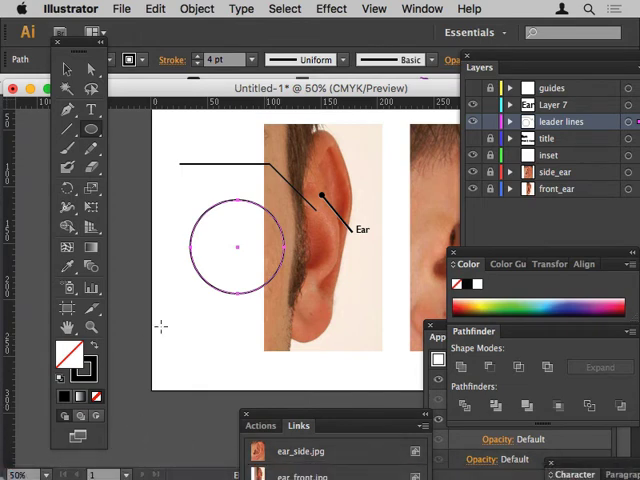
mouse_move(219, 217)
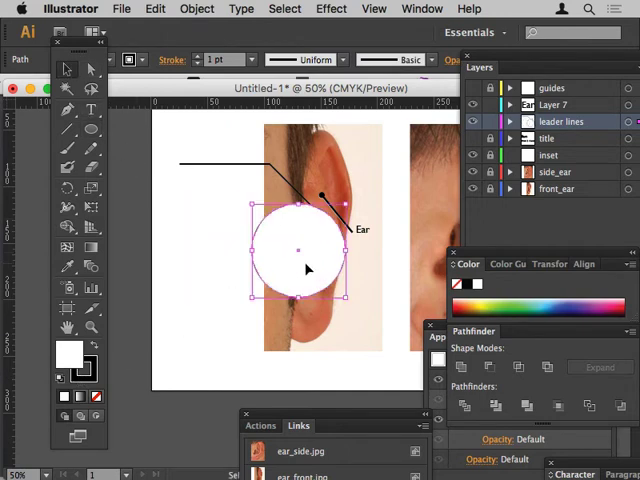
Drag the white-filled circle down over the lower part of the ear photo.
drag(305, 250, 357, 307)
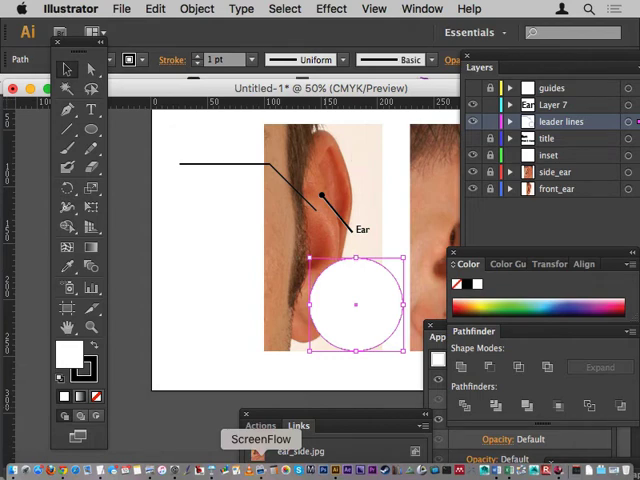
mouse_move(398, 18)
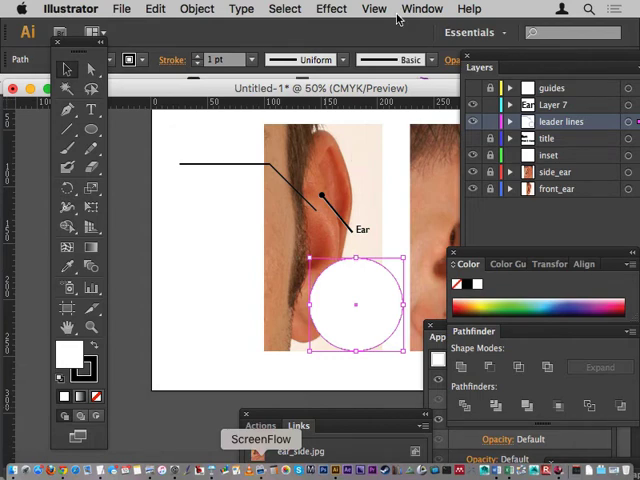
mouse_move(397, 18)
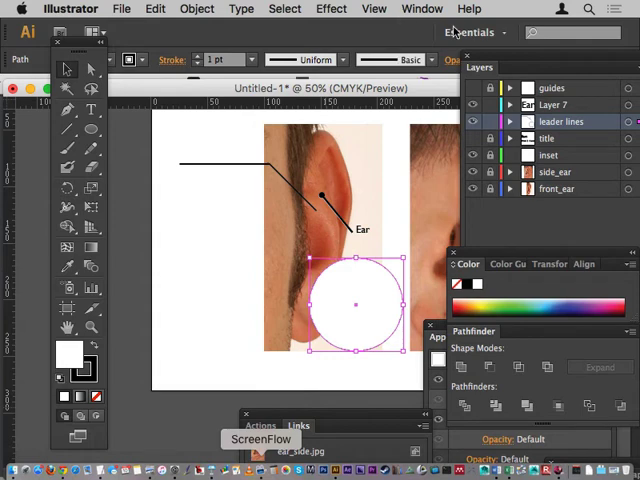
mouse_move(196, 298)
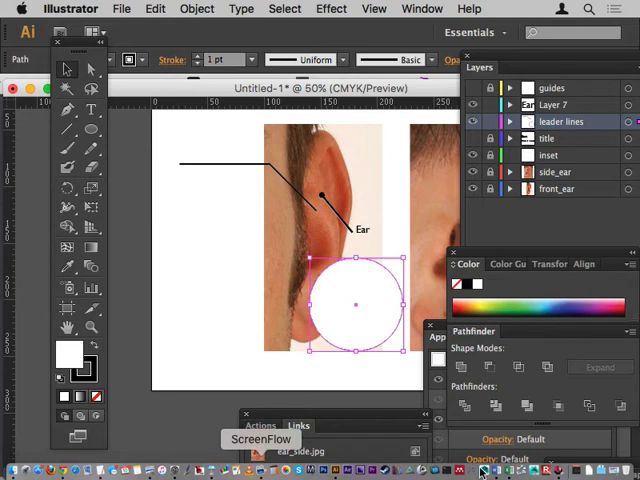
mouse_move(345, 248)
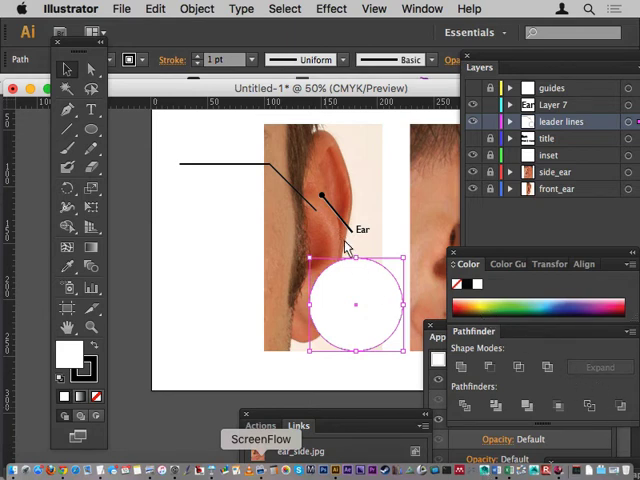
mouse_move(232, 128)
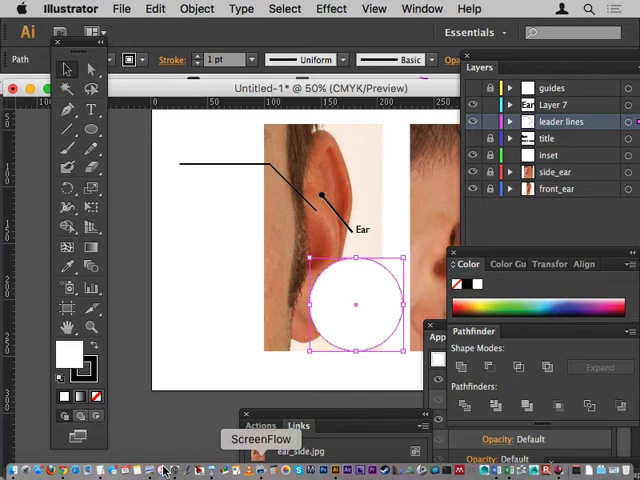
mouse_move(165, 432)
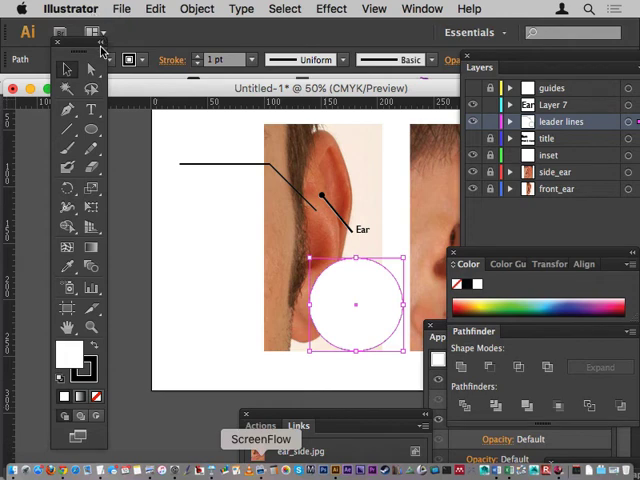
mouse_move(199, 151)
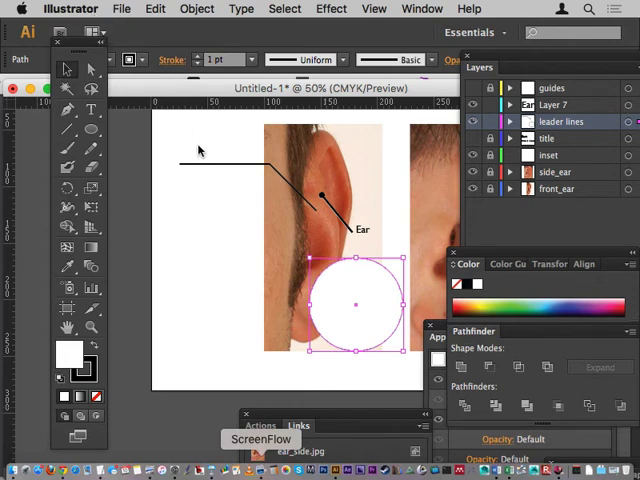
mouse_move(500, 62)
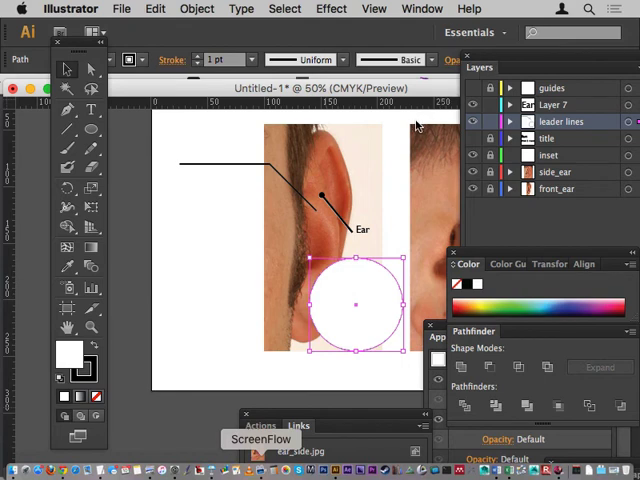
mouse_move(228, 110)
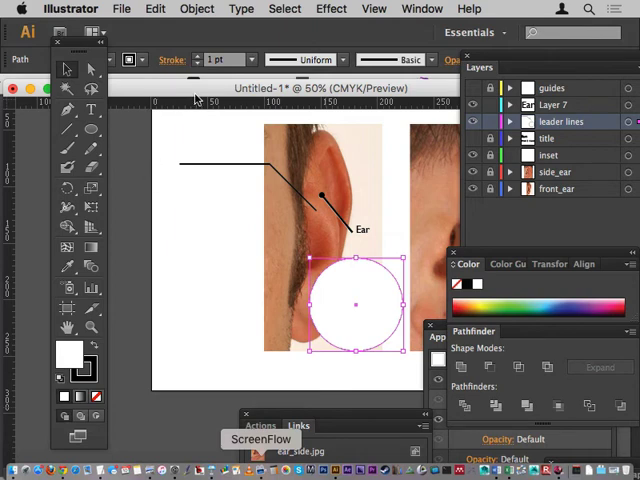
mouse_move(314, 252)
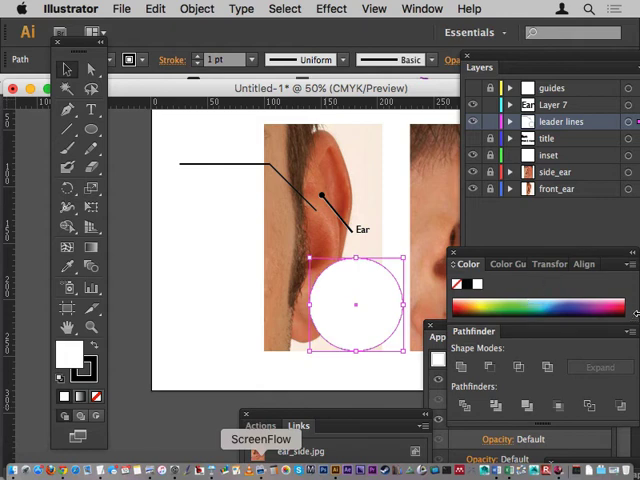
mouse_move(472, 235)
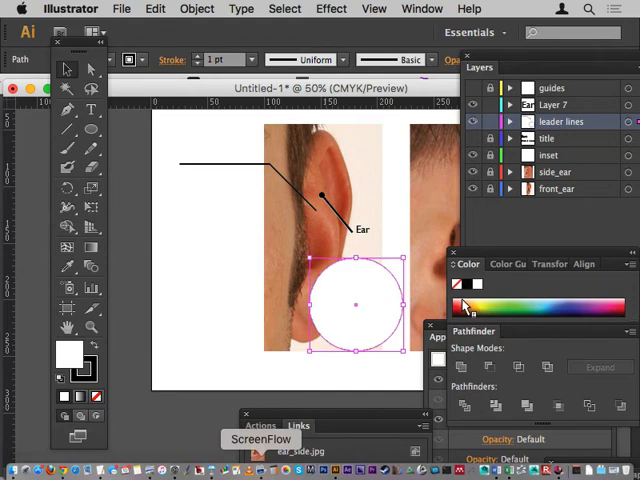
mouse_move(495, 290)
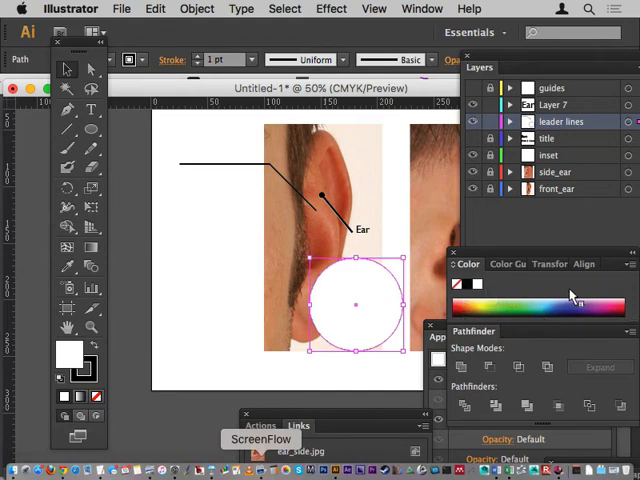
mouse_move(365, 337)
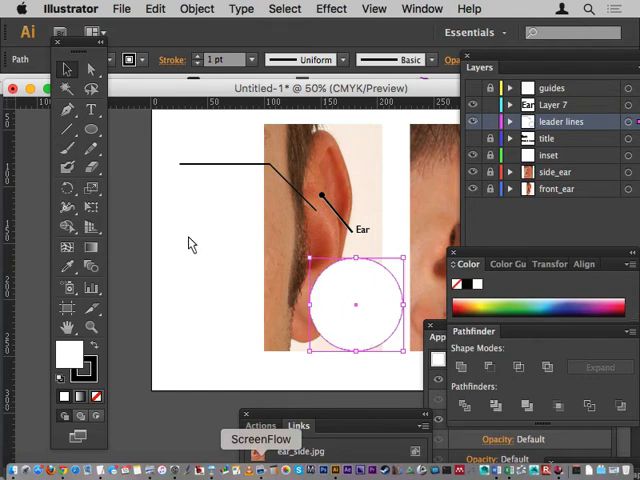
mouse_move(198, 291)
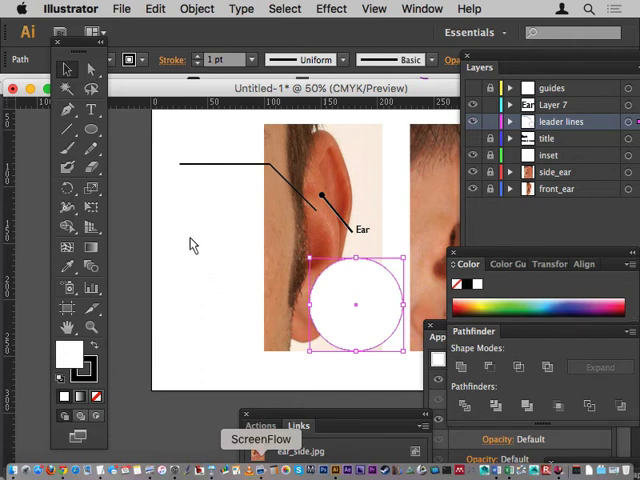
mouse_move(199, 291)
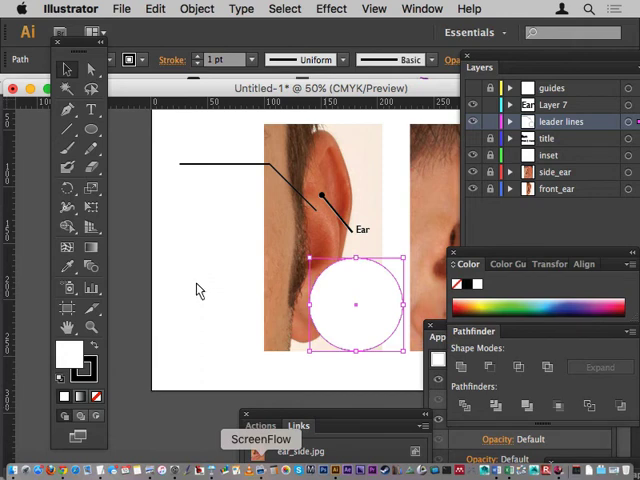
mouse_move(223, 280)
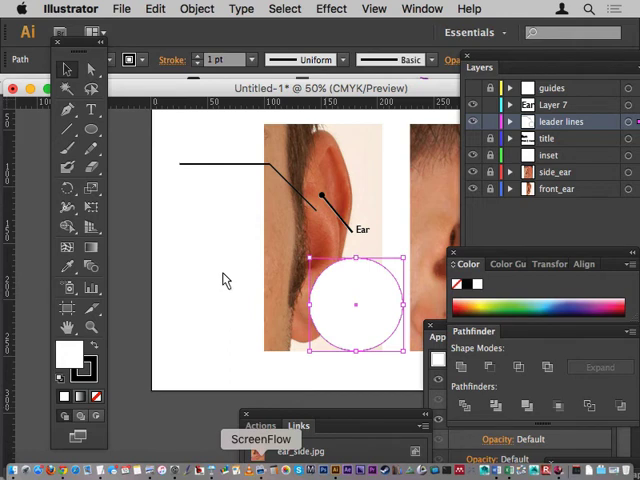
mouse_move(240, 265)
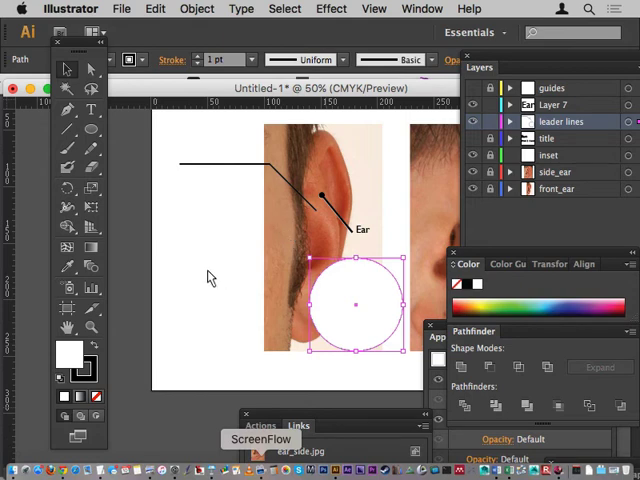
mouse_move(193, 287)
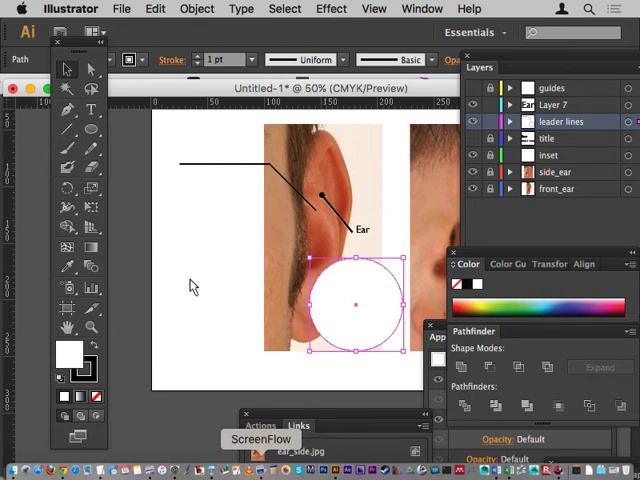
mouse_move(198, 293)
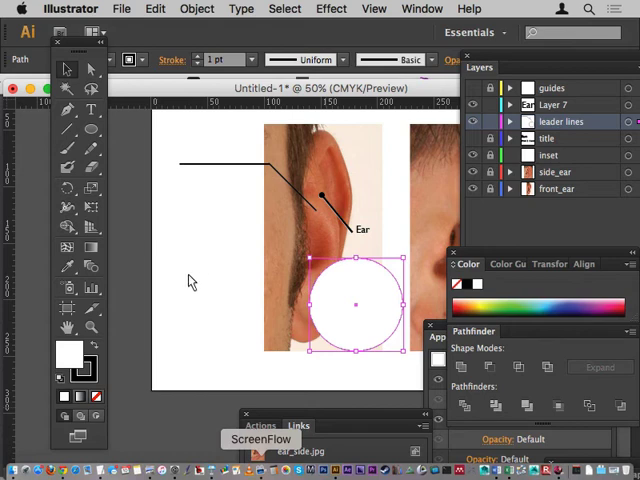
mouse_move(199, 253)
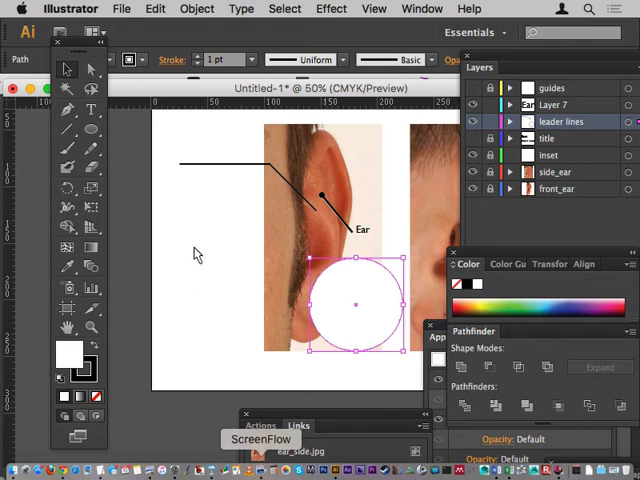
mouse_move(192, 243)
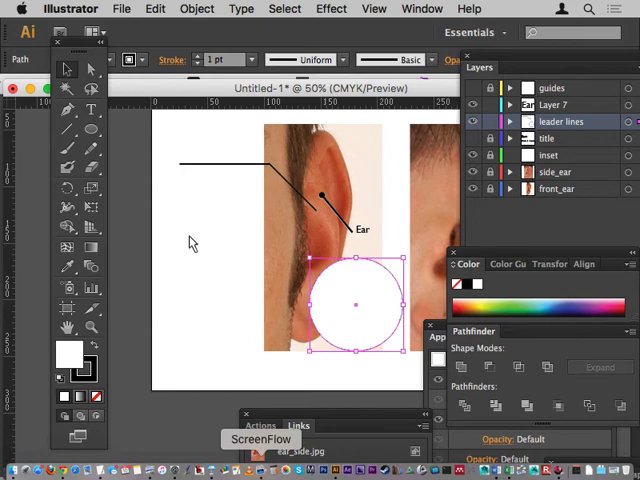
mouse_move(197, 260)
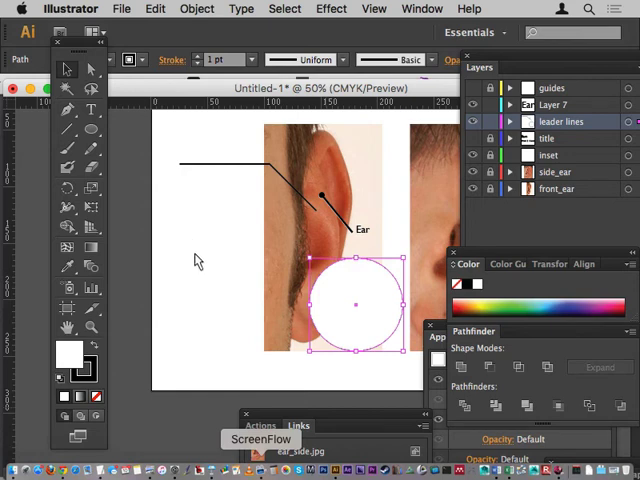
mouse_move(191, 256)
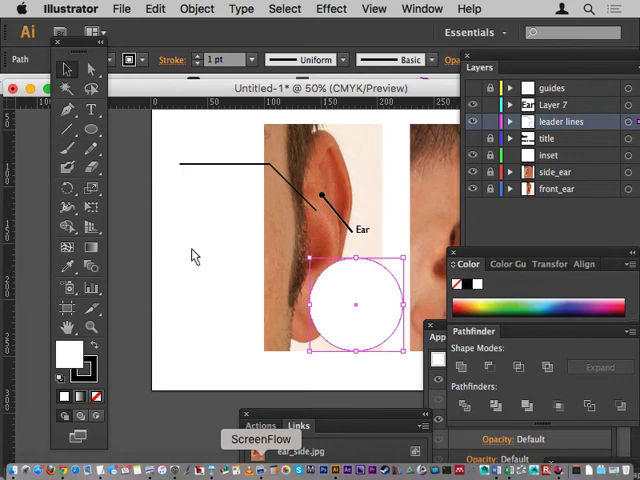
mouse_move(195, 254)
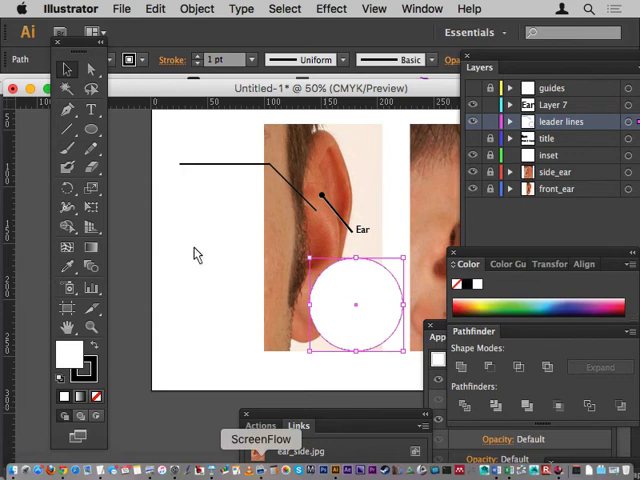
mouse_move(194, 255)
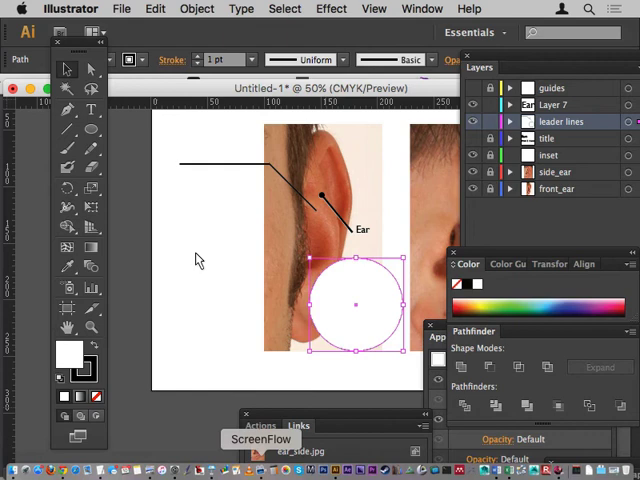
mouse_move(213, 264)
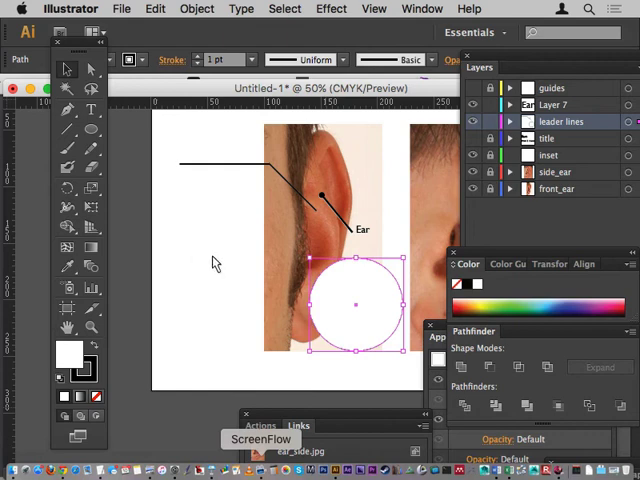
mouse_move(200, 267)
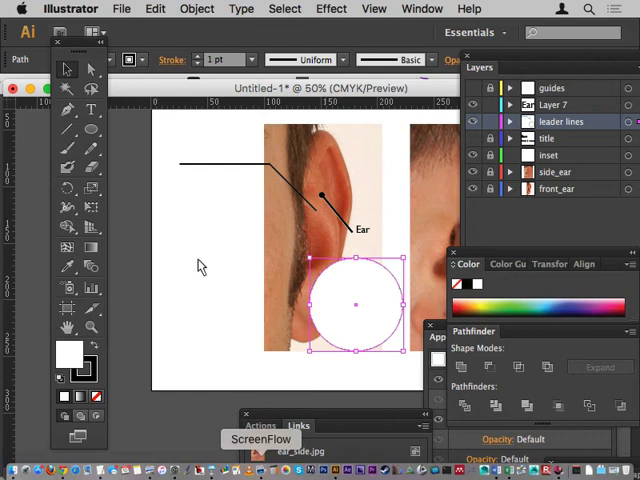
mouse_move(191, 241)
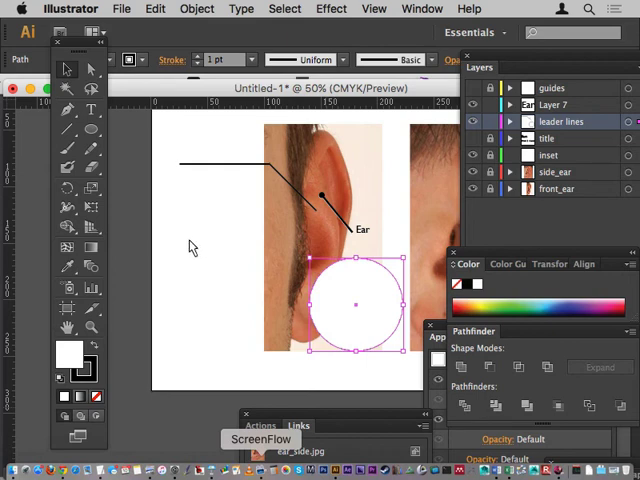
mouse_move(195, 245)
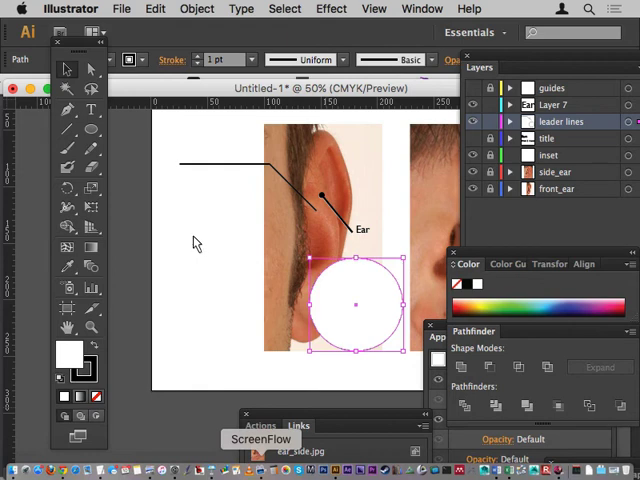
mouse_move(185, 245)
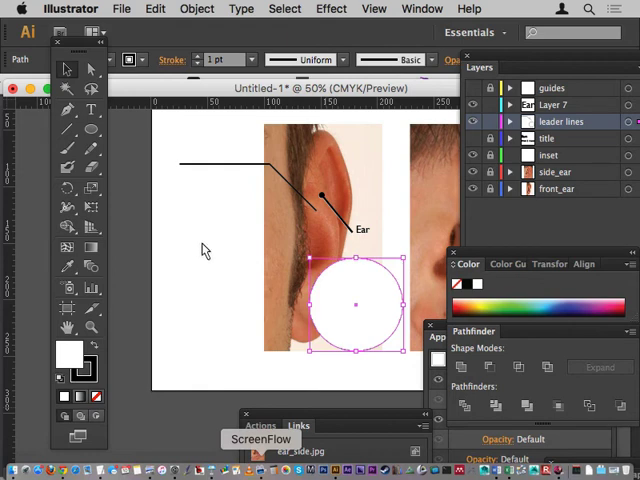
mouse_move(213, 272)
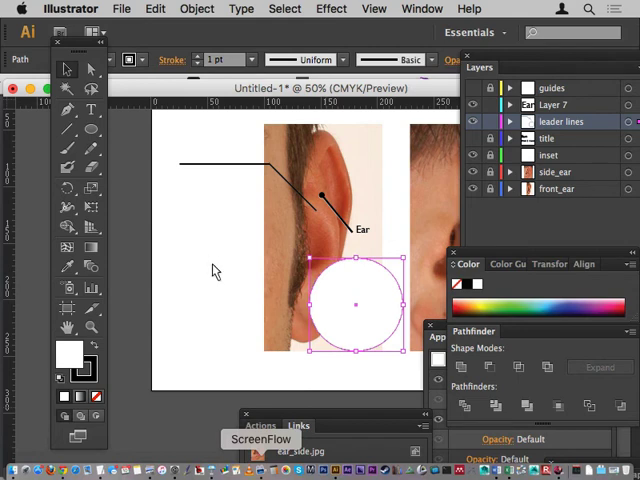
mouse_move(222, 268)
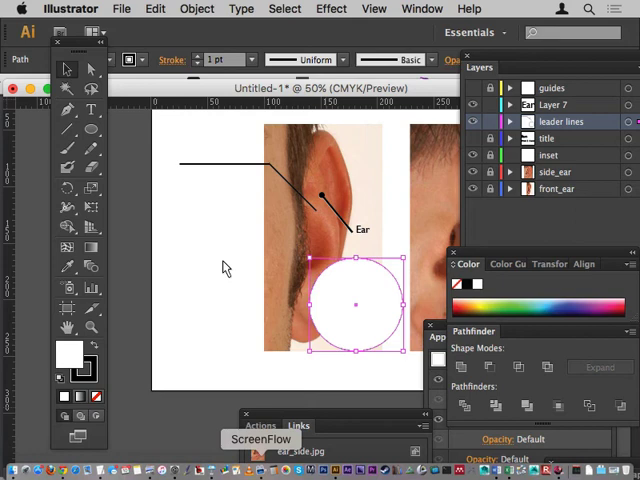
mouse_move(139, 252)
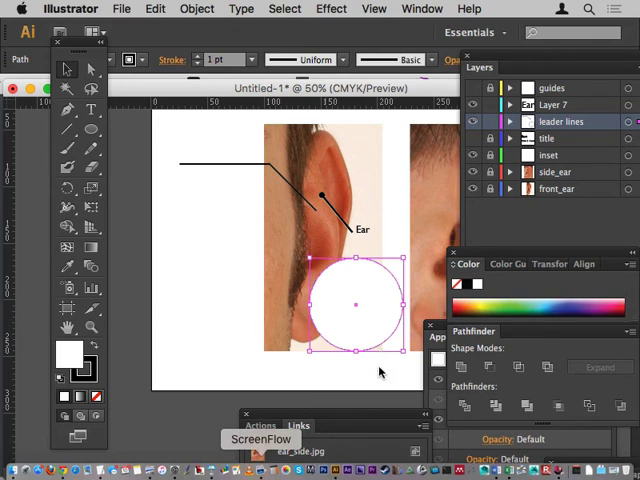
mouse_move(230, 290)
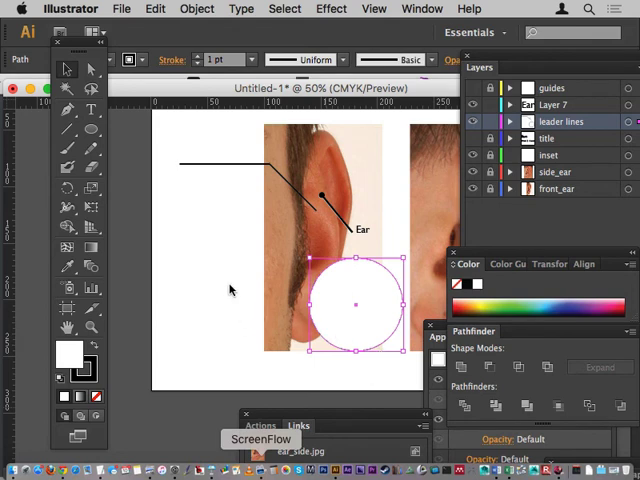
mouse_move(248, 327)
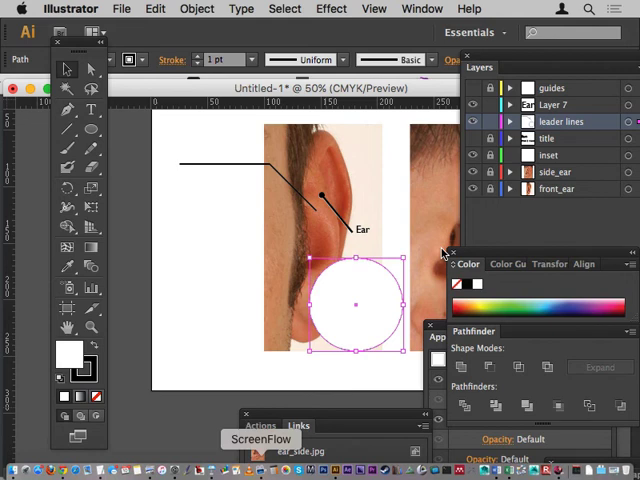
mouse_move(408, 195)
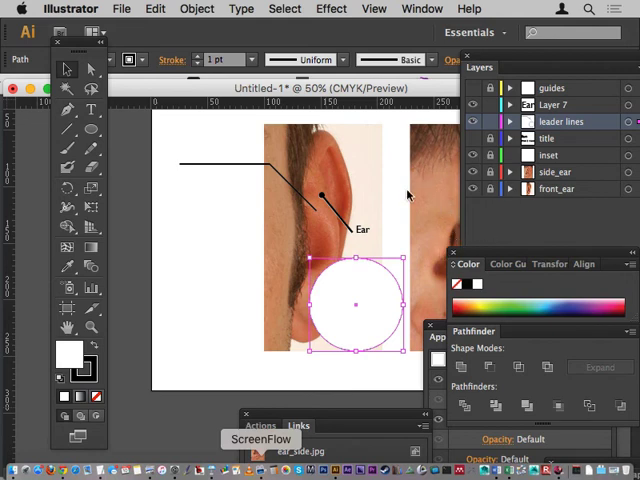
mouse_move(470, 160)
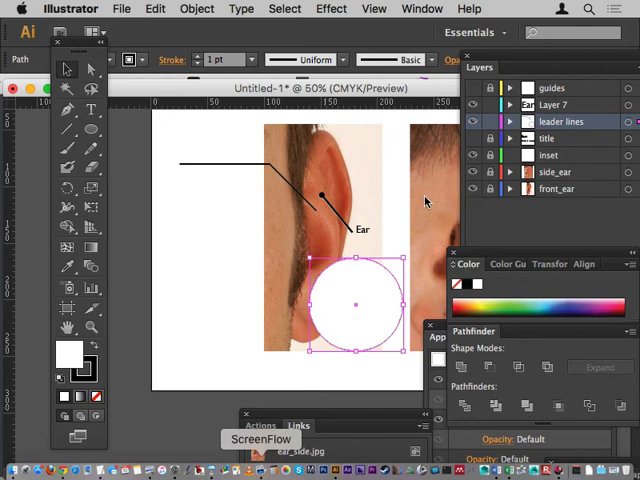
mouse_move(440, 291)
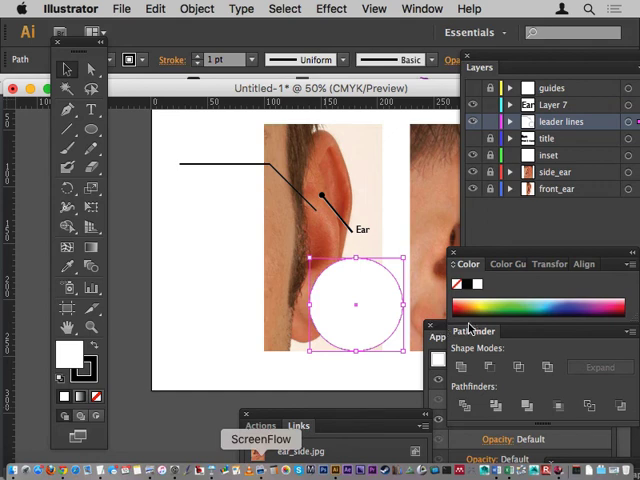
mouse_move(471, 329)
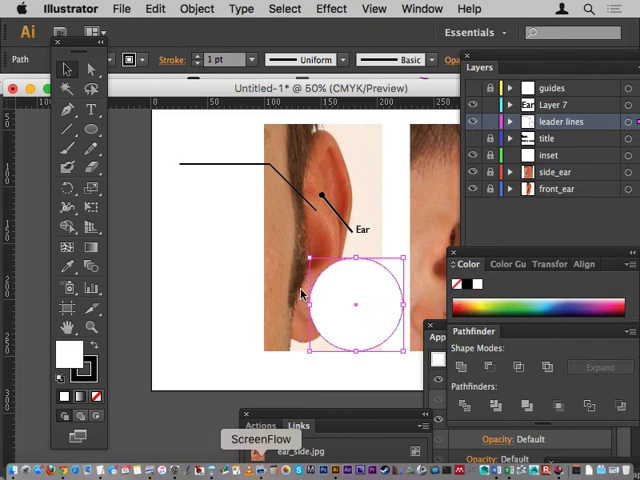
mouse_move(250, 323)
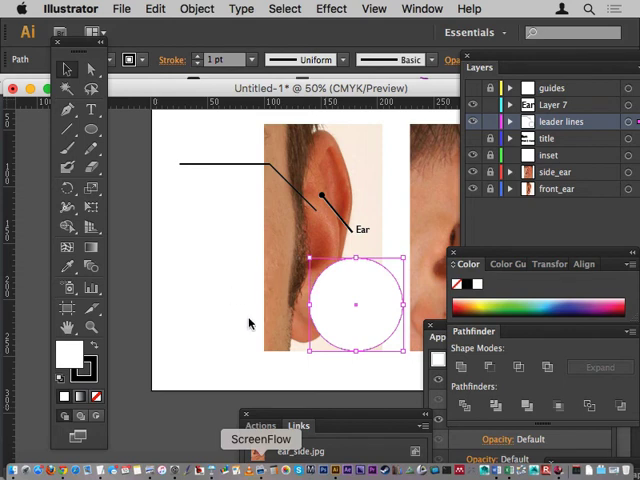
mouse_move(303, 278)
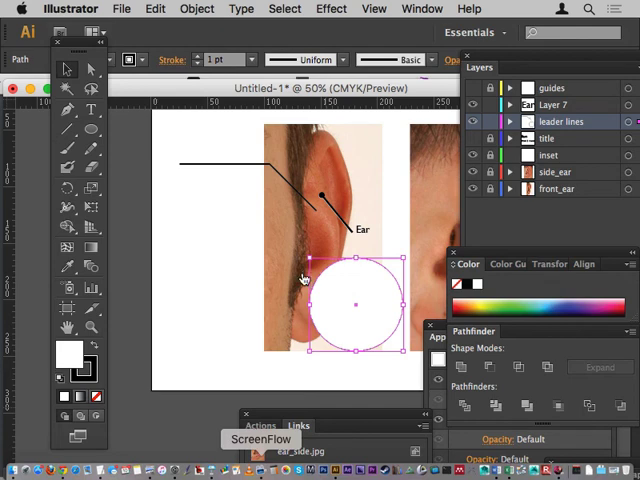
mouse_move(240, 185)
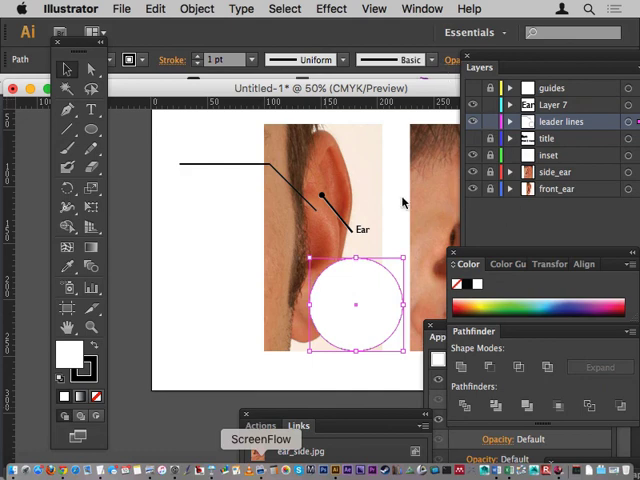
mouse_move(358, 236)
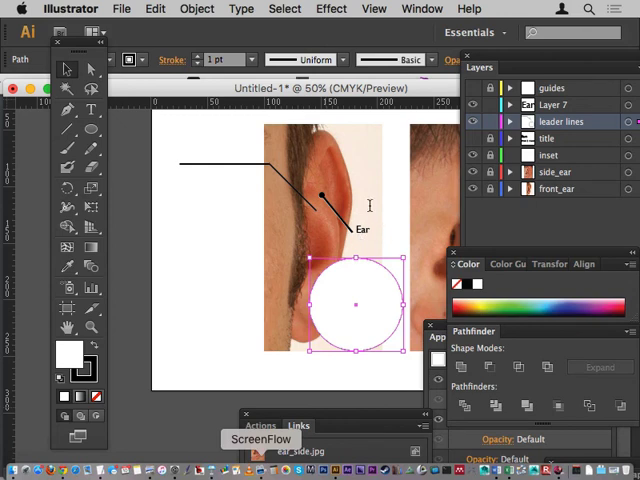
mouse_move(515, 280)
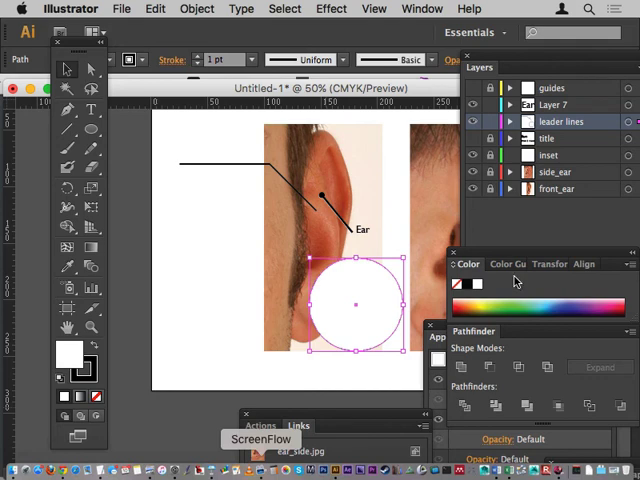
mouse_move(207, 113)
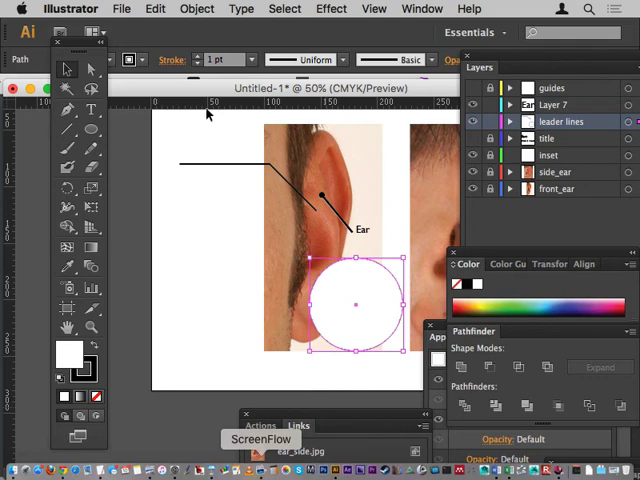
mouse_move(305, 182)
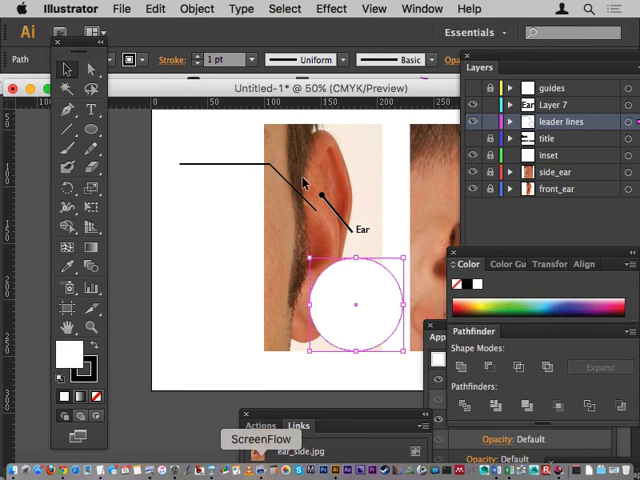
mouse_move(305, 182)
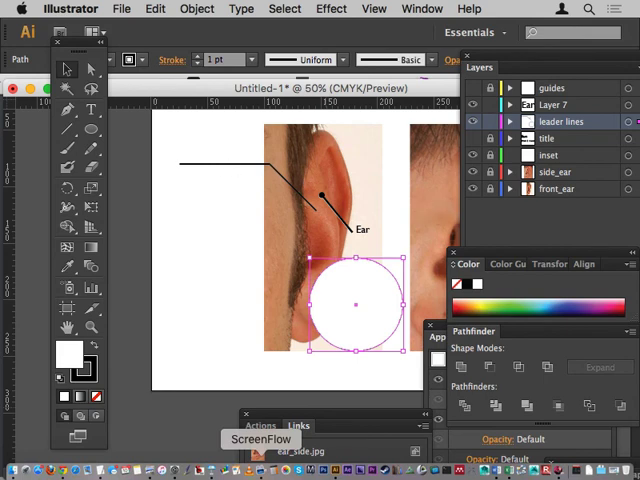
mouse_move(455, 210)
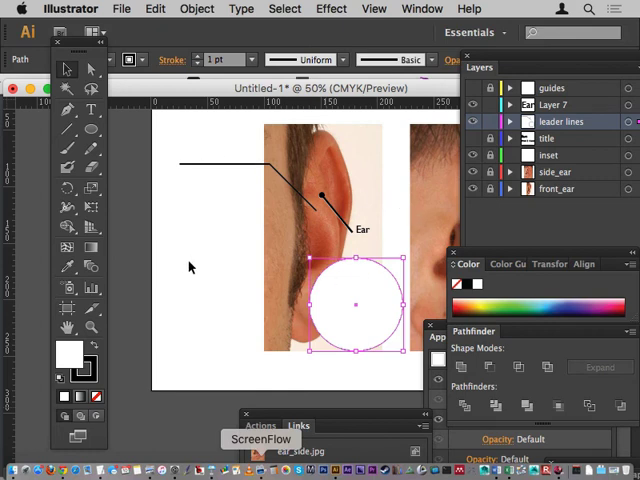
mouse_move(218, 238)
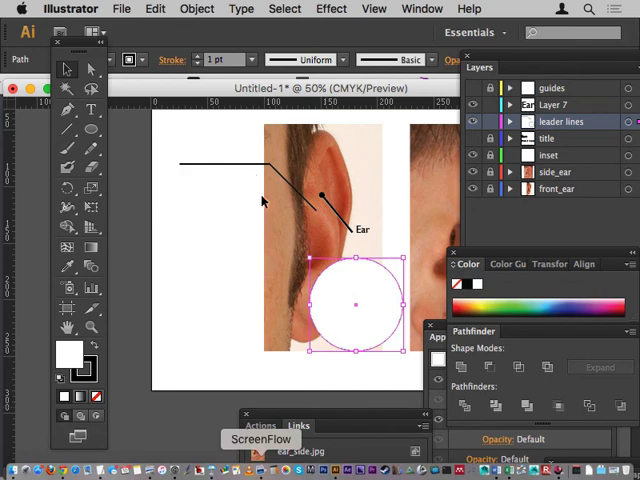
mouse_move(251, 281)
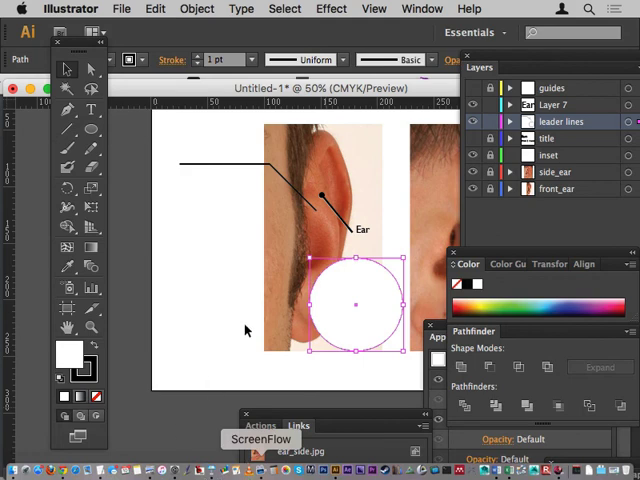
mouse_move(249, 330)
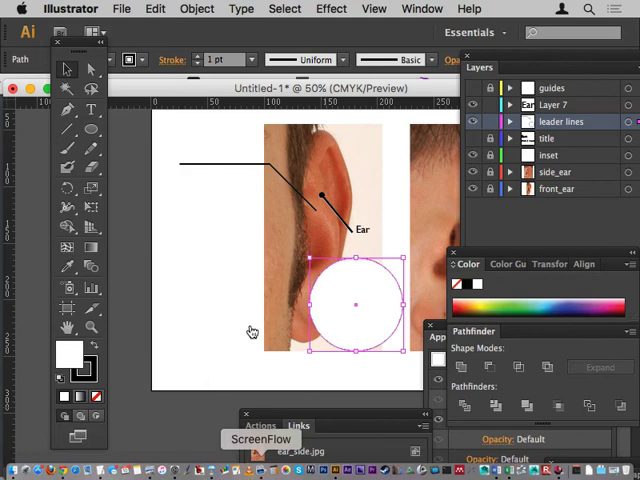
mouse_move(251, 331)
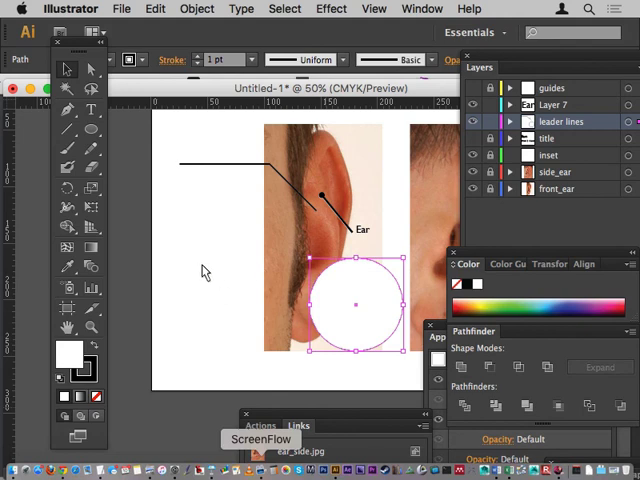
mouse_move(279, 335)
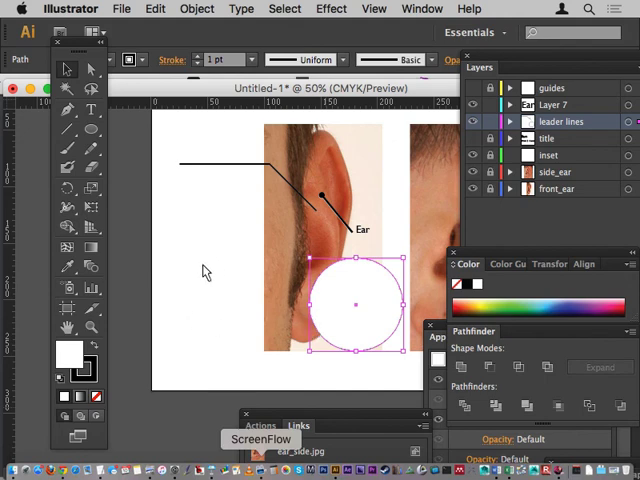
mouse_move(209, 274)
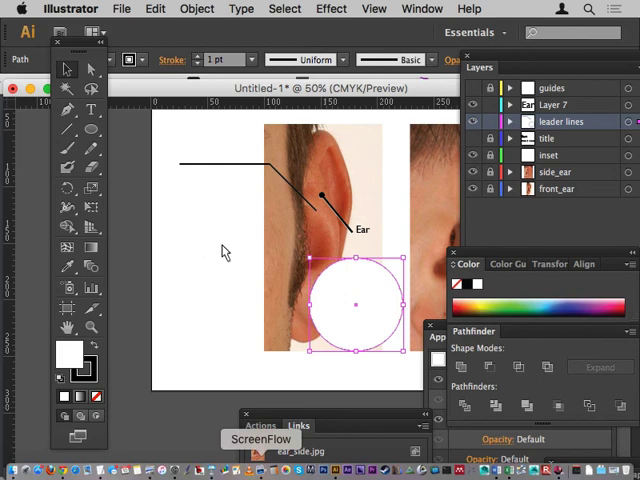
mouse_move(219, 288)
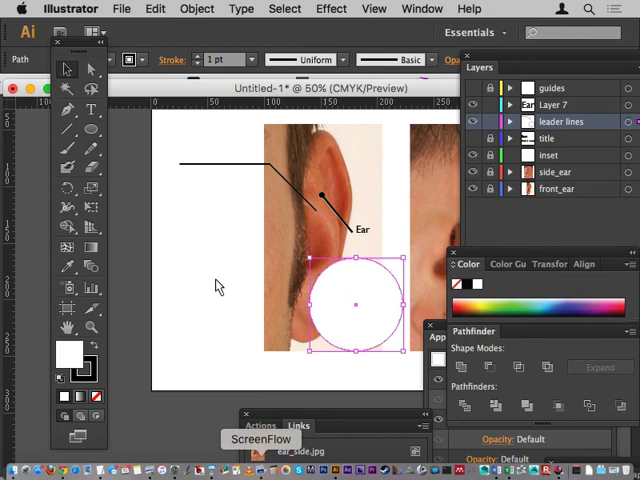
mouse_move(288, 210)
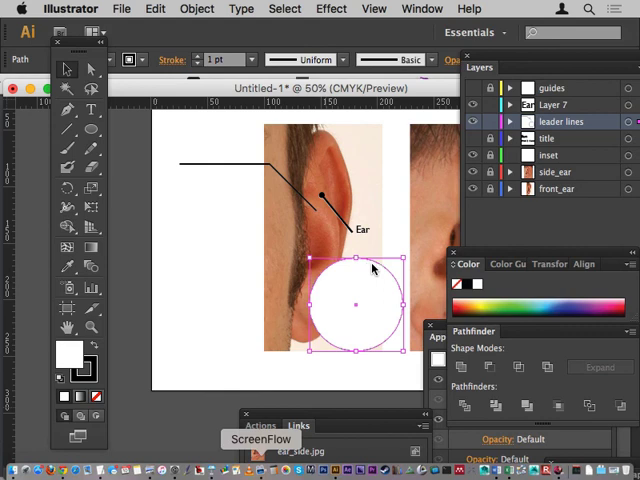
mouse_move(211, 287)
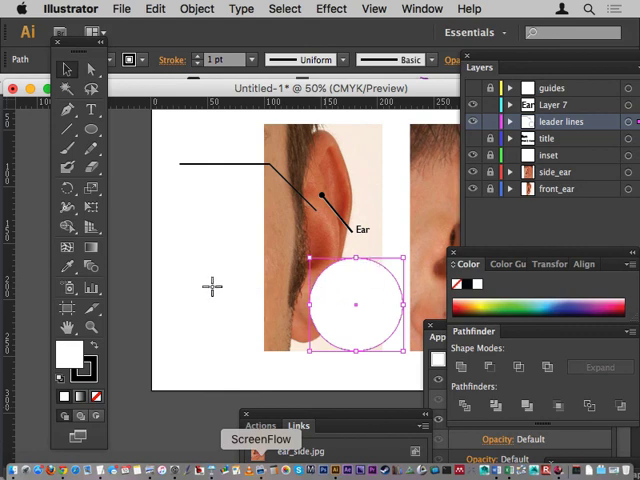
mouse_move(203, 287)
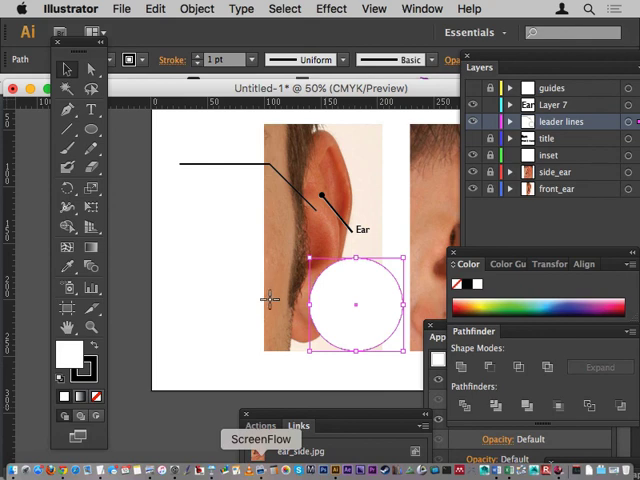
mouse_move(263, 233)
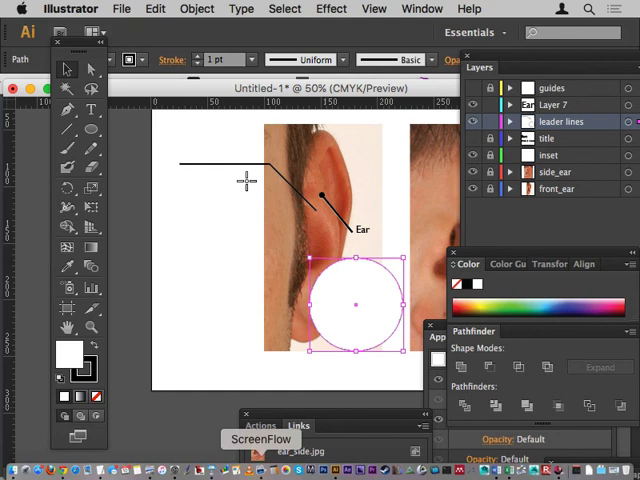
mouse_move(251, 201)
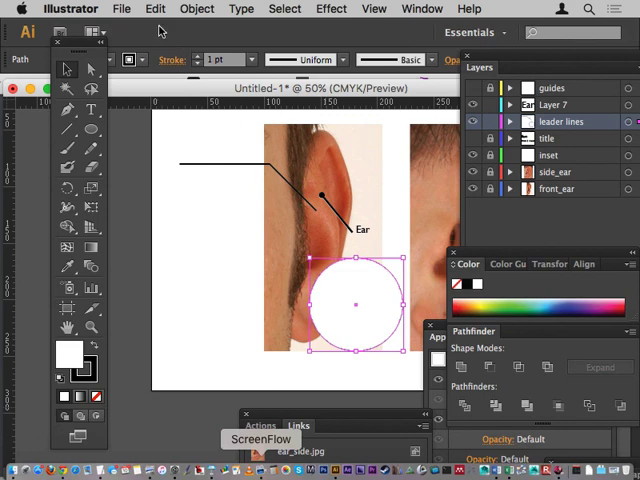
mouse_move(356, 263)
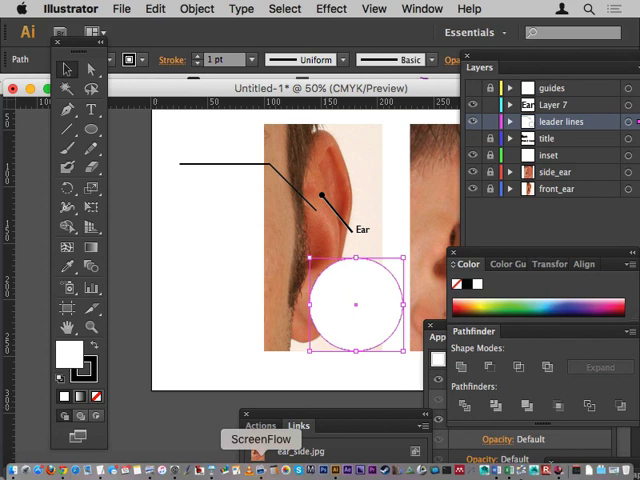
mouse_move(312, 36)
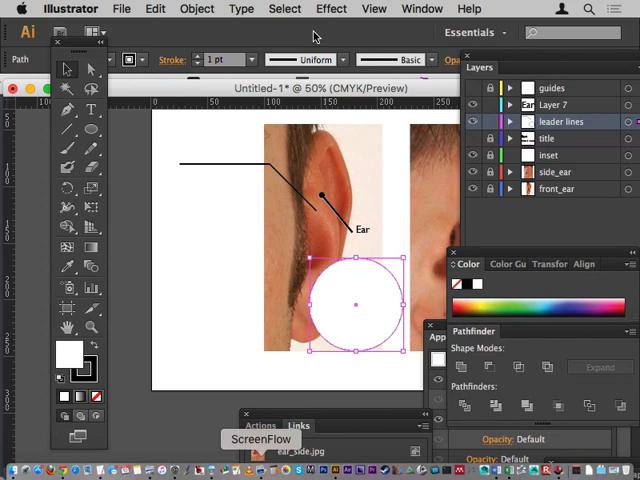
mouse_move(247, 209)
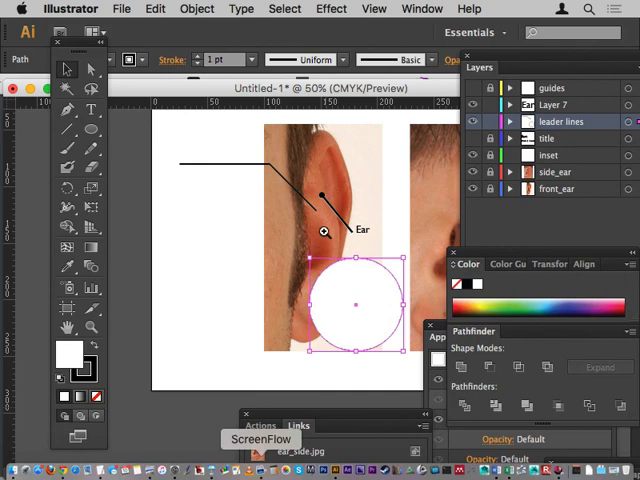
mouse_move(311, 317)
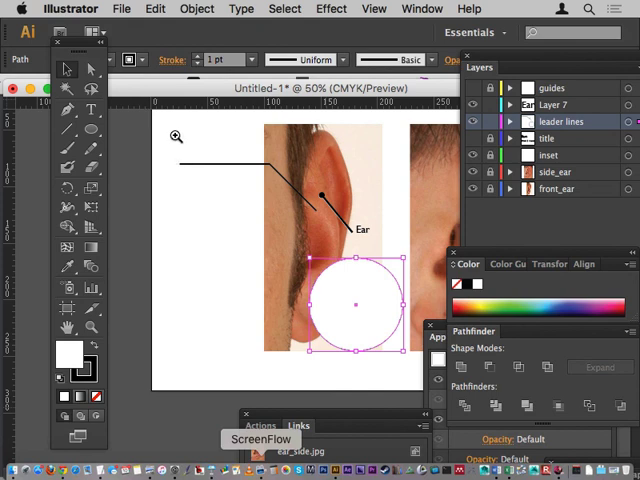
mouse_move(184, 174)
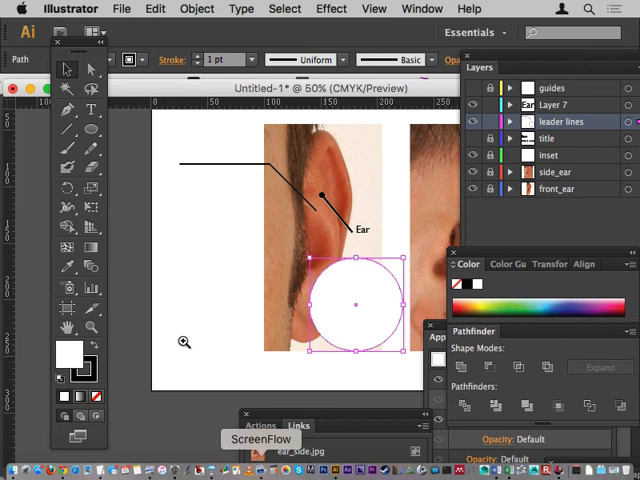
mouse_move(188, 318)
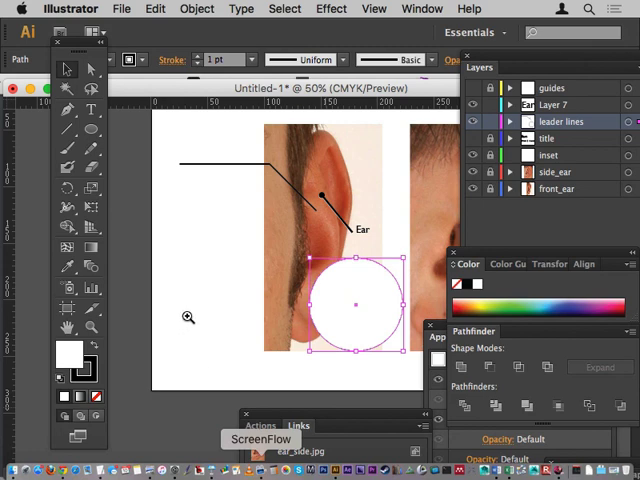
mouse_move(195, 300)
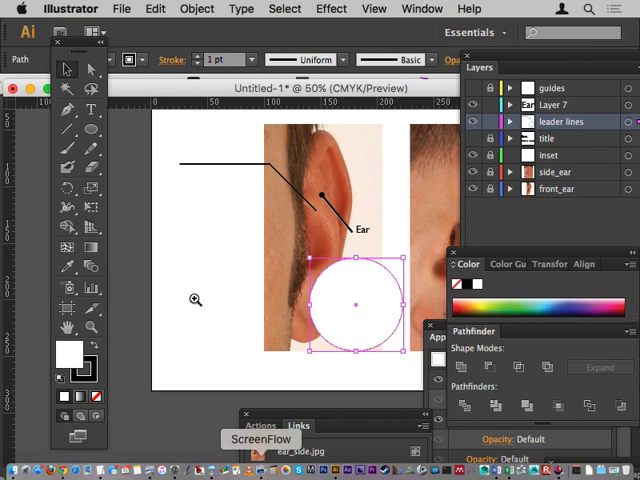
mouse_move(191, 331)
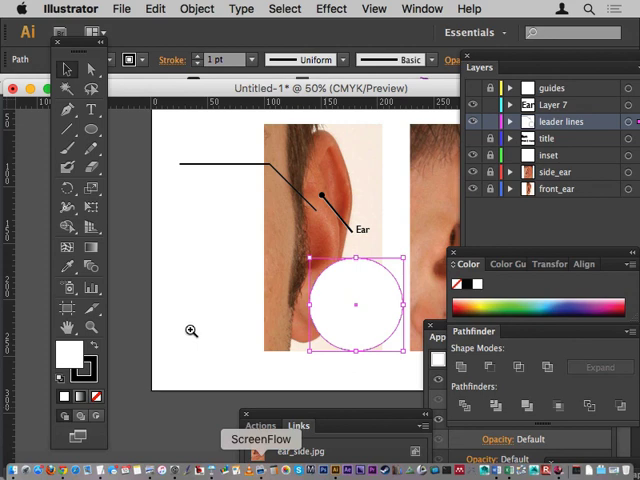